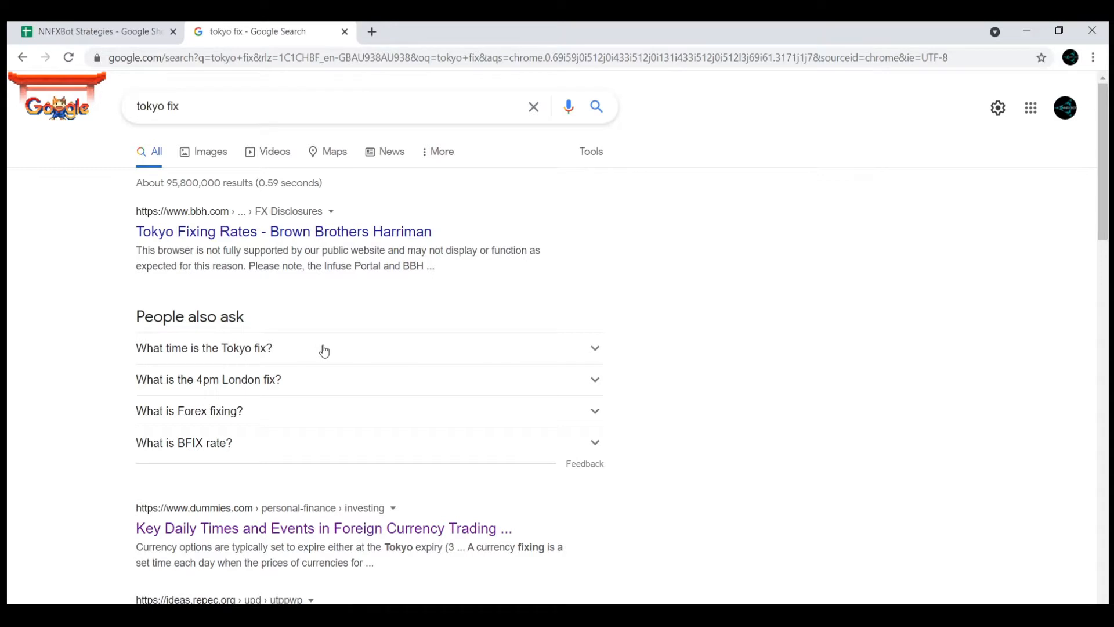
Confirm the Tokyo fix is at 10am and open the Ito–Yamada Tokyo Fixing paper PDF.
{"action": "left_click", "coordinate": [204, 348]}
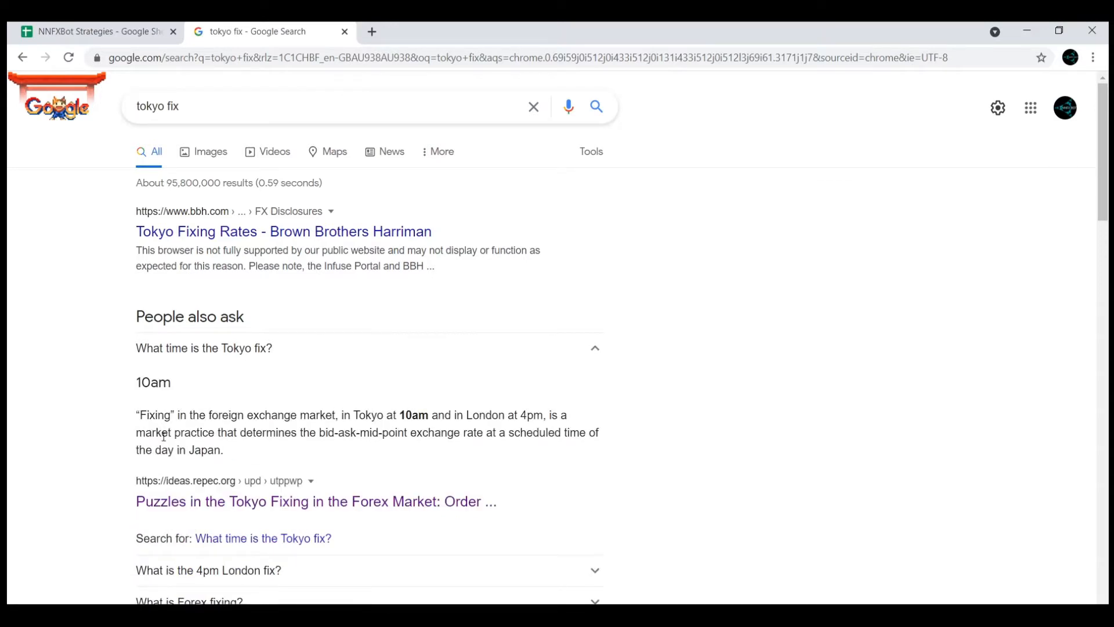
{"action": "left_click", "coordinate": [315, 501]}
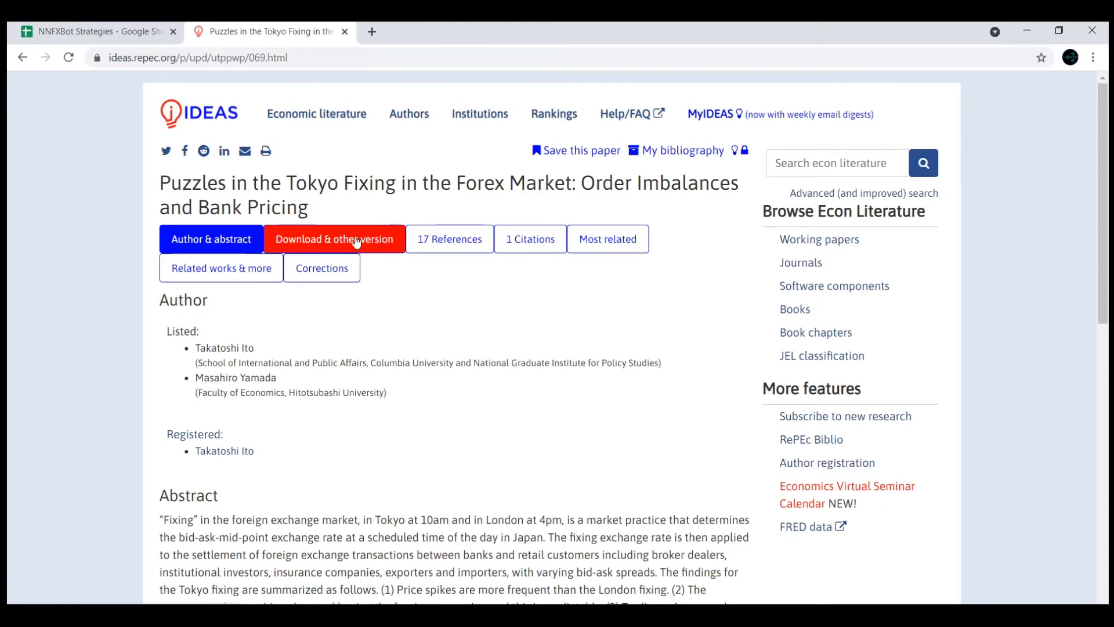
{"action": "left_click", "coordinate": [334, 239]}
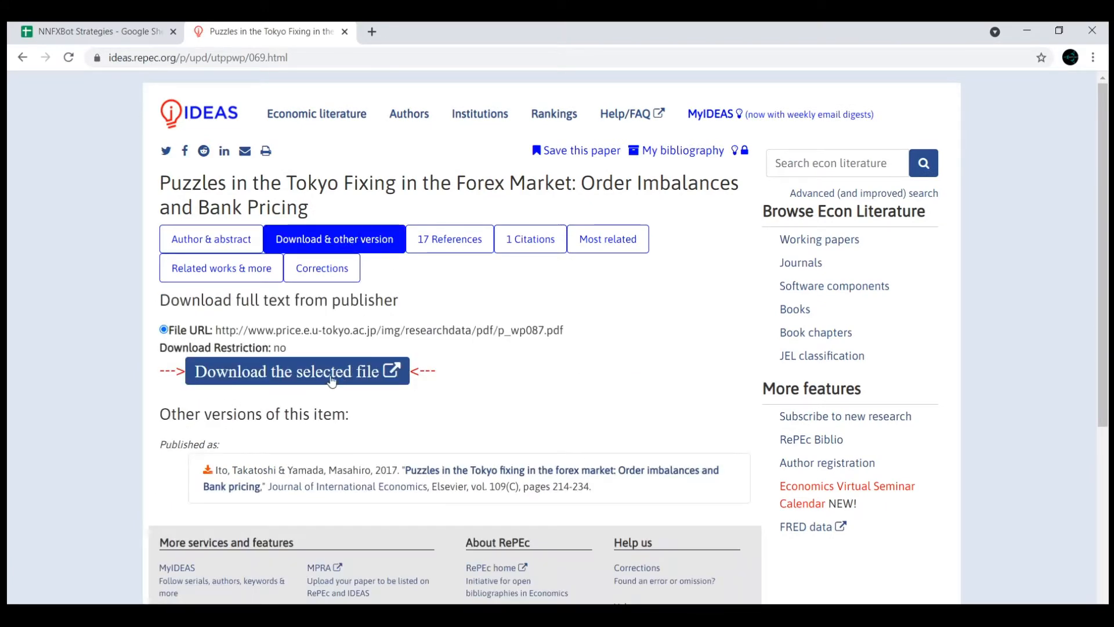
{"action": "left_click", "coordinate": [296, 371]}
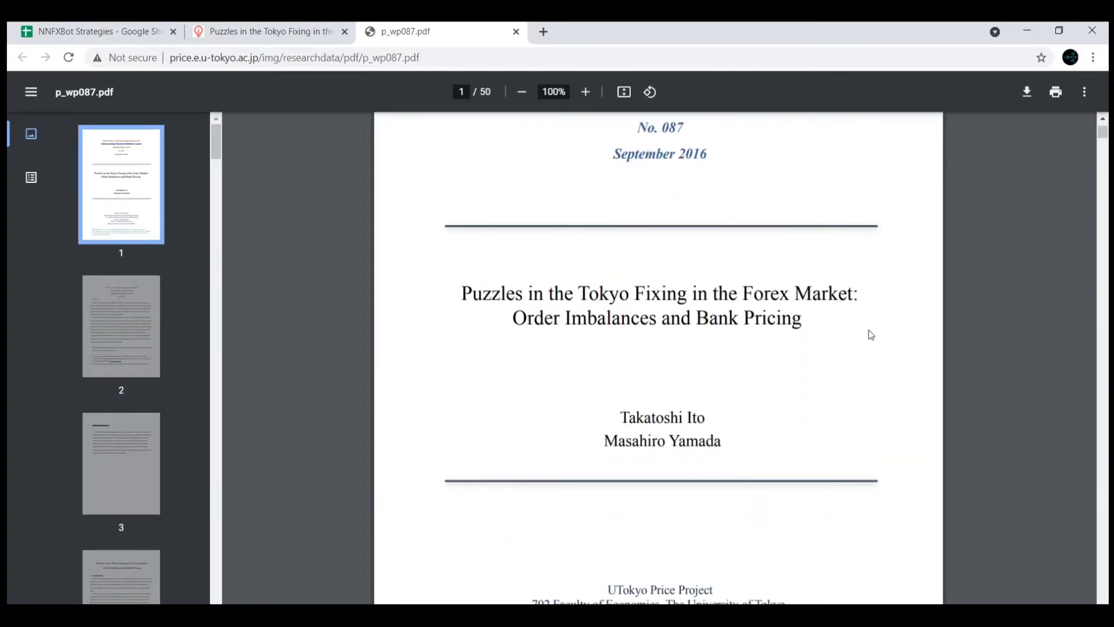
Read past the abstract and short abstract to page 6 on bank fixing tactics.
{"action": "scroll", "scroll_direction": "down", "scroll_amount": 3}
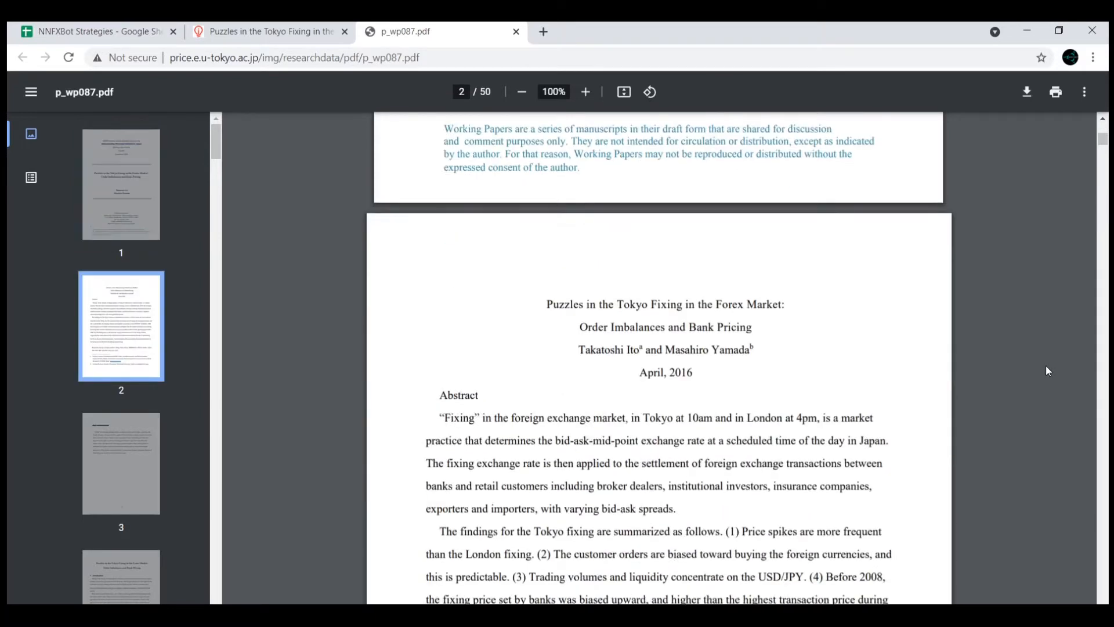
{"action": "scroll", "scroll_direction": "down", "scroll_amount": 3}
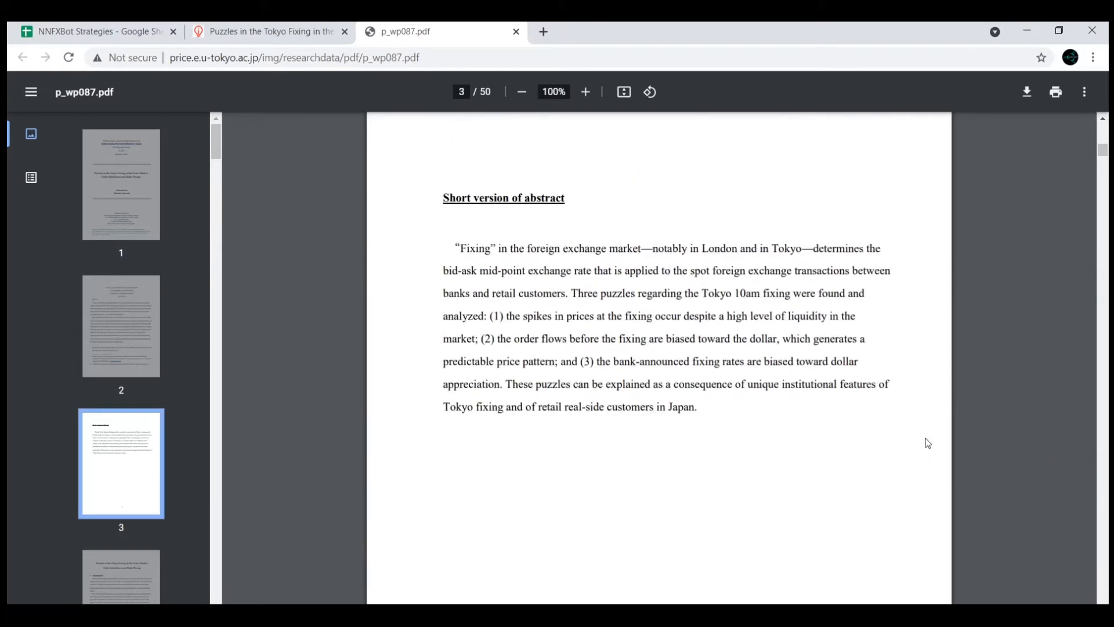
{"action": "mouse_move", "coordinate": [1029, 452]}
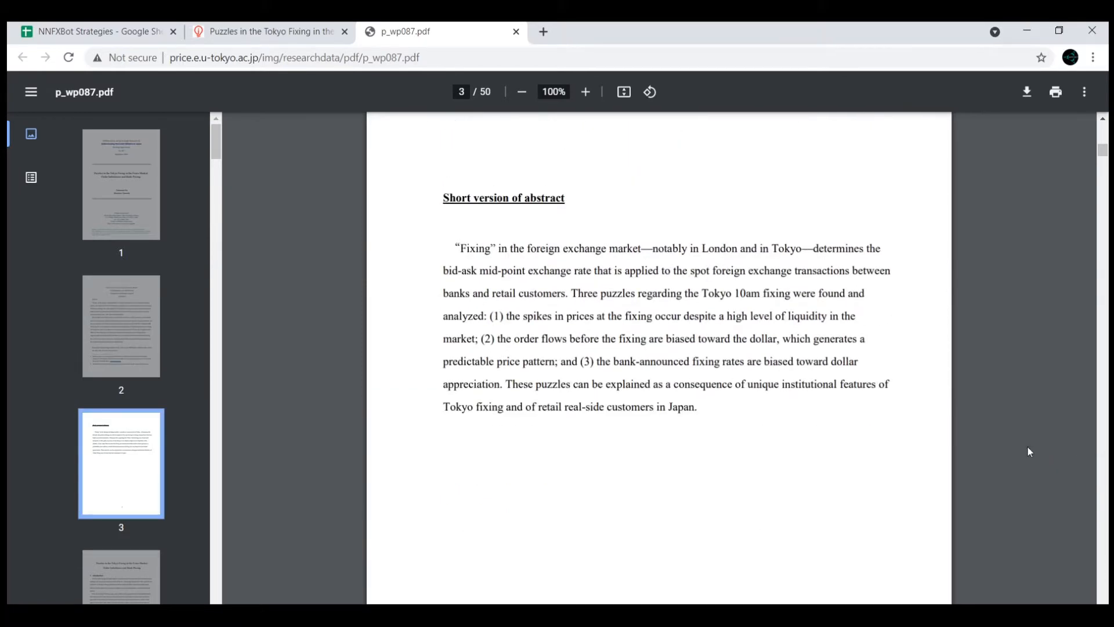
{"action": "scroll", "scroll_direction": "down", "scroll_amount": 3}
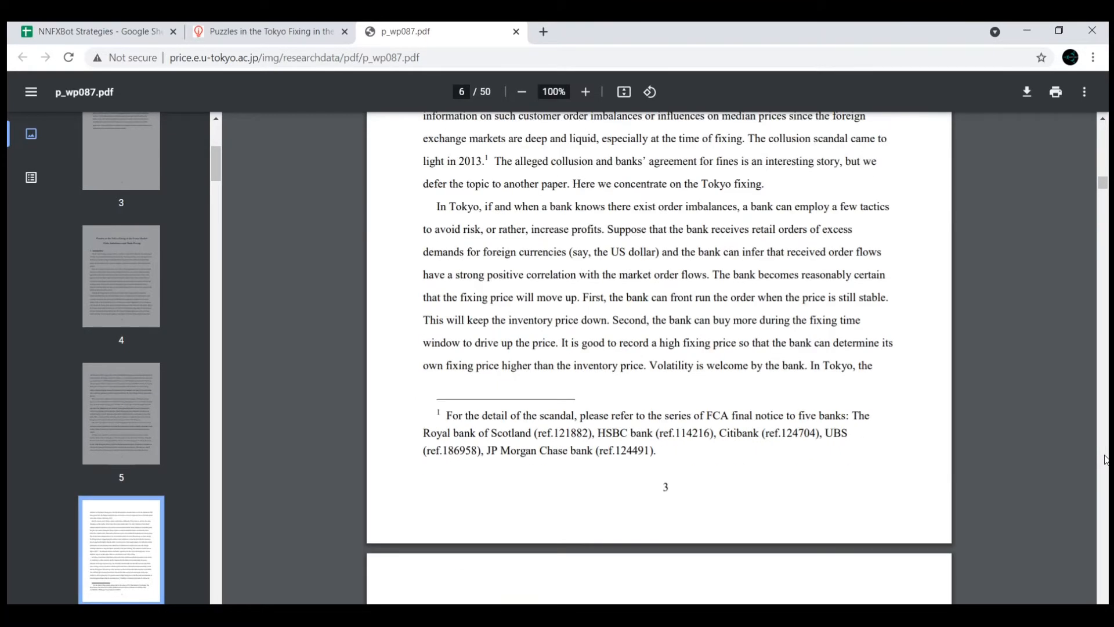
Read page 7's findings on 9:55am price spikes and dollar-biased order imbalances.
{"action": "scroll", "scroll_direction": "down", "scroll_amount": 3}
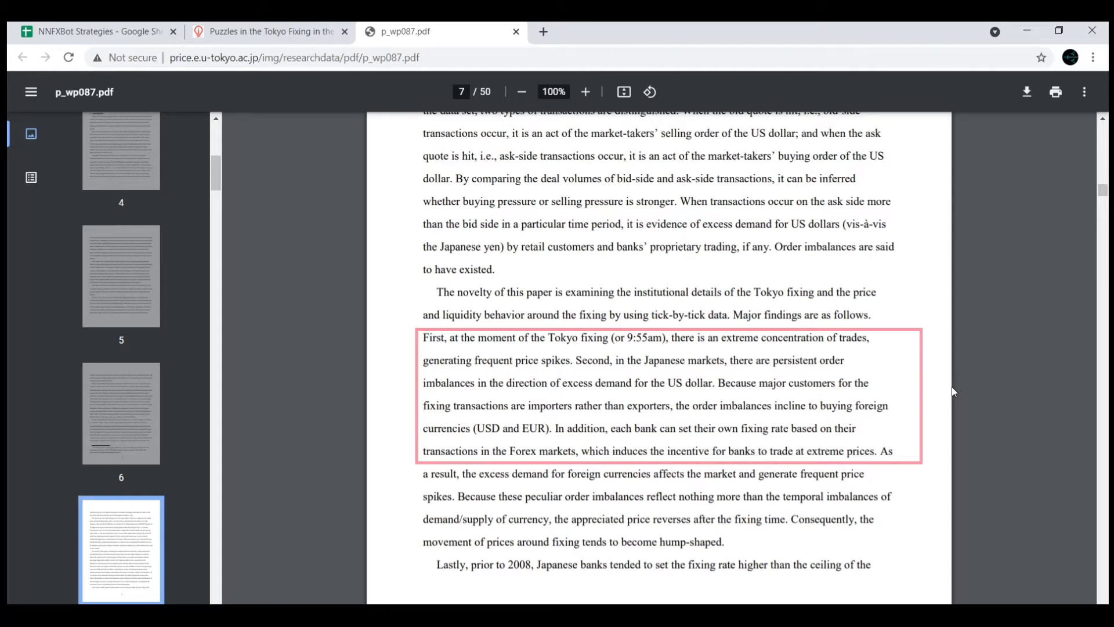
{"action": "mouse_move", "coordinate": [963, 440]}
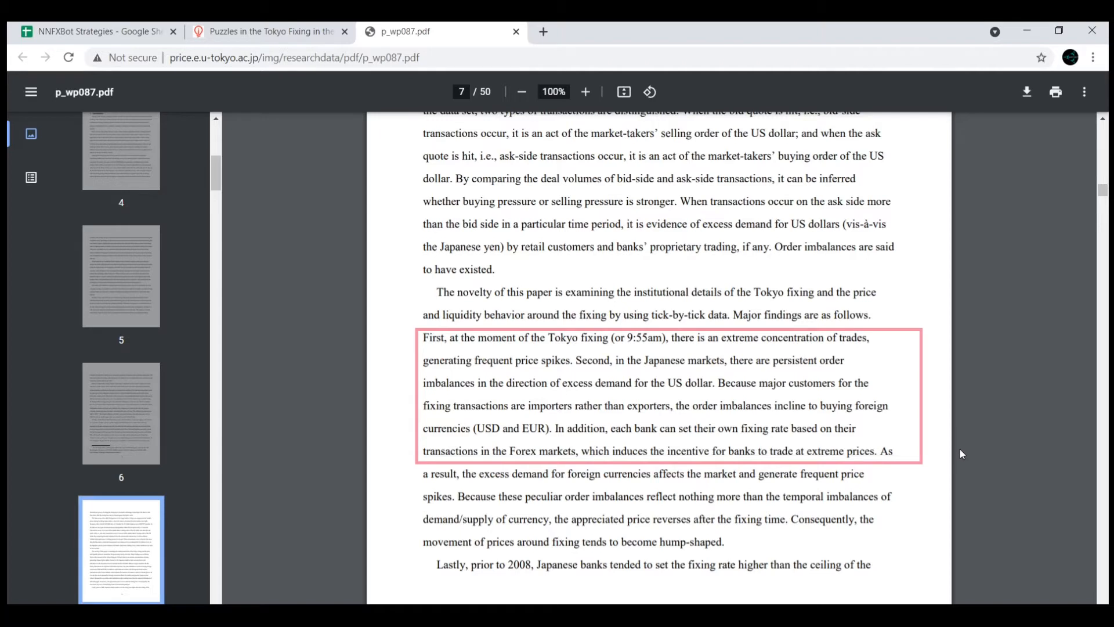
{"action": "mouse_move", "coordinate": [953, 495]}
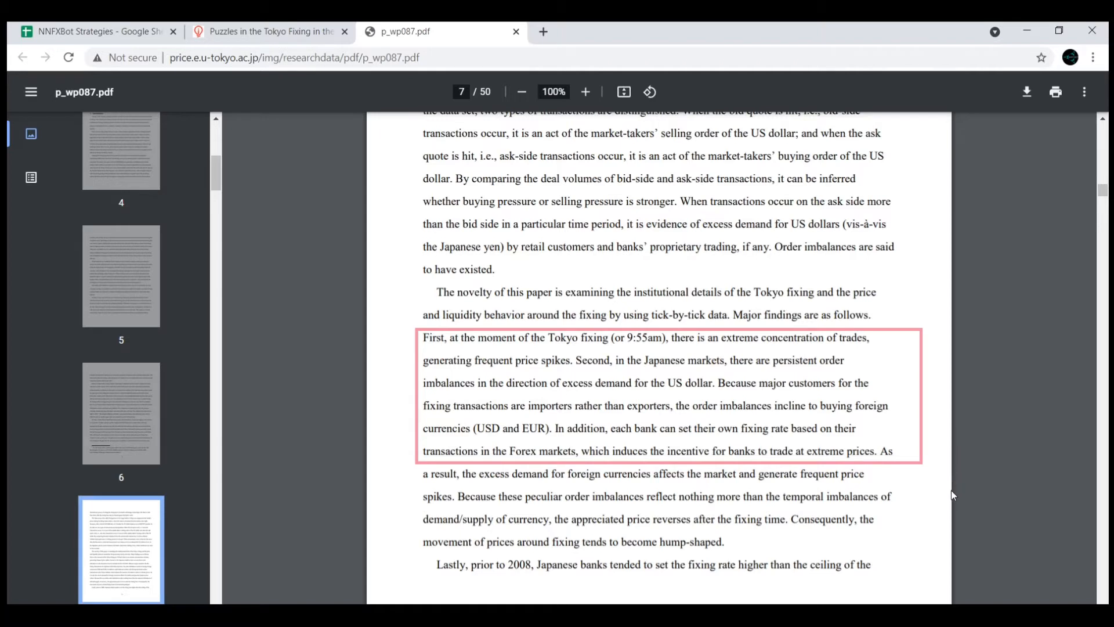
{"action": "mouse_move", "coordinate": [910, 531]}
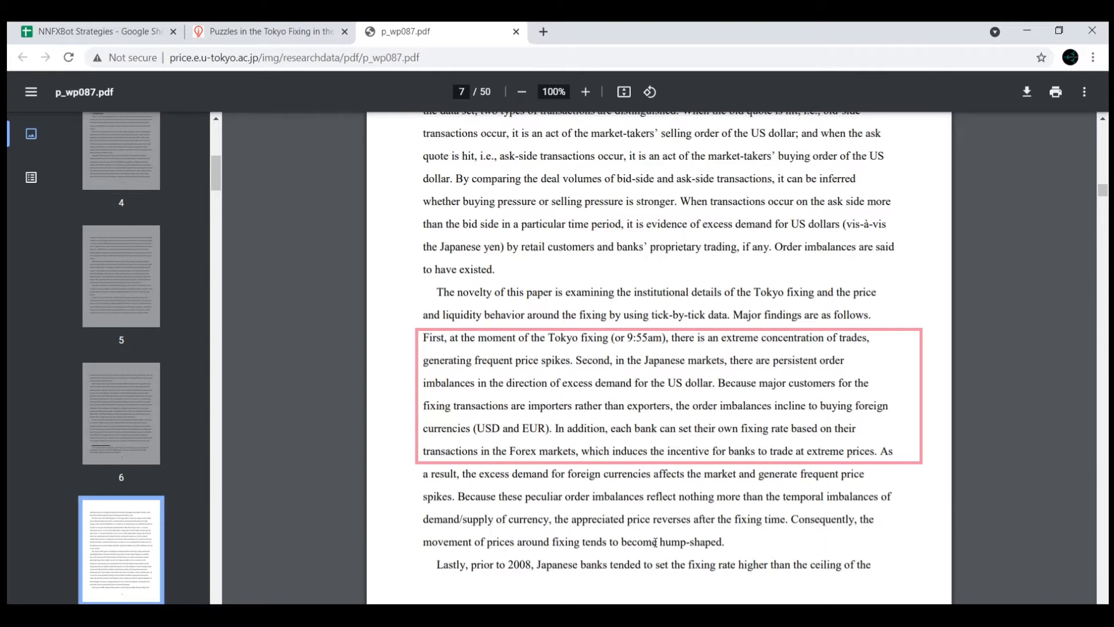
{"action": "double_click", "coordinate": [687, 542]}
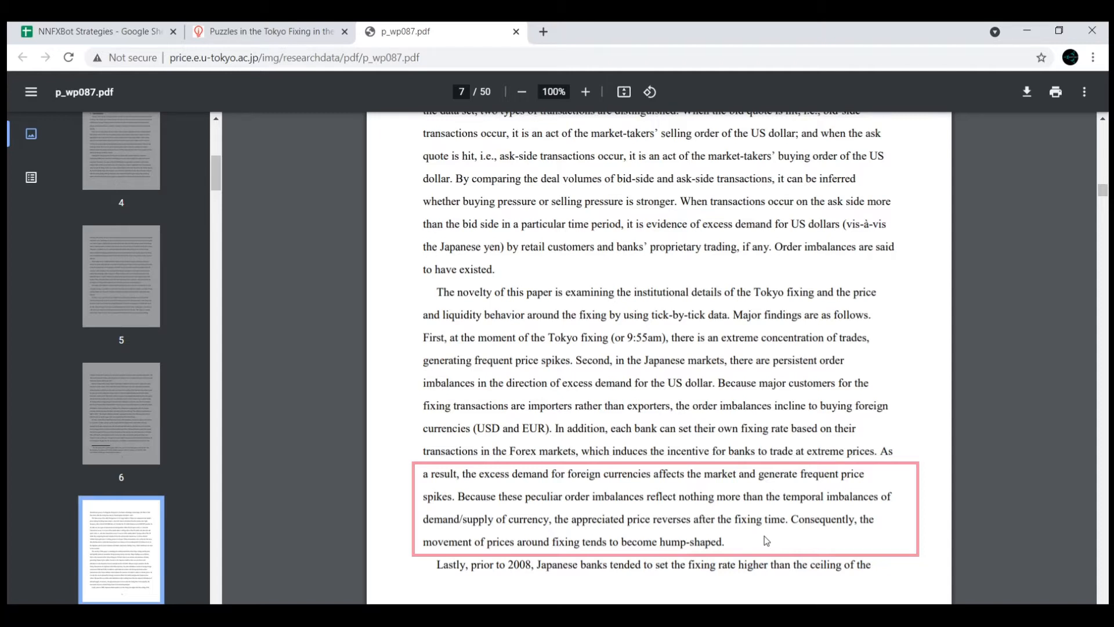
{"action": "mouse_move", "coordinate": [745, 512]}
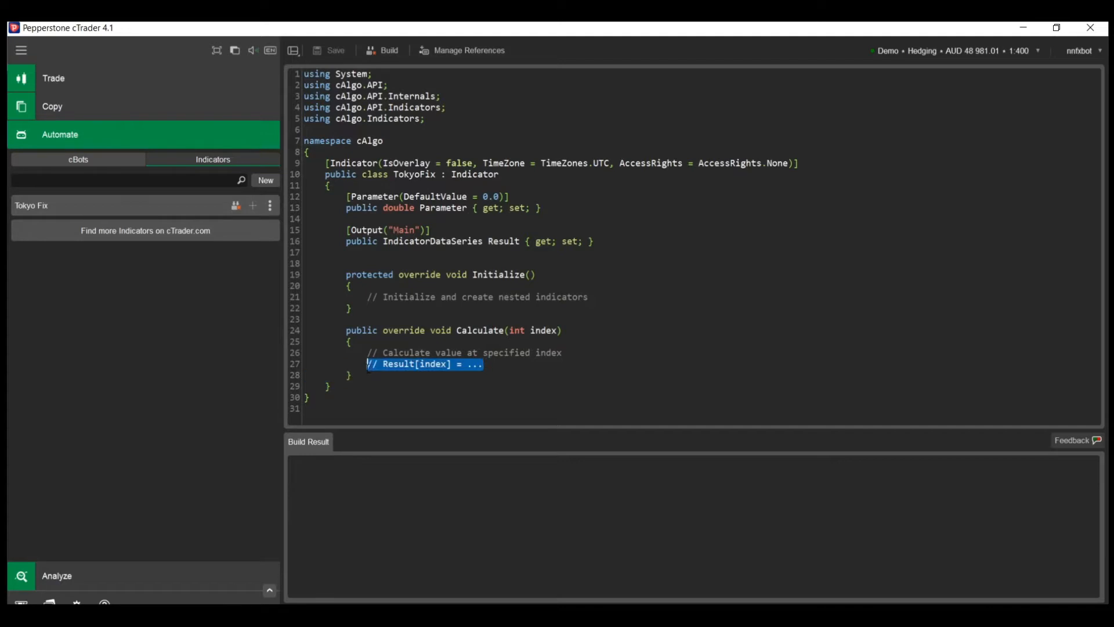
Write an if condition checking Bars[index].OpenTime.TimeOfDay.TotalMinutes equals 55.
{"action": "type", "text": "if ("}
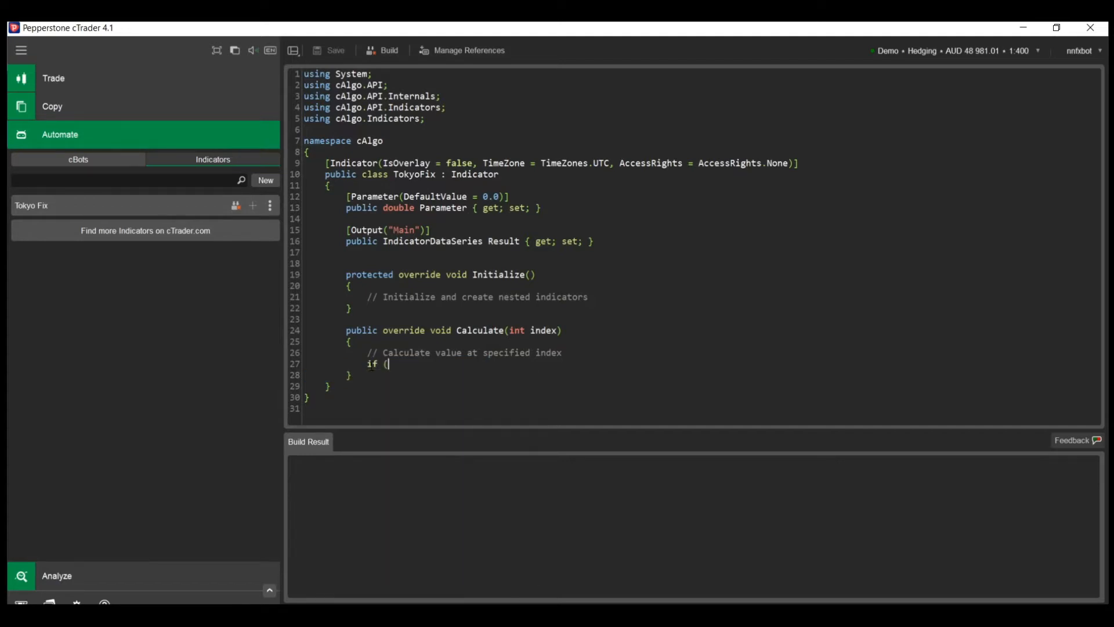
{"action": "type", "text": "Bars[index].Open"}
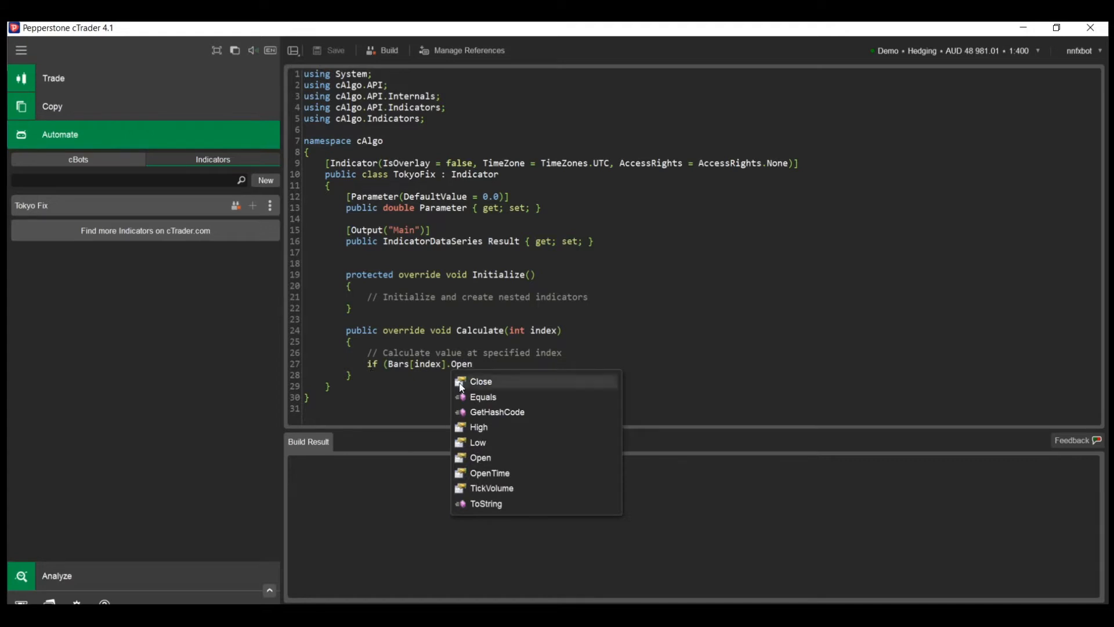
{"action": "left_click", "coordinate": [490, 472]}
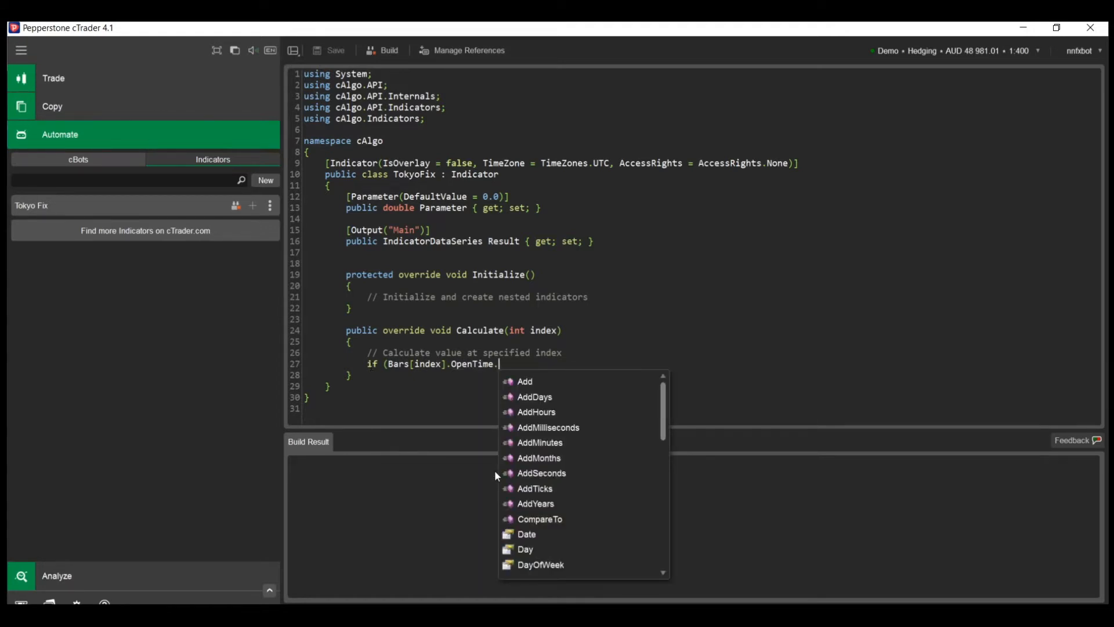
{"action": "type", "text": "TimeOfDay"}
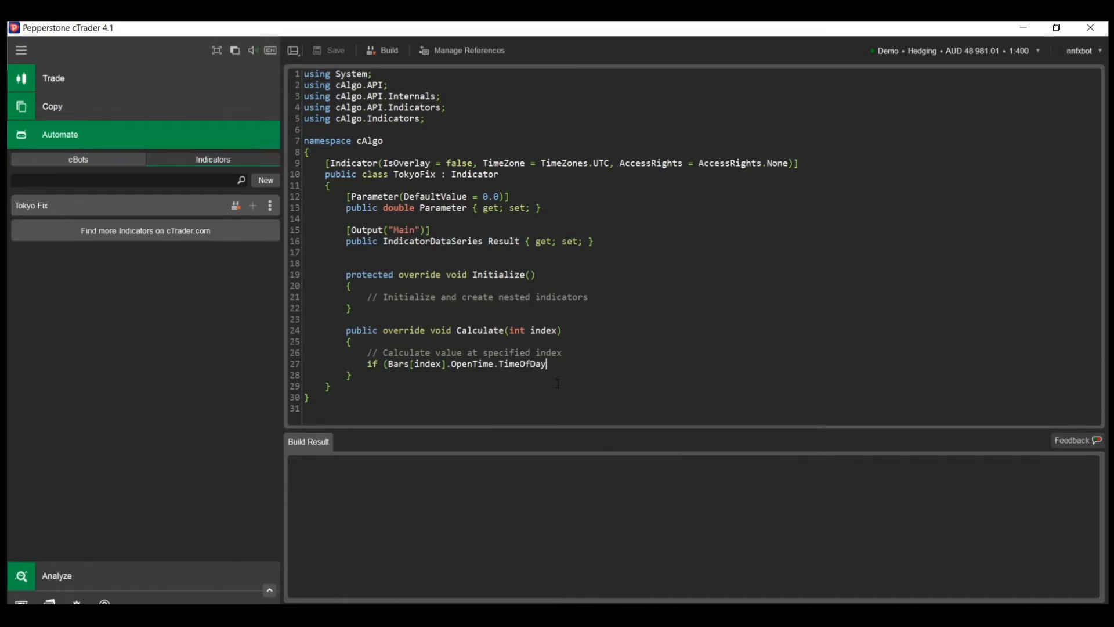
{"action": "type", "text": ".TotalMinutes"}
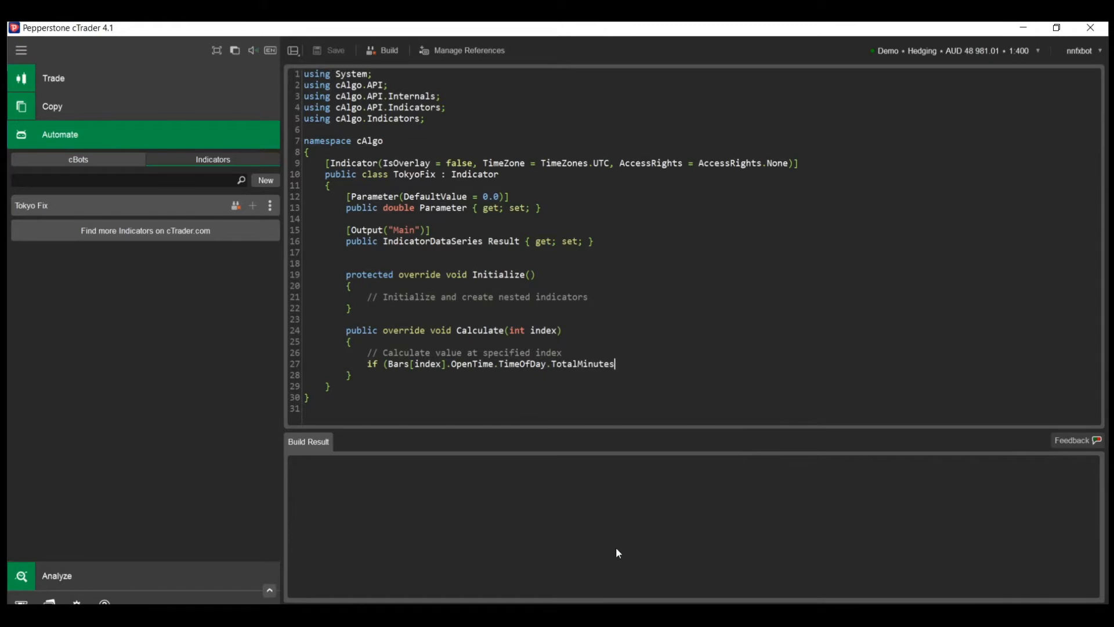
{"action": "type", "text": "=="}
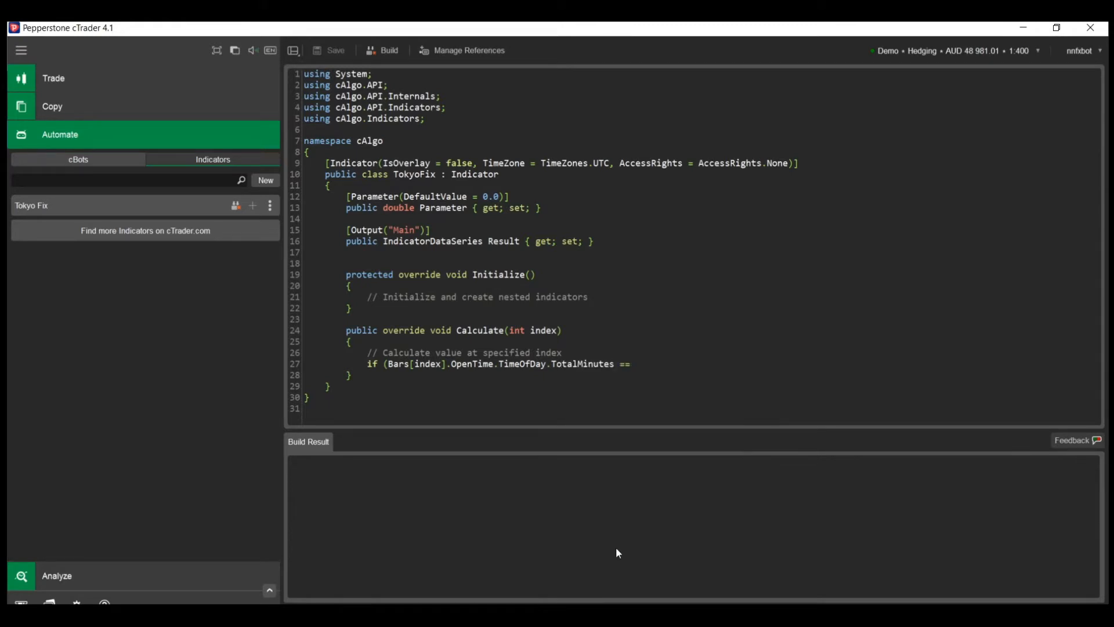
{"action": "type", "text": "55)"}
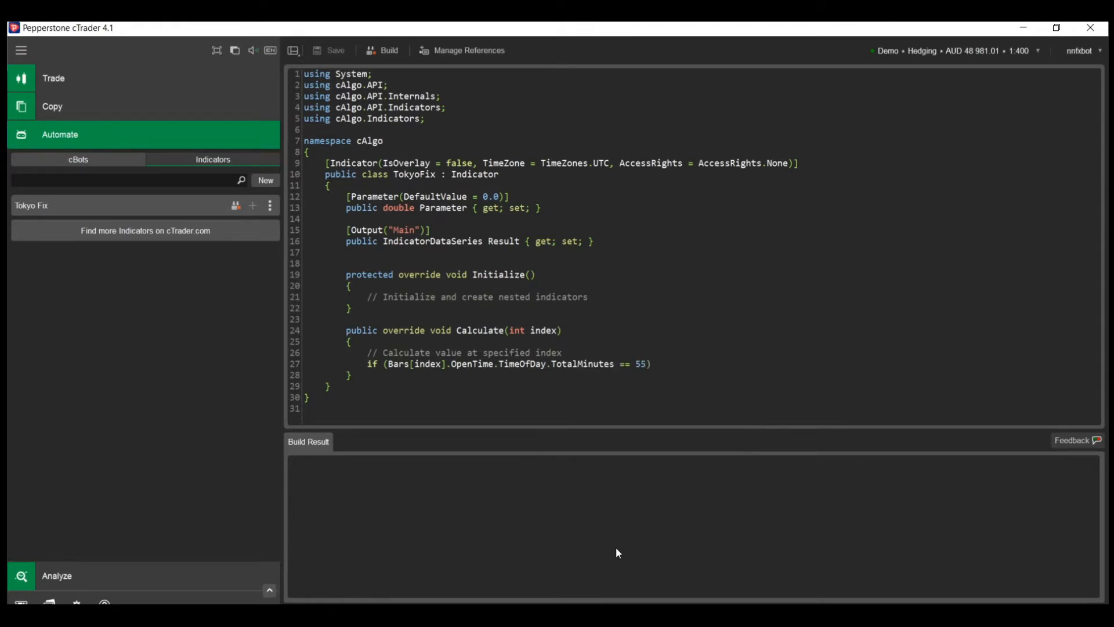
{"action": "key", "text": "Enter"}
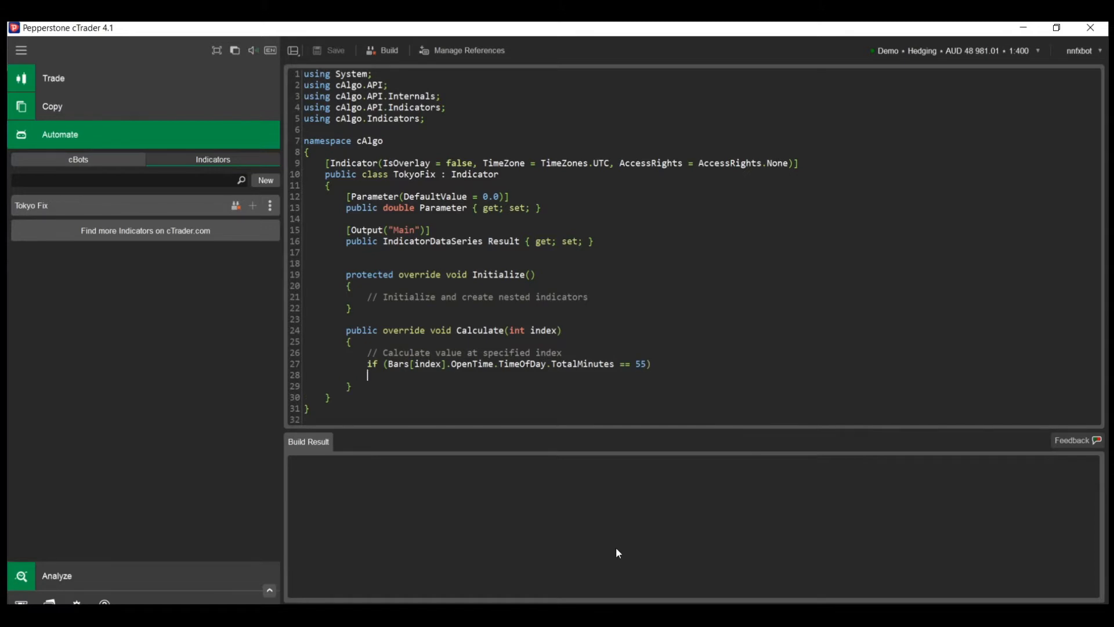
Draw a vertical line with Chart.DrawVerticalLine at that bar and build TokyoFix.
{"action": "type", "text": "Chart"}
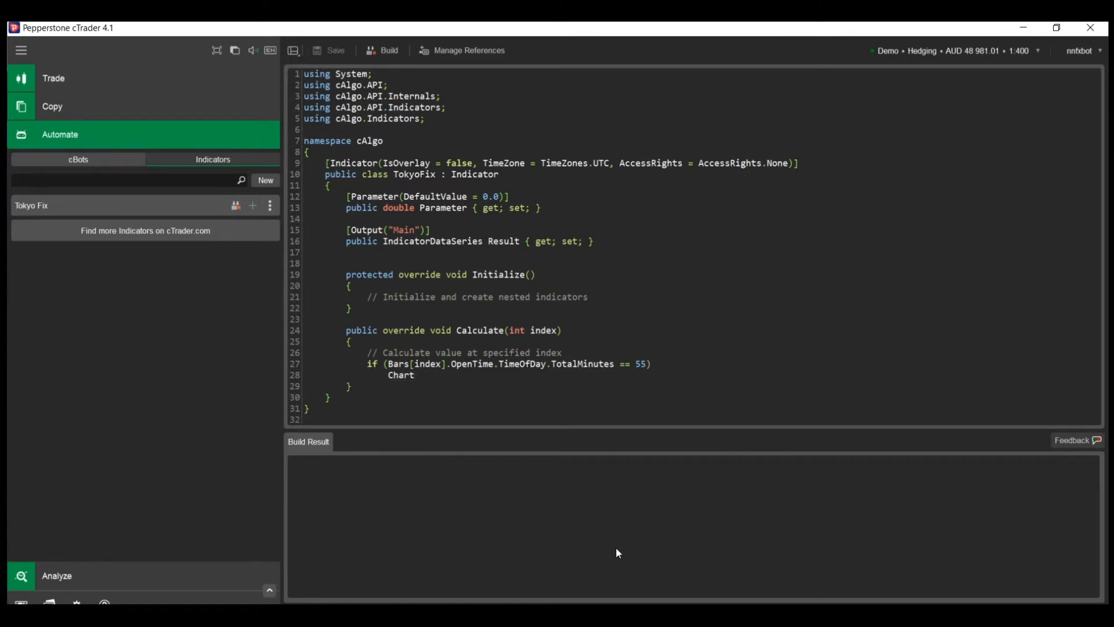
{"action": "type", "text": ".DrawVerticalLine"}
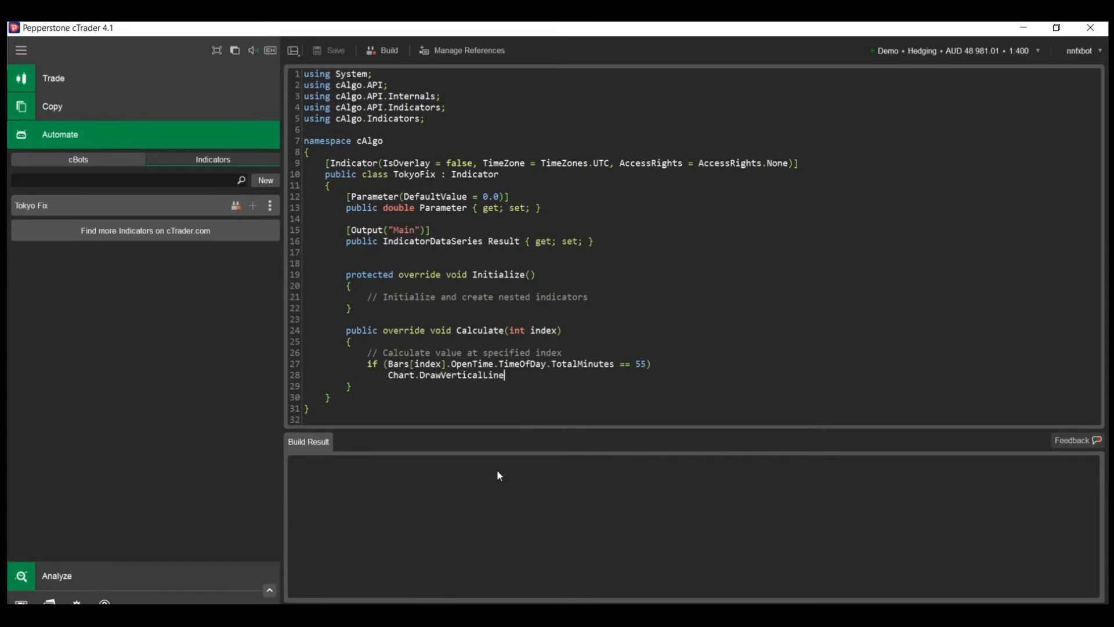
{"action": "type", "text": "(index.ToString(), index, \"white\");"}
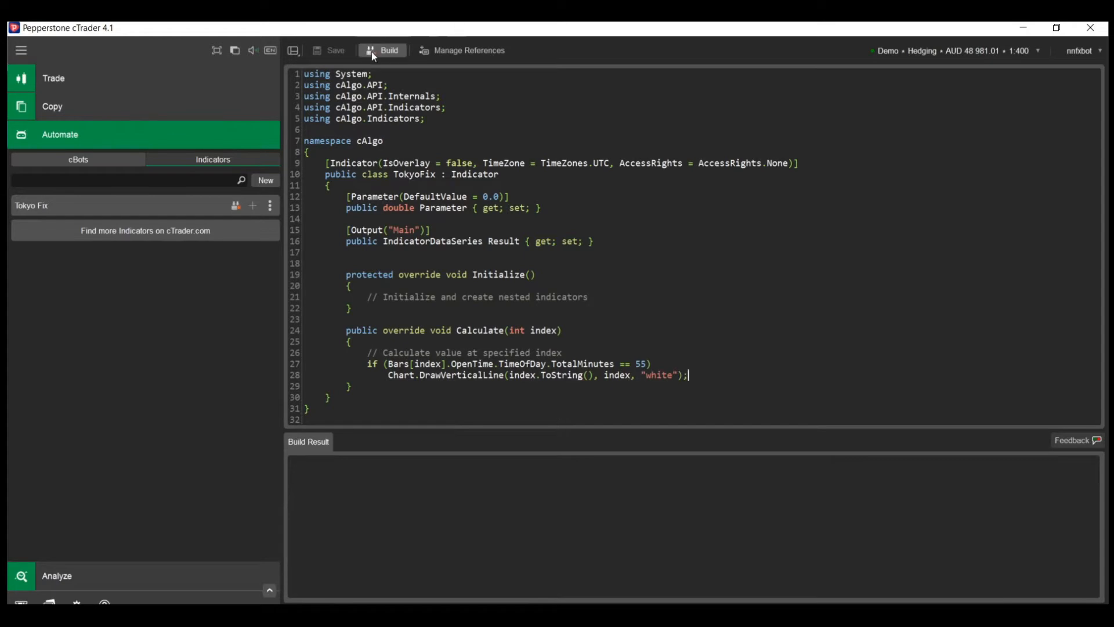
{"action": "left_click", "coordinate": [383, 50]}
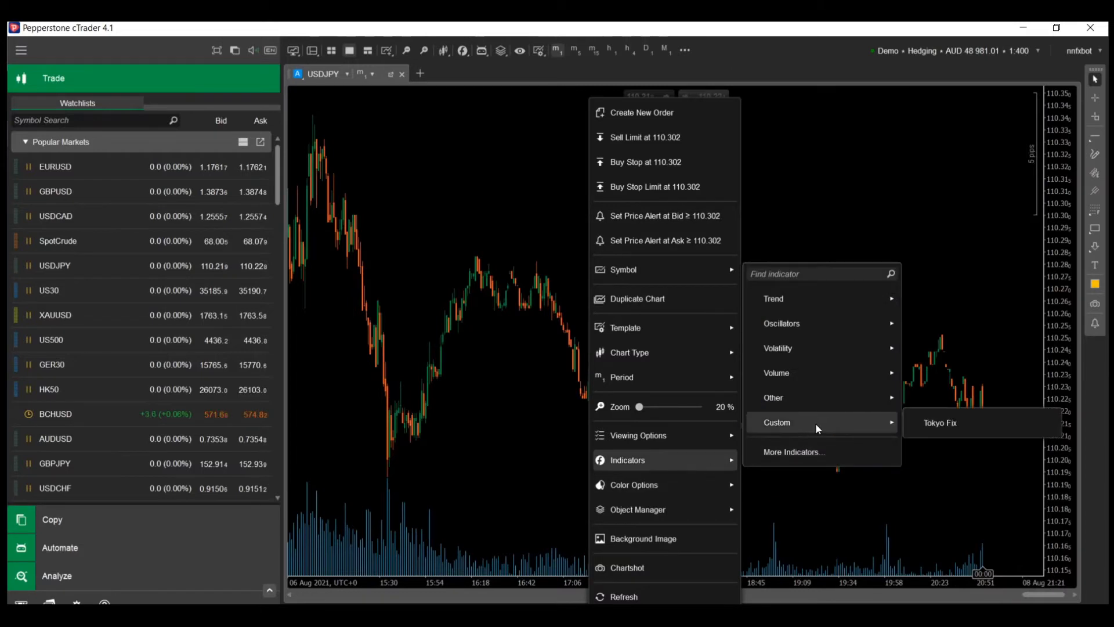
Reopen the Tokyo Fix indicator code and rebuild it as a price-chart overlay.
{"action": "left_click", "coordinate": [700, 536]}
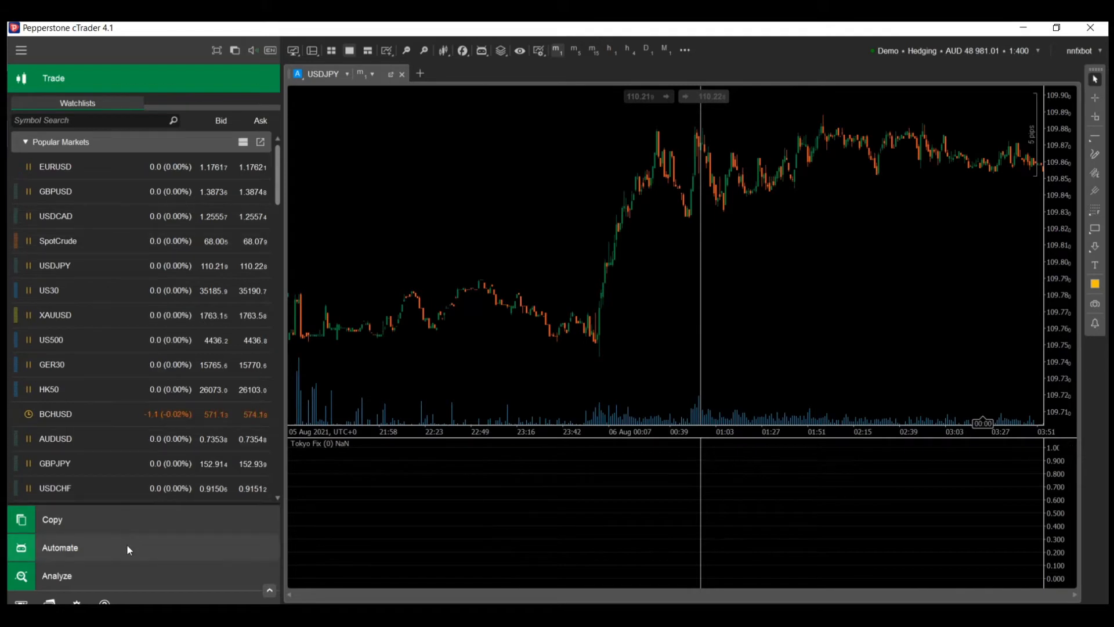
{"action": "left_click", "coordinate": [60, 547]}
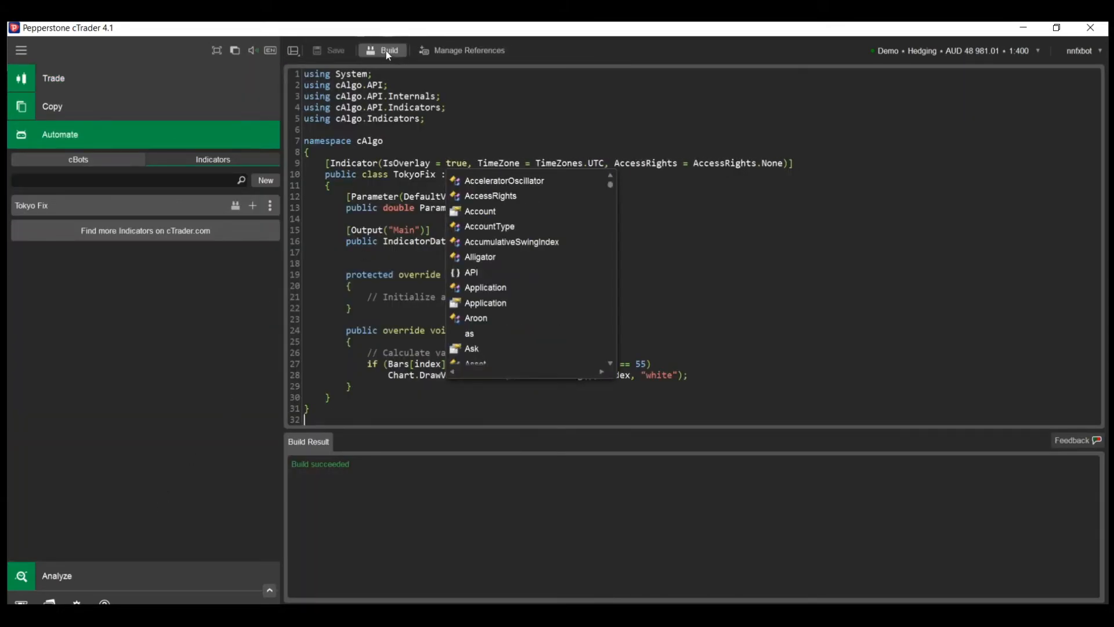
{"action": "left_click", "coordinate": [54, 78]}
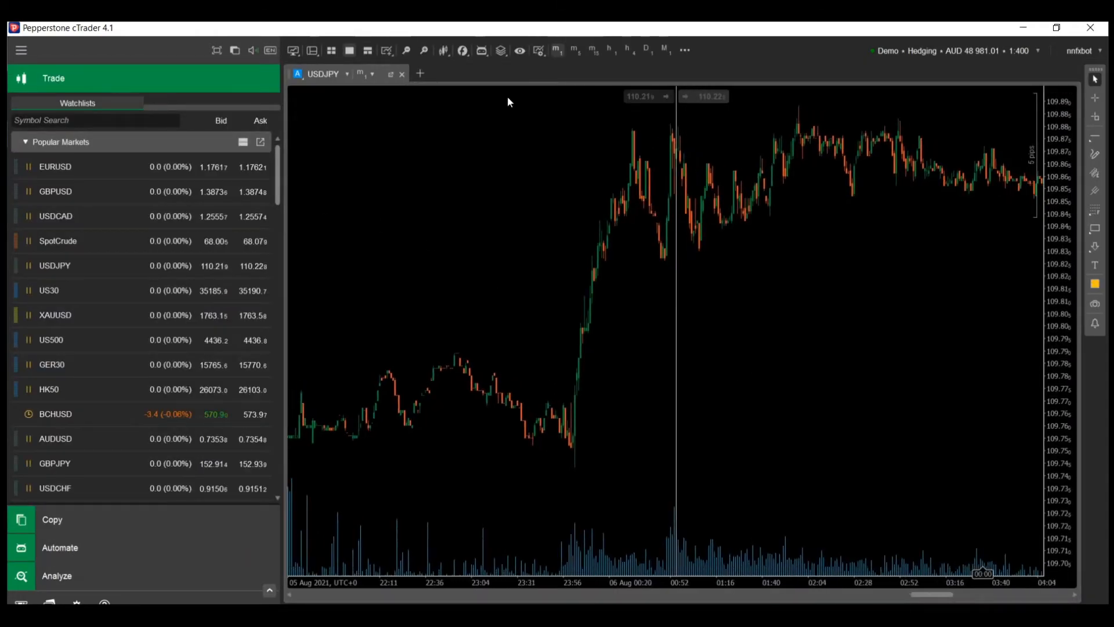
Zoom the USDJPY m1 chart to examine candles around the 00:55 fixing line.
{"action": "left_click", "coordinate": [424, 50]}
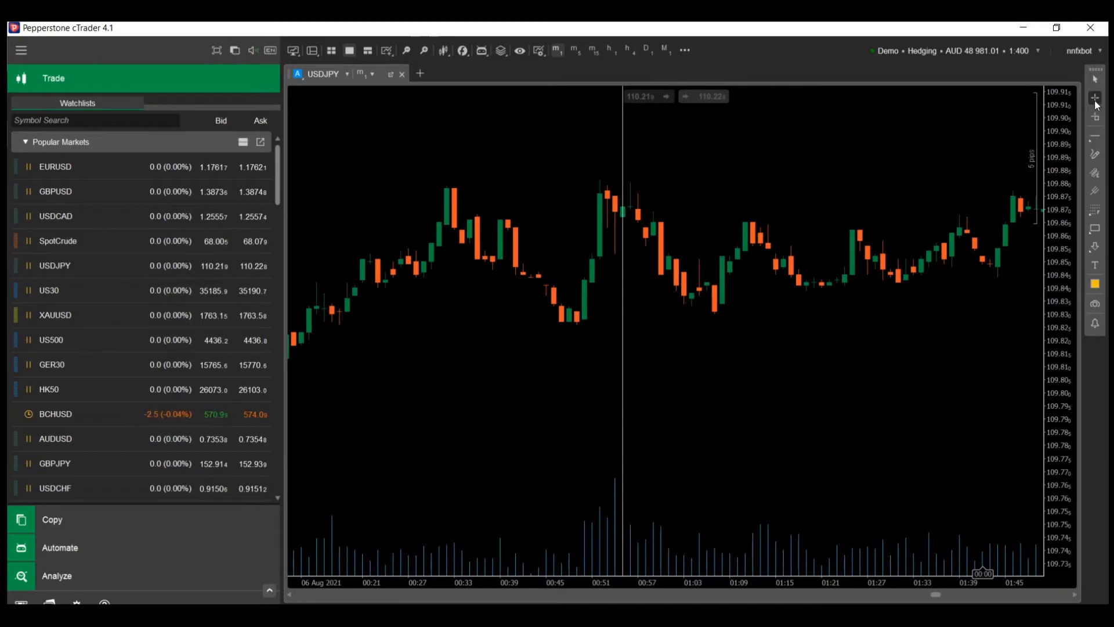
{"action": "mouse_move", "coordinate": [588, 303]}
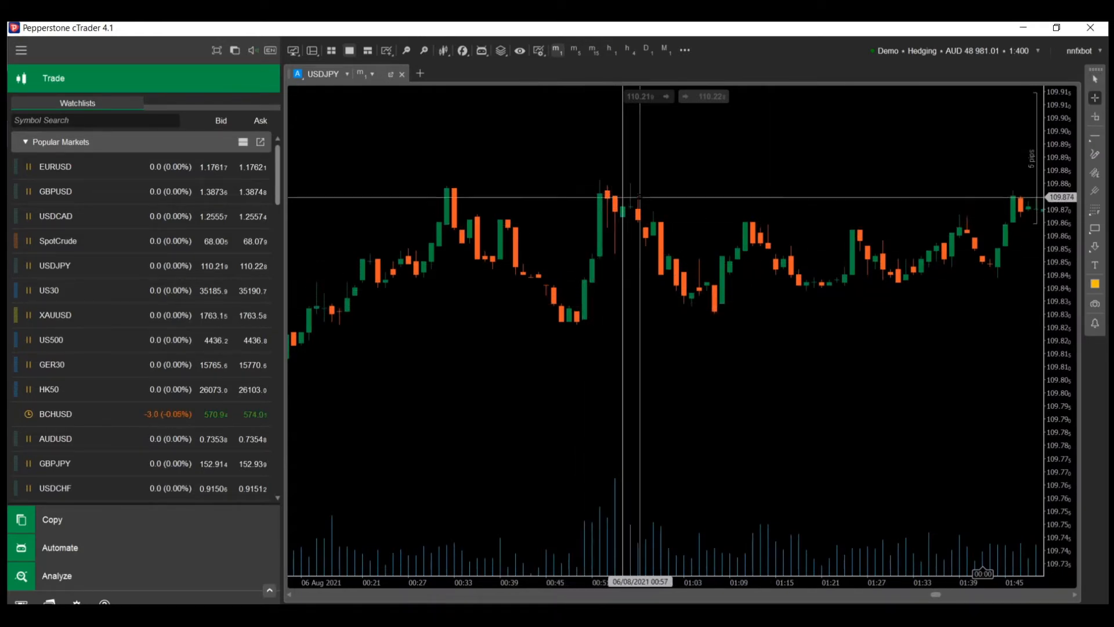
{"action": "mouse_move", "coordinate": [718, 313]}
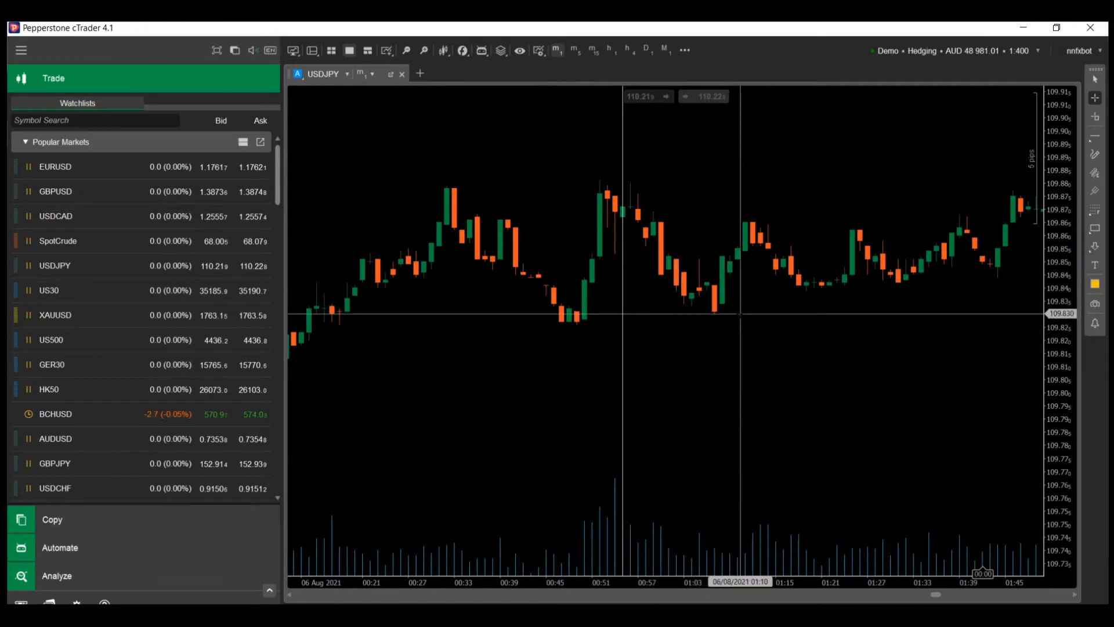
{"action": "left_click", "coordinate": [407, 50]}
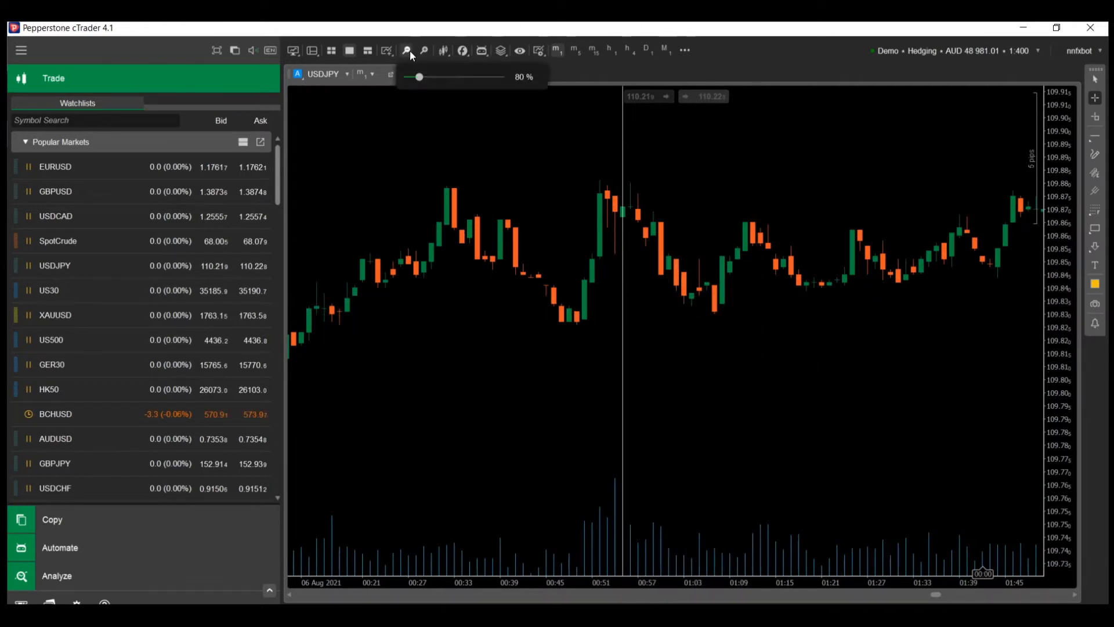
{"action": "left_click", "coordinate": [407, 50]}
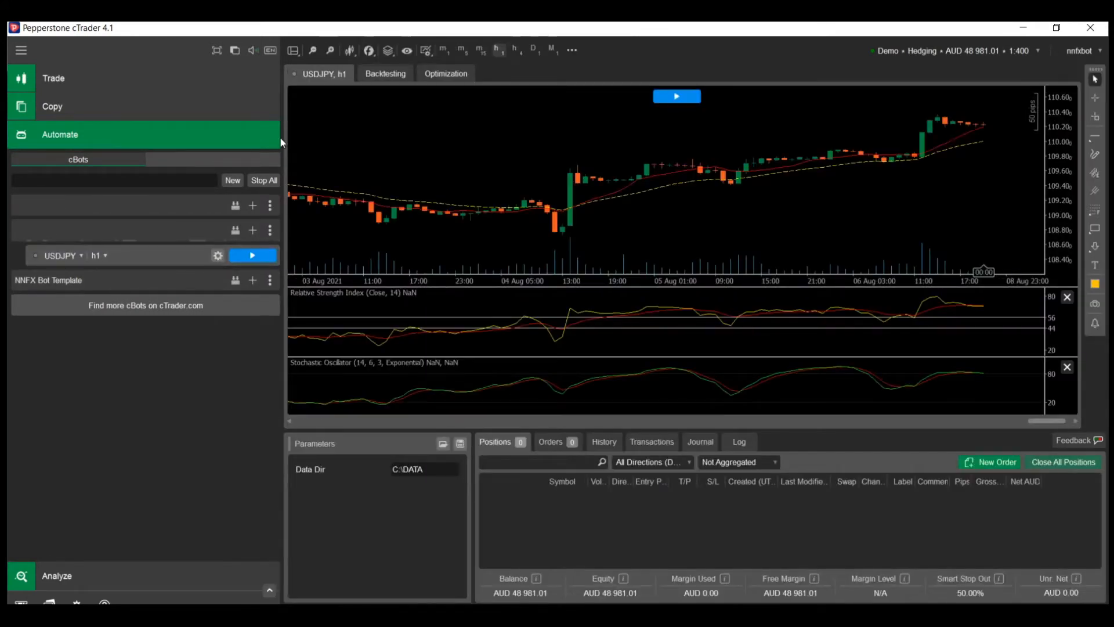
Start the MarketDataExtractor backtest on USDJPY minute data from 08/02/2011.
{"action": "left_click", "coordinate": [386, 73]}
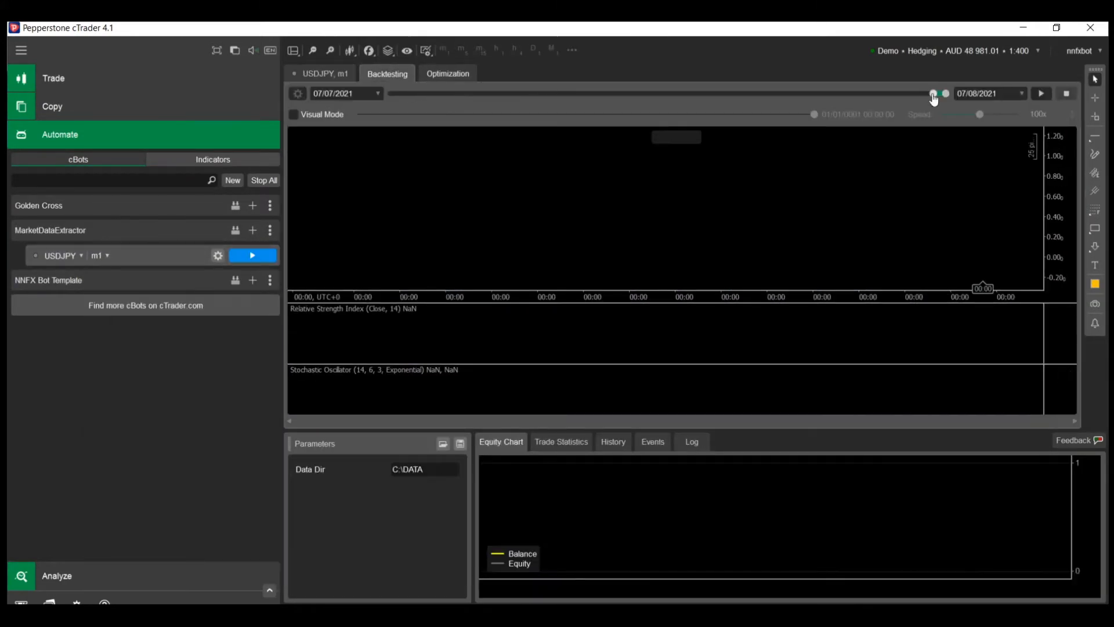
{"action": "left_click", "coordinate": [1040, 93]}
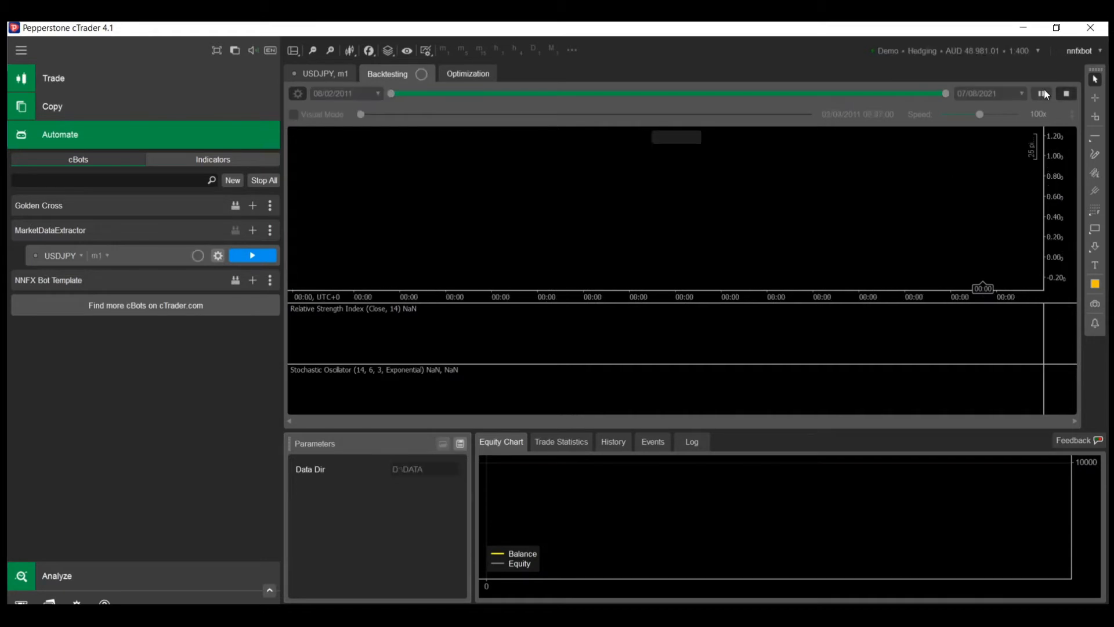
{"action": "left_click_drag", "start_coordinate": [361, 115], "coordinate": [418, 114]}
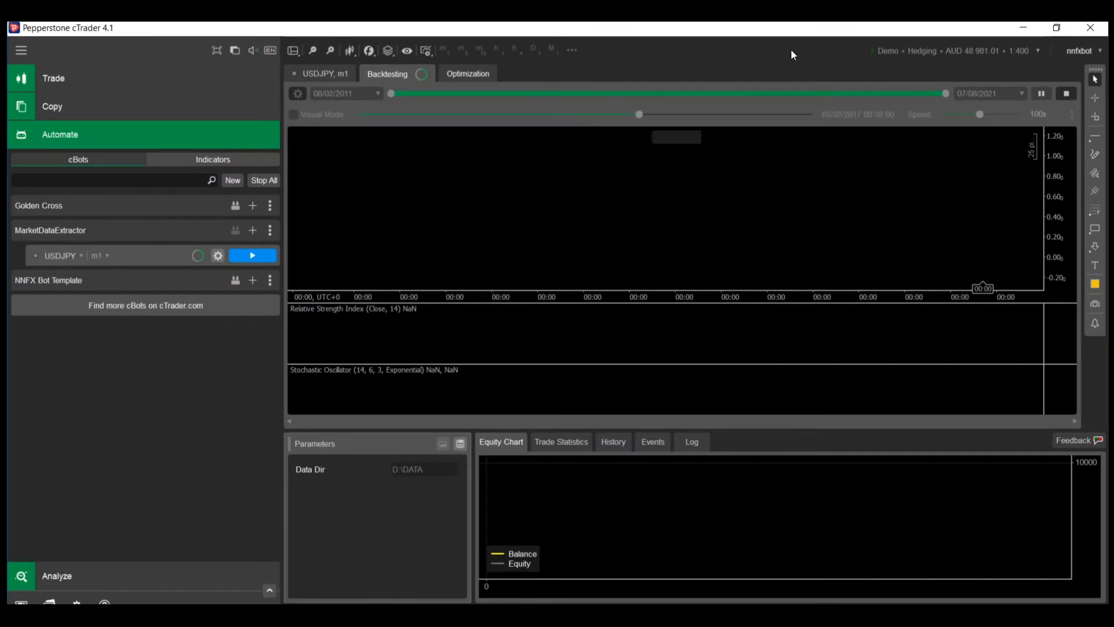
{"action": "left_click_drag", "start_coordinate": [638, 114], "coordinate": [697, 115]}
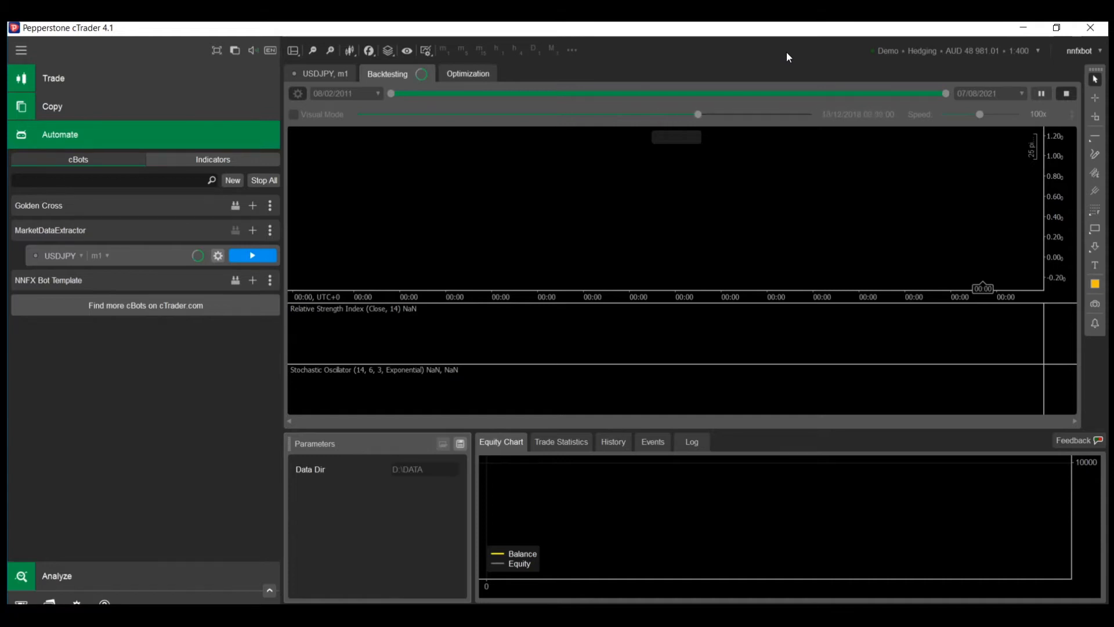
{"action": "left_click_drag", "start_coordinate": [698, 114], "coordinate": [757, 114]}
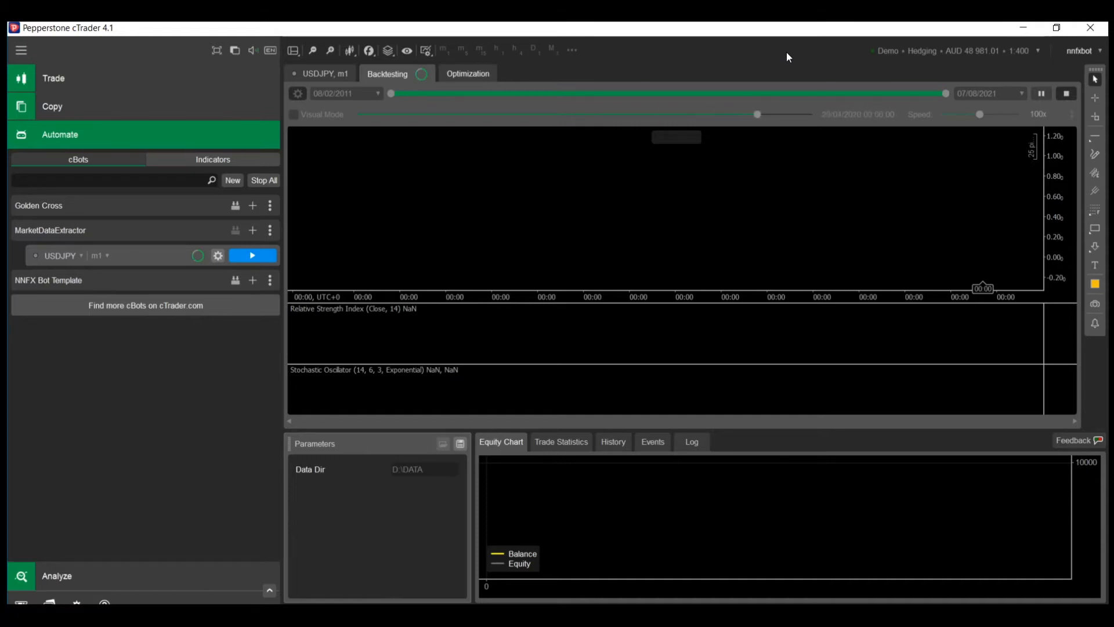
{"action": "left_click_drag", "start_coordinate": [757, 114], "coordinate": [810, 115]}
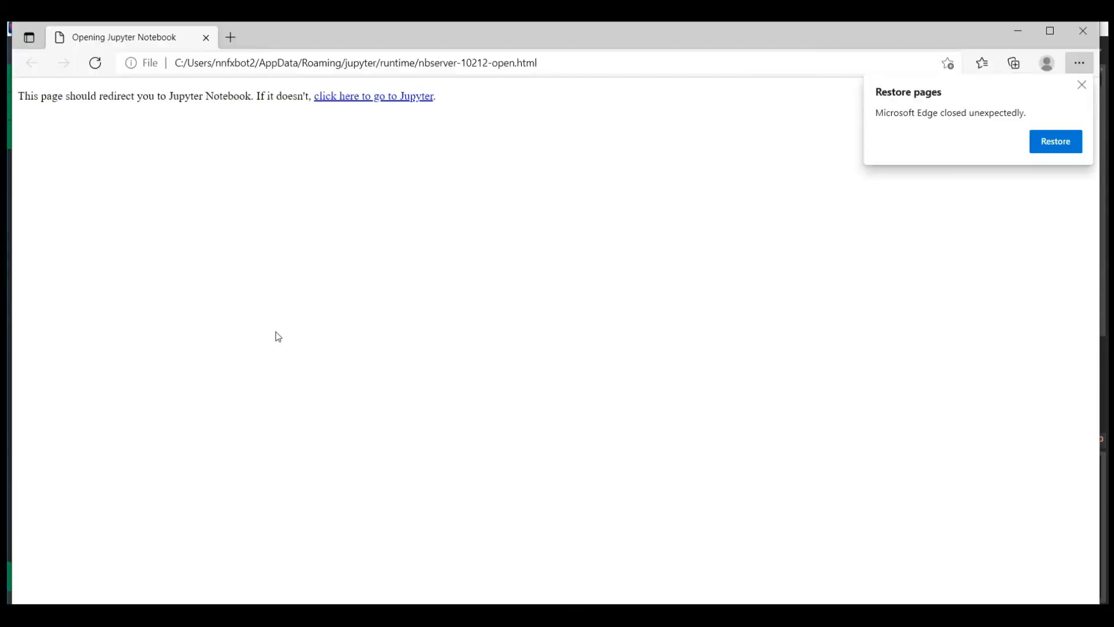
Create a new Python 3 notebook importing pandas and reading D:\Data\USDJPY.csv.
{"action": "left_click", "coordinate": [373, 96]}
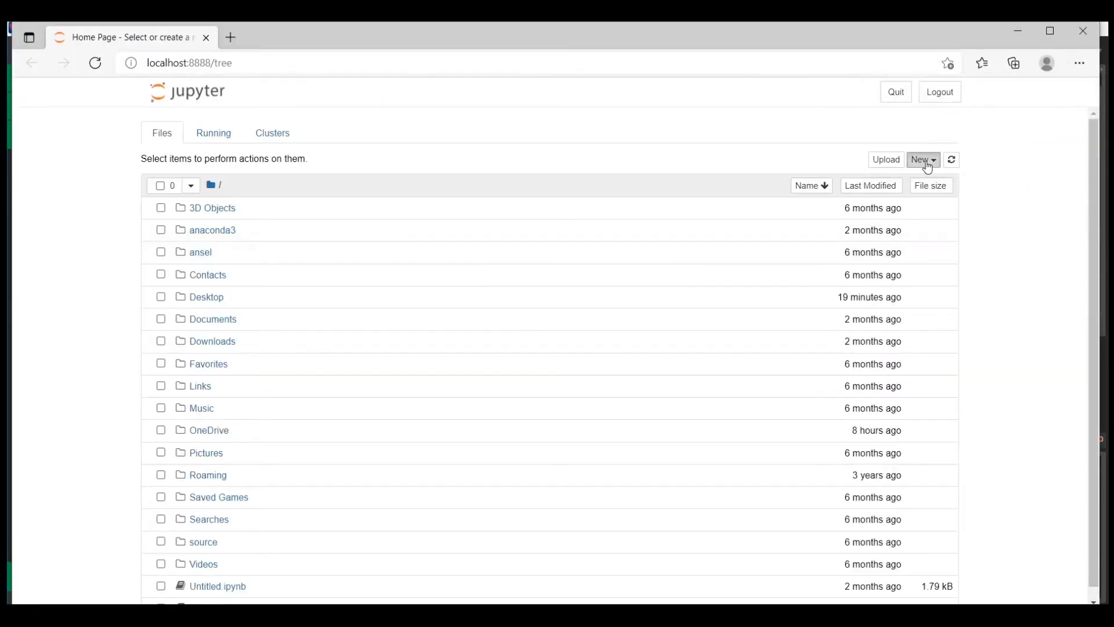
{"action": "left_click", "coordinate": [922, 159]}
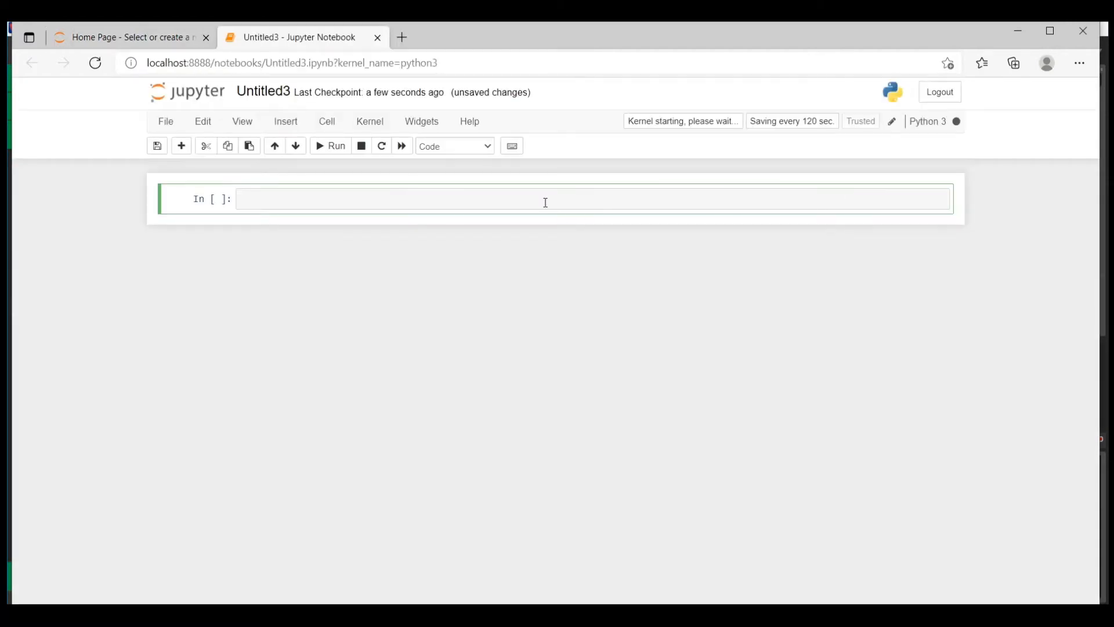
{"action": "type", "text": "import pandas as pd"}
{"action": "type", "text": "import dtale"}
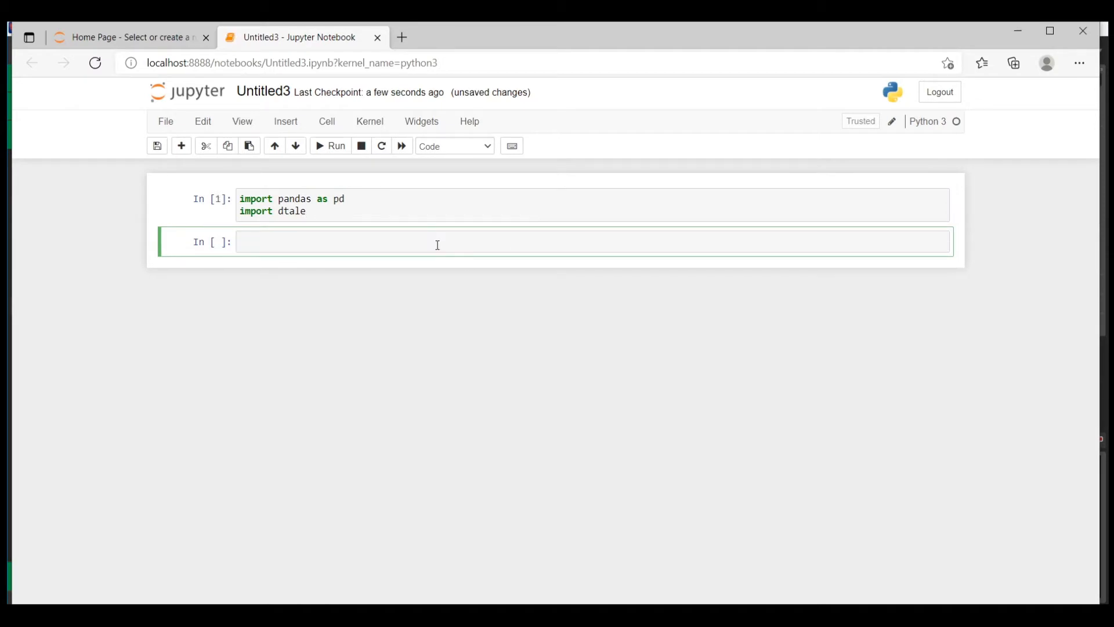
{"action": "type", "text": "df ="}
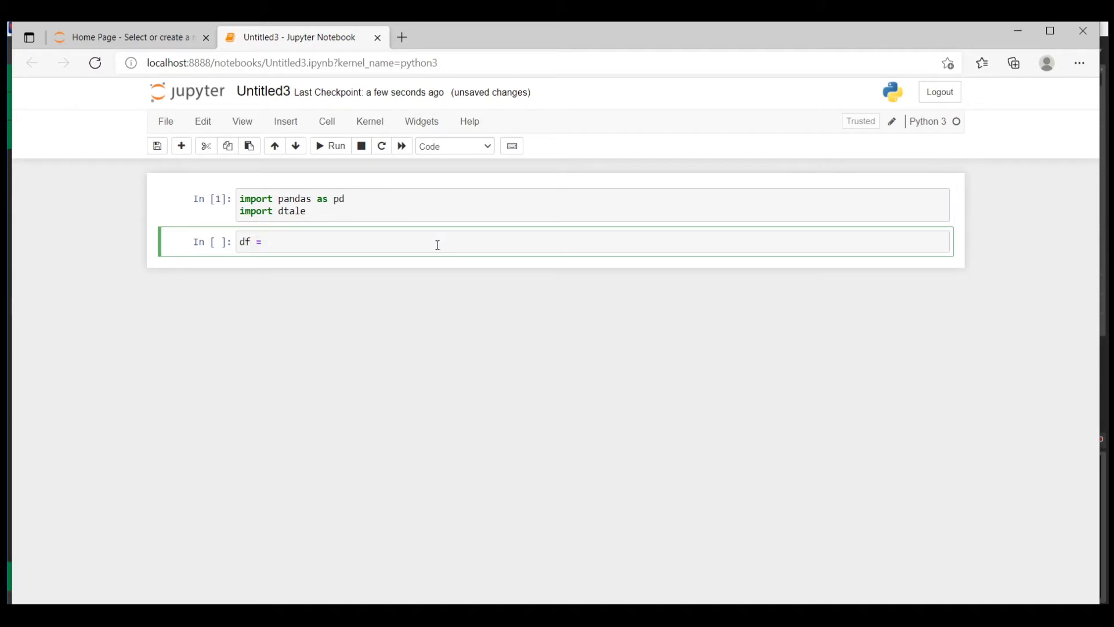
{"action": "type", "text": "pd.read_csv()"}
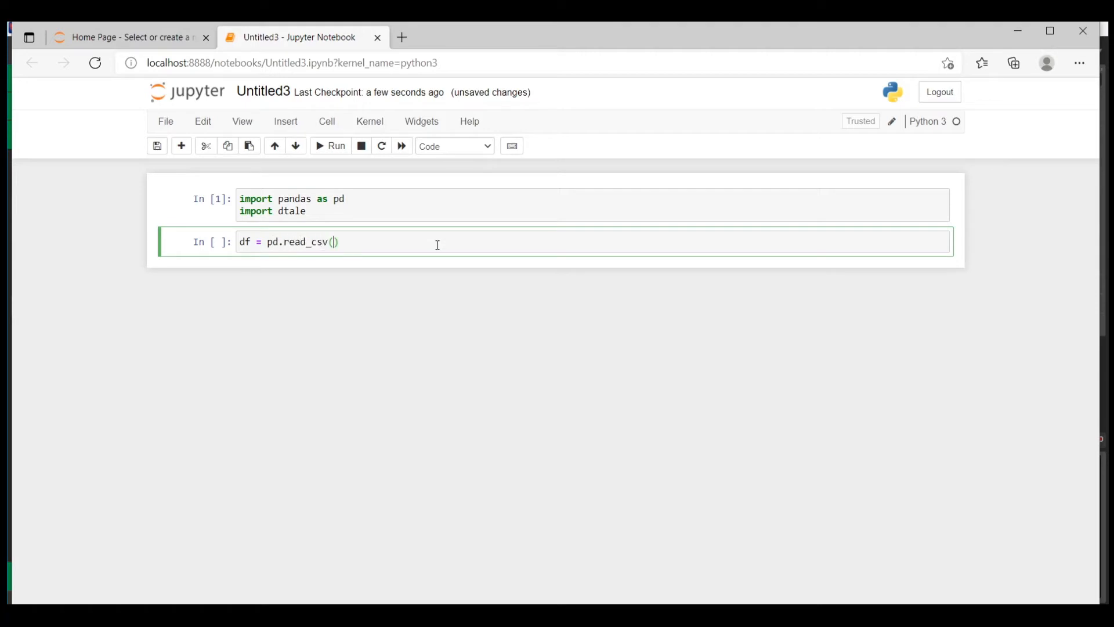
{"action": "type", "text": "'D:\\\\Data\\'"}
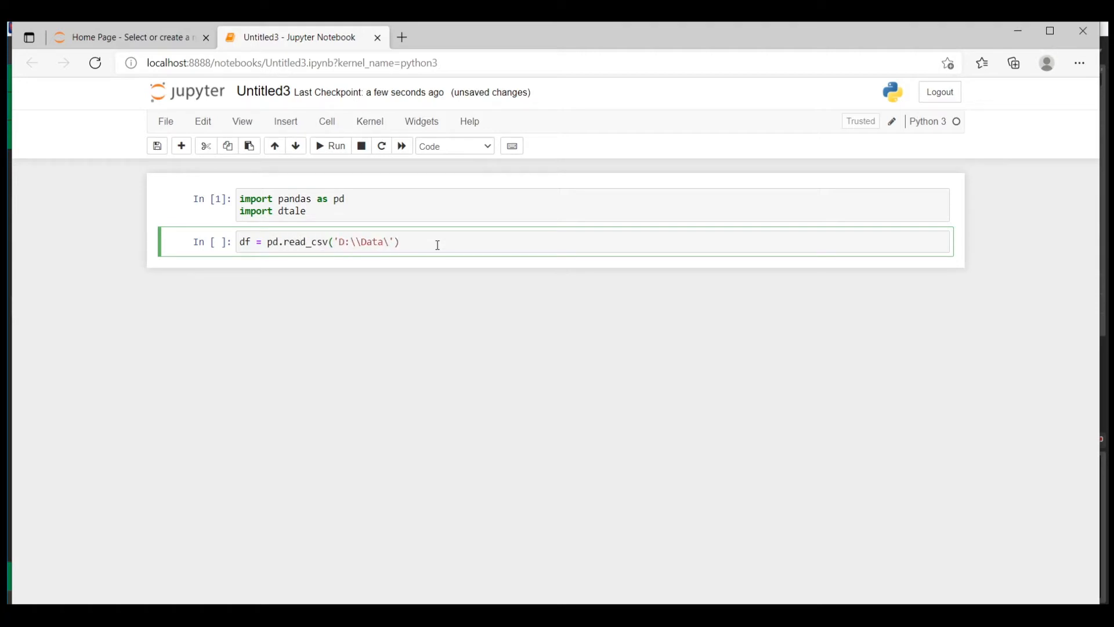
{"action": "type", "text": "USDJPY.csv"}
{"action": "type", "text": "df"}
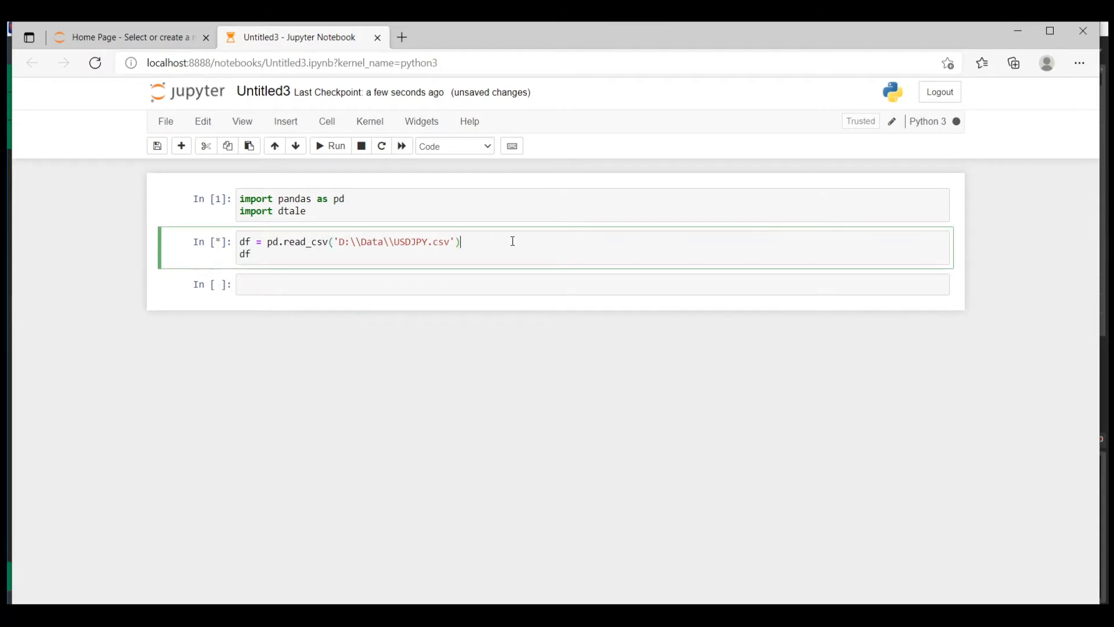
Add index_col='date' and parse_dates=True to read_csv and rerun the cell.
{"action": "left_click", "coordinate": [332, 145]}
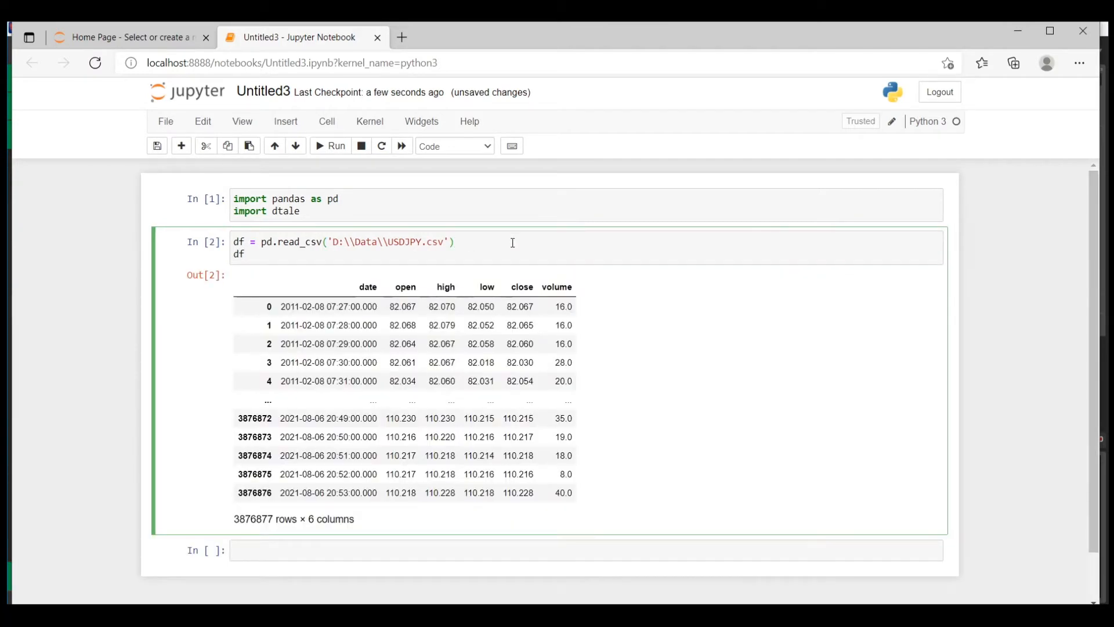
{"action": "type", "text": ", index_col"}
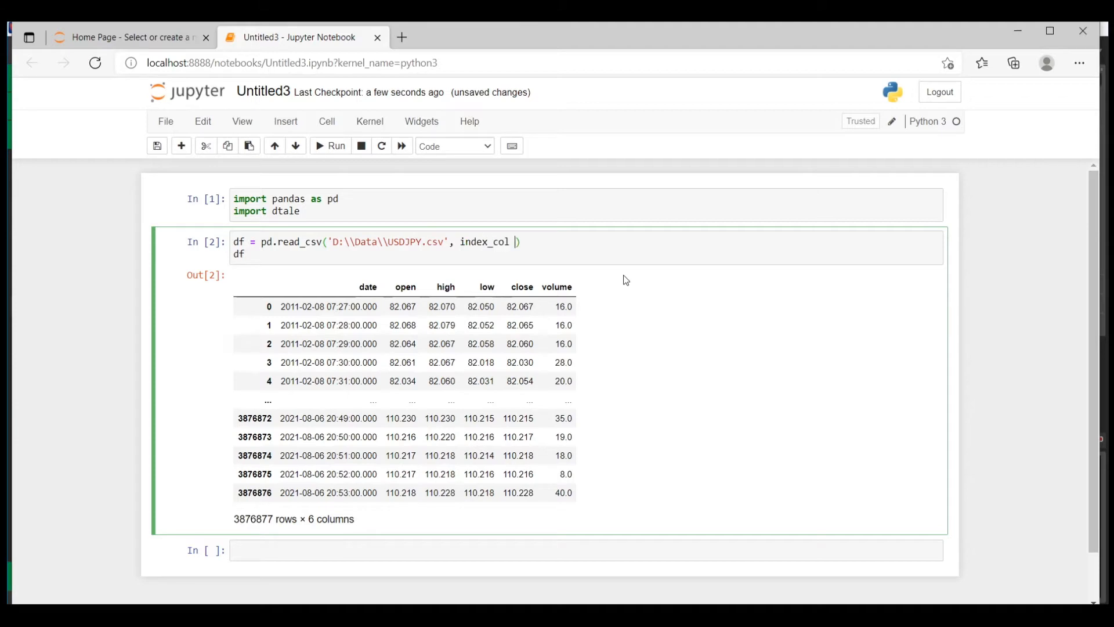
{"action": "type", "text": "= 'date', parse_dates = True"}
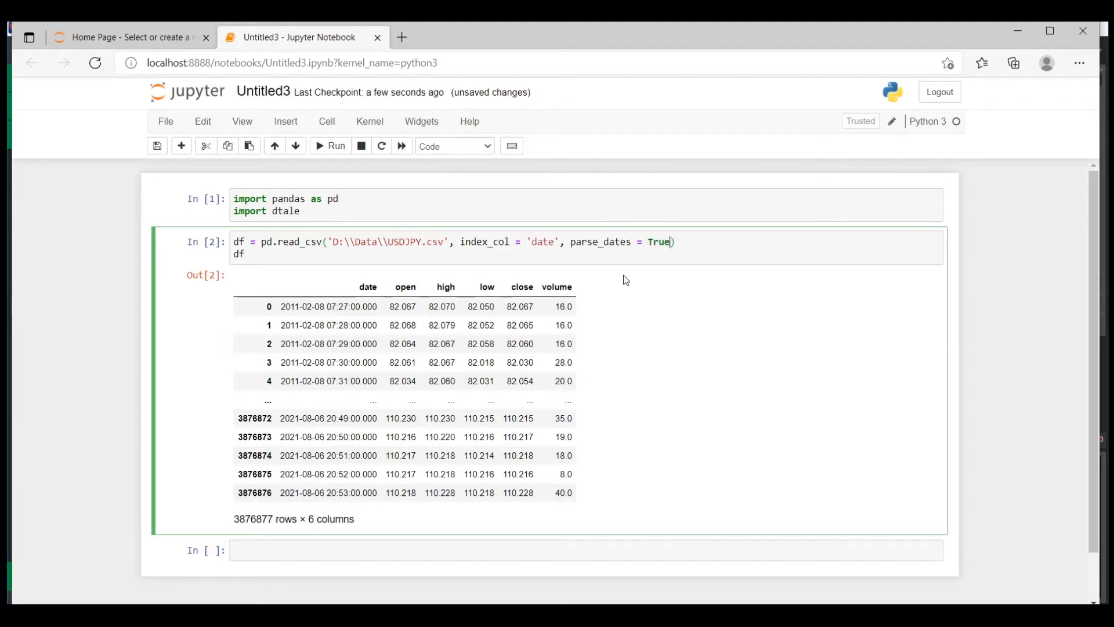
{"action": "left_click", "coordinate": [329, 145]}
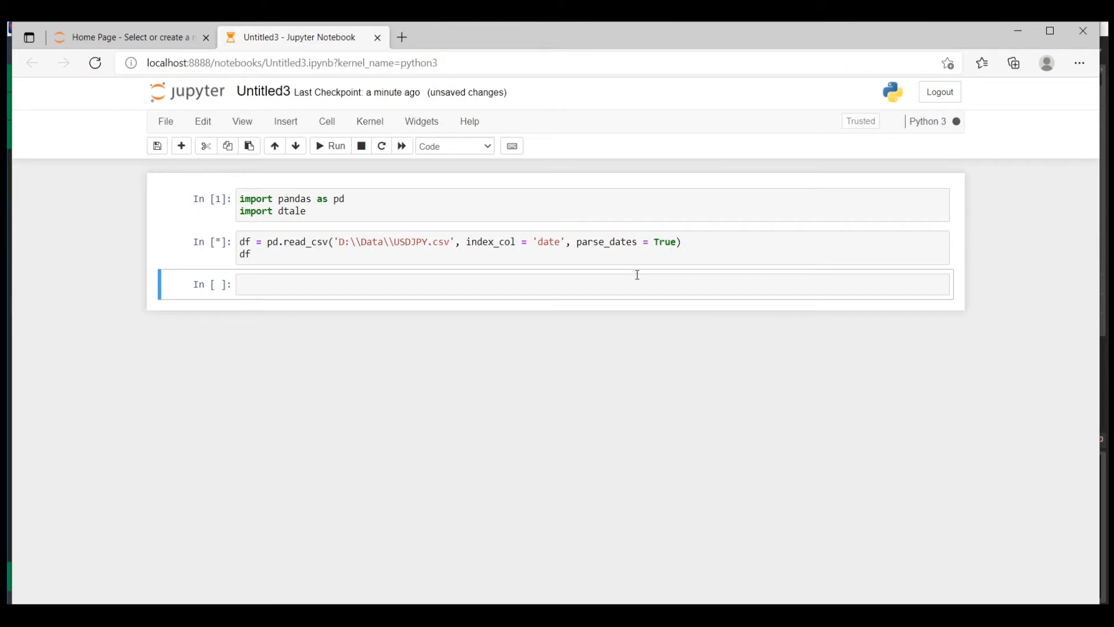
{"action": "left_click", "coordinate": [330, 145]}
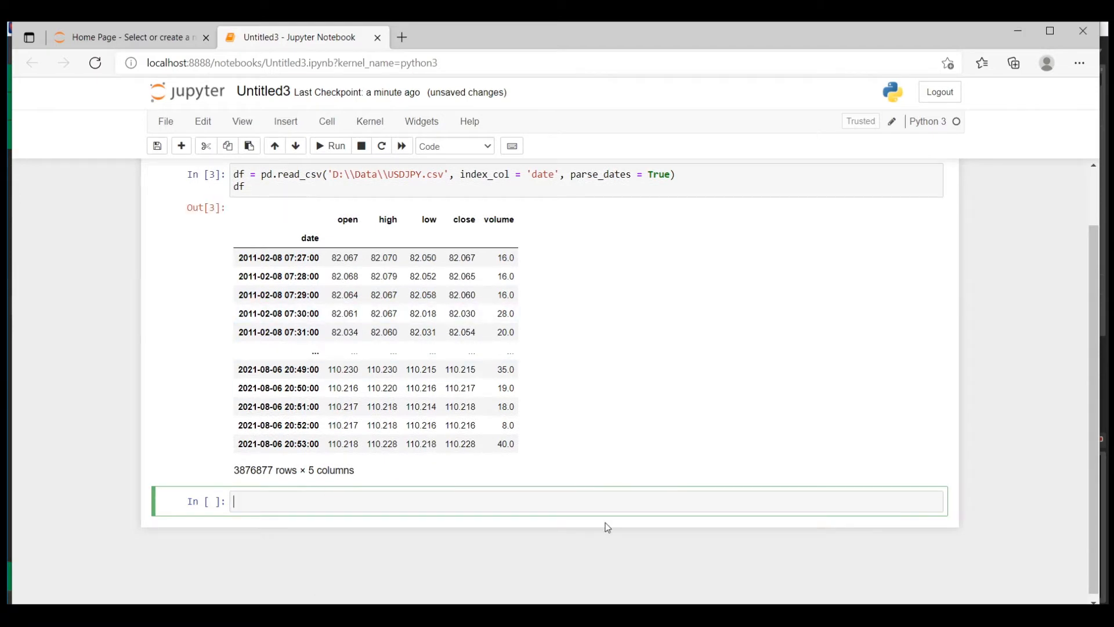
Add df['minuteOfDay'] as index hour times 60 plus minute.
{"action": "type", "text": "df[min]"}
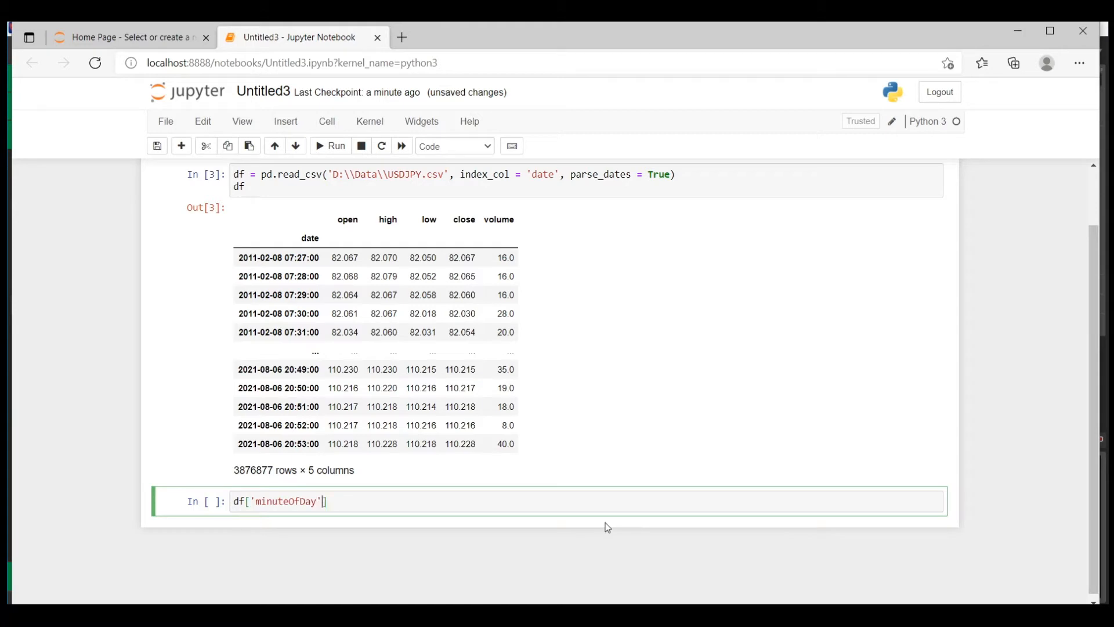
{"action": "type", "text": "= df."}
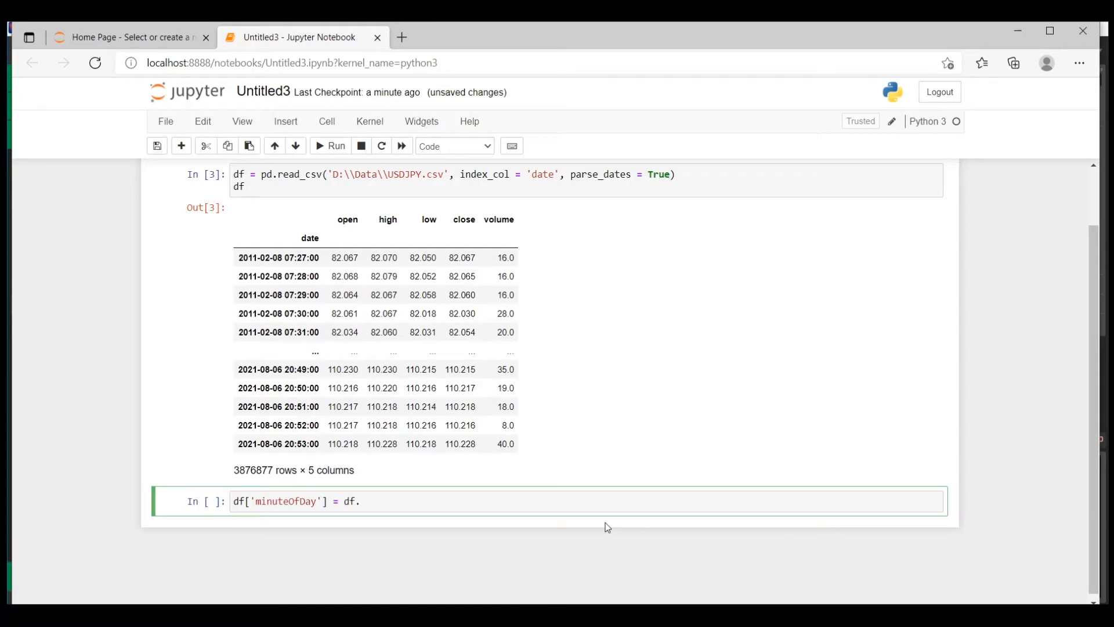
{"action": "type", "text": "index.hour"}
{"action": "type", "text": "df"}
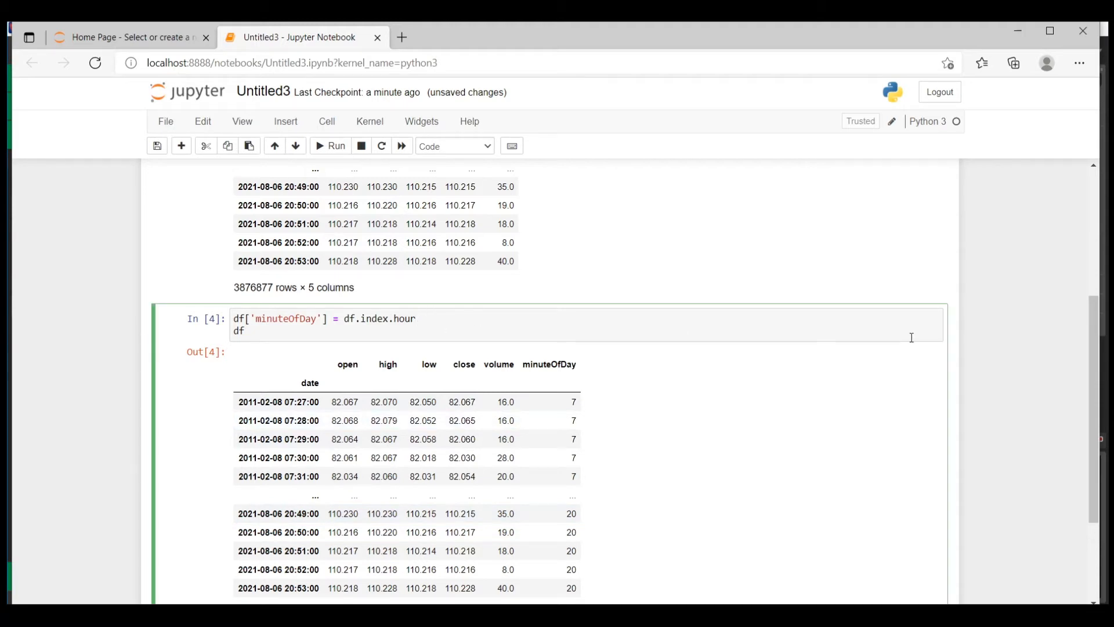
{"action": "type", "text": "* 60"}
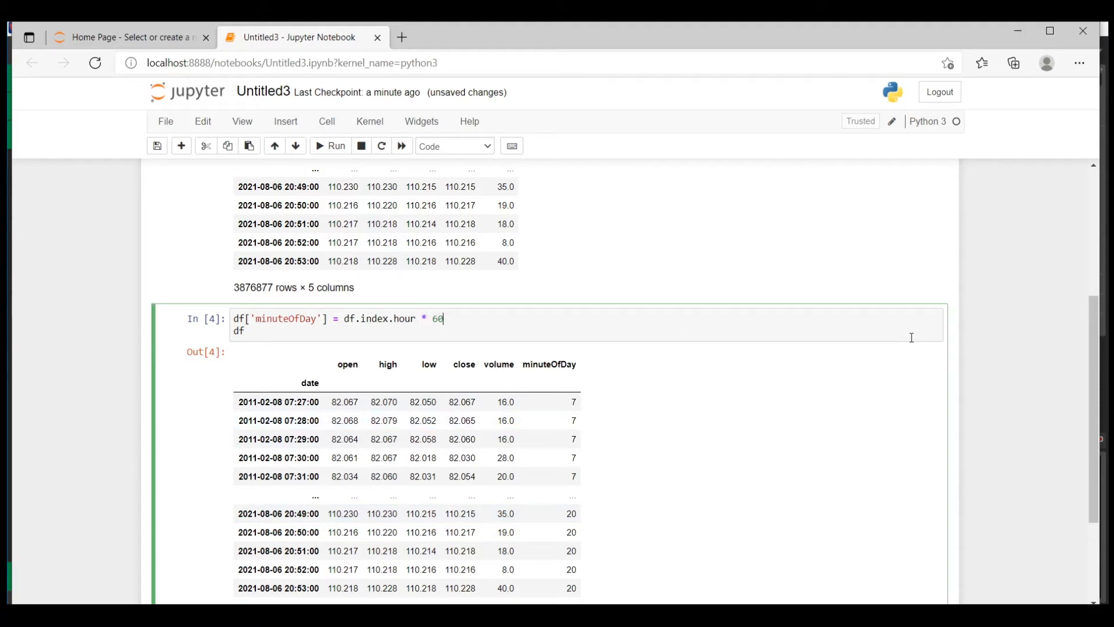
{"action": "type", "text": "+ df.index.minute"}
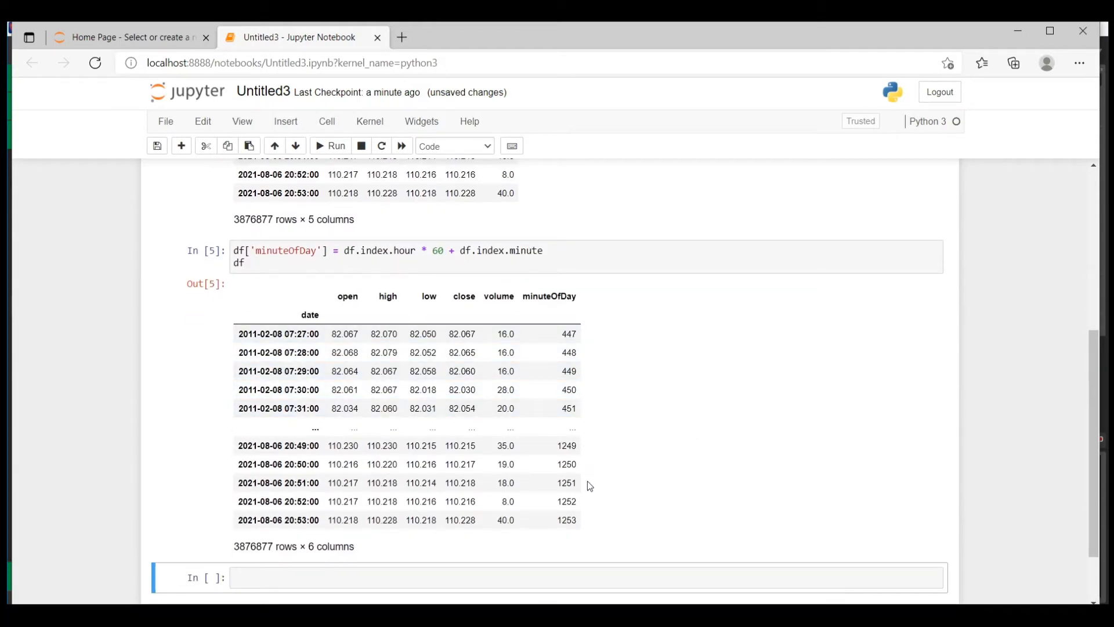
{"action": "left_click", "coordinate": [566, 251]}
{"action": "type", "text": "df["}
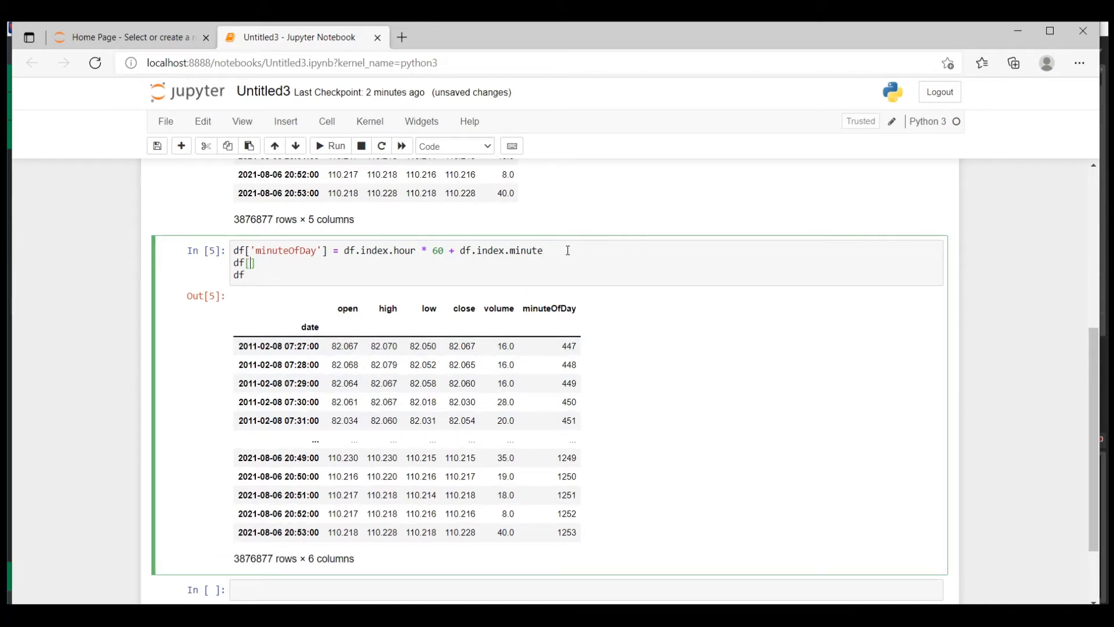
Add df['pips'] as close minus the previous close, times 100.
{"action": "type", "text": "'pips']"}
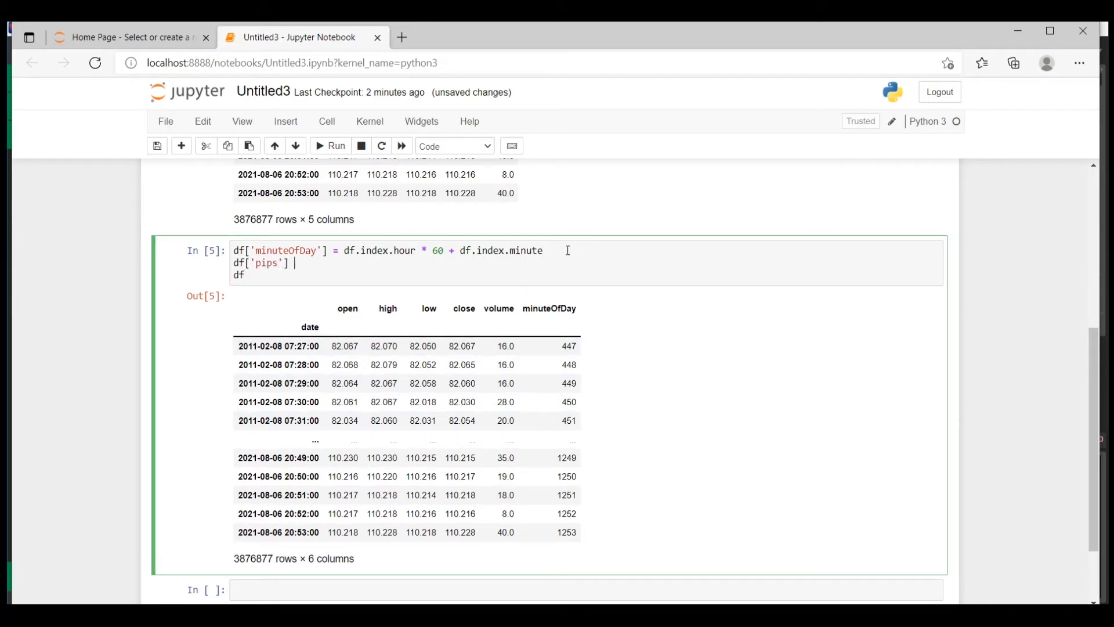
{"action": "type", "text": "= d"}
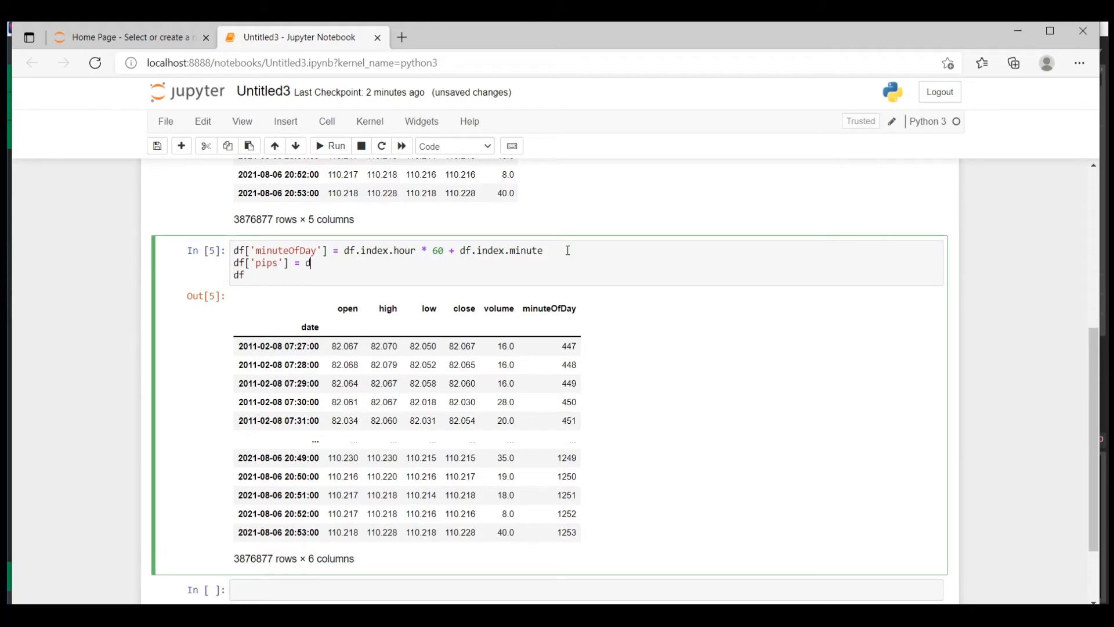
{"action": "type", "text": "f.close"}
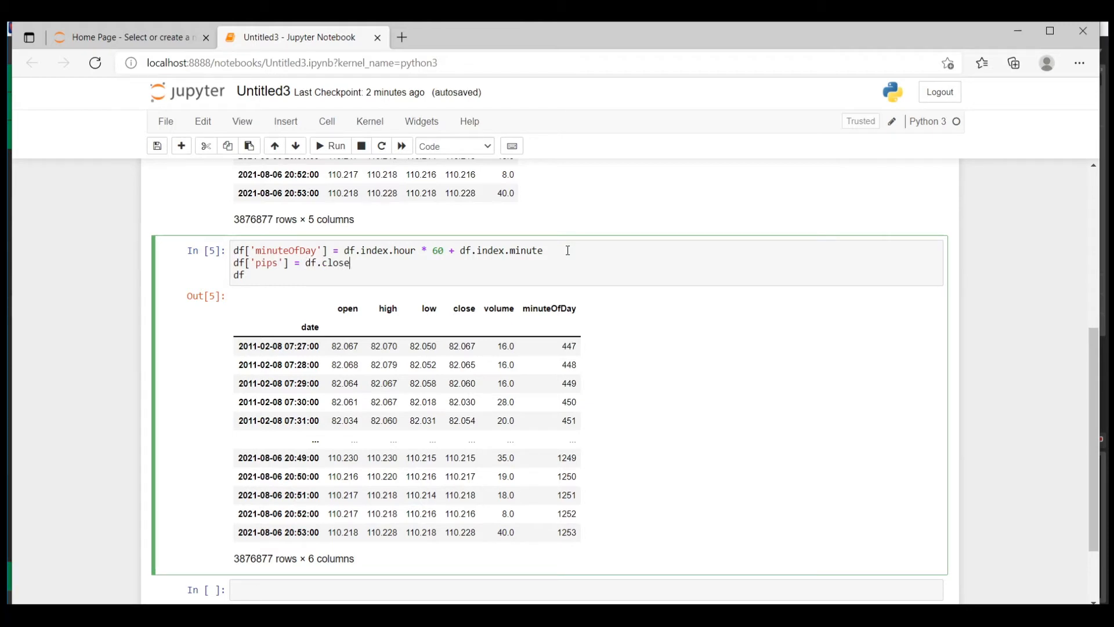
{"action": "type", "text": "- df.close."}
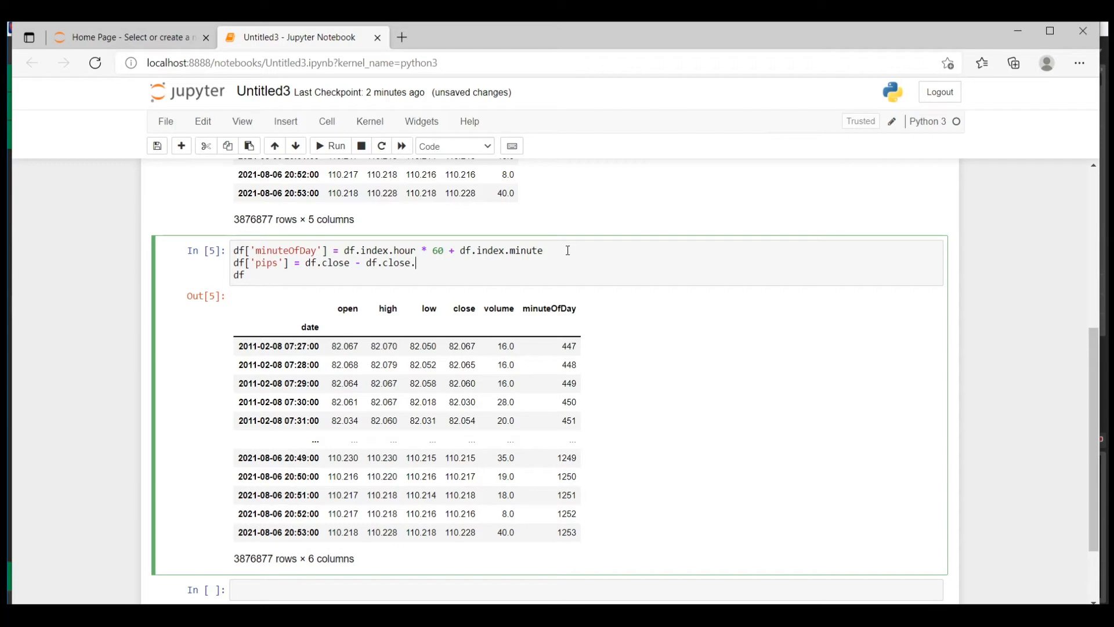
{"action": "type", "text": "shift(1))*100"}
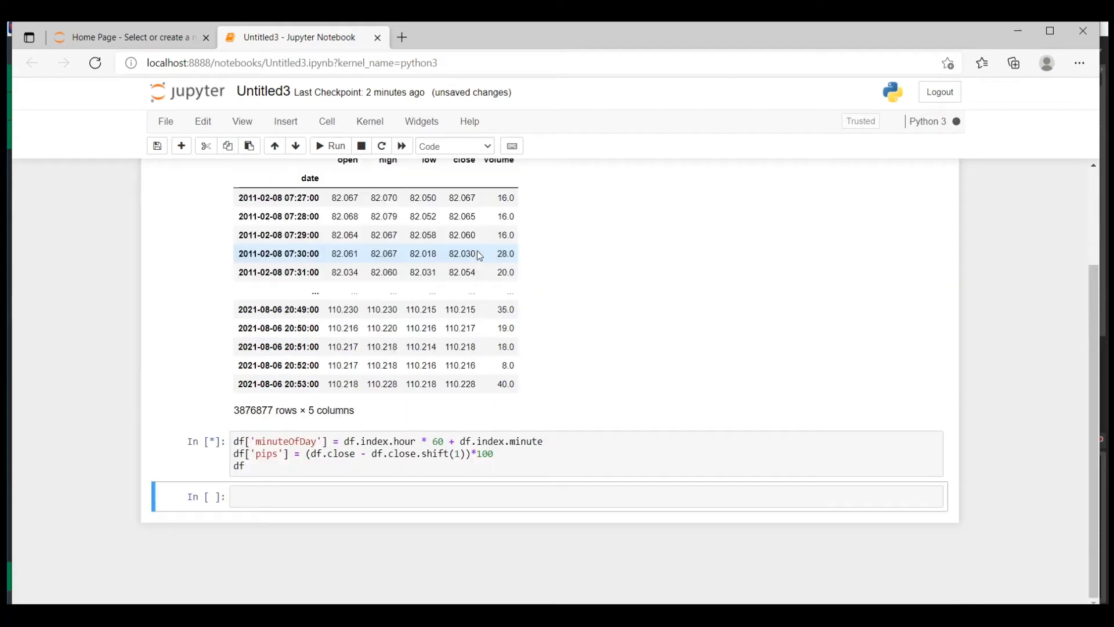
{"action": "left_click", "coordinate": [330, 146]}
{"action": "type", "text": "dtale.show(df)"}
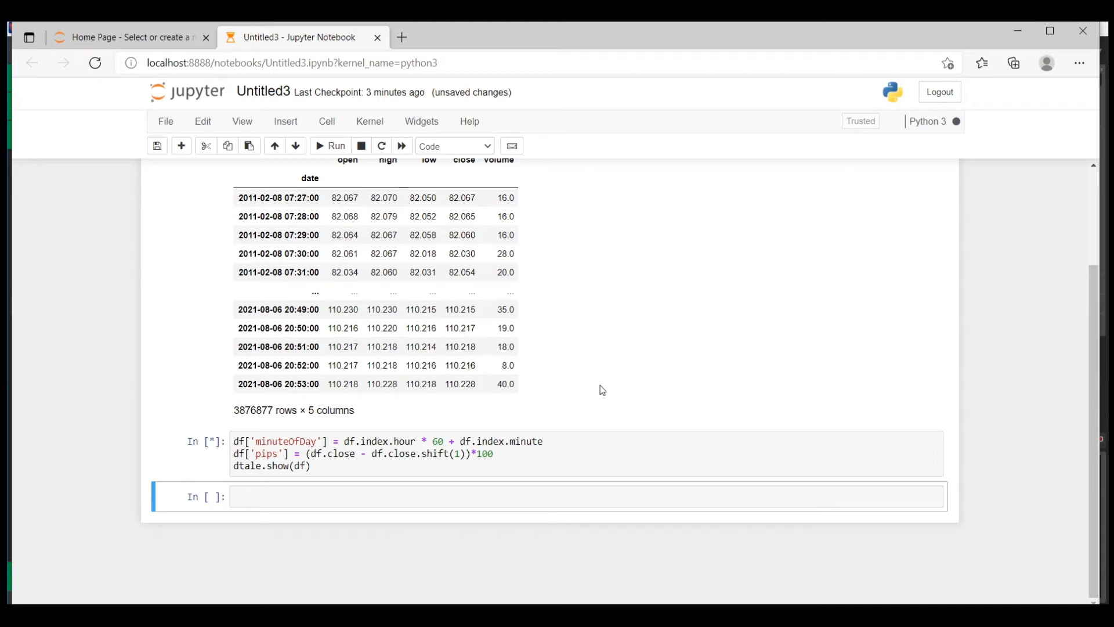
Run dtale.show(df) to load all 3,876,877 rows into D-Tale.
{"action": "left_click", "coordinate": [330, 146]}
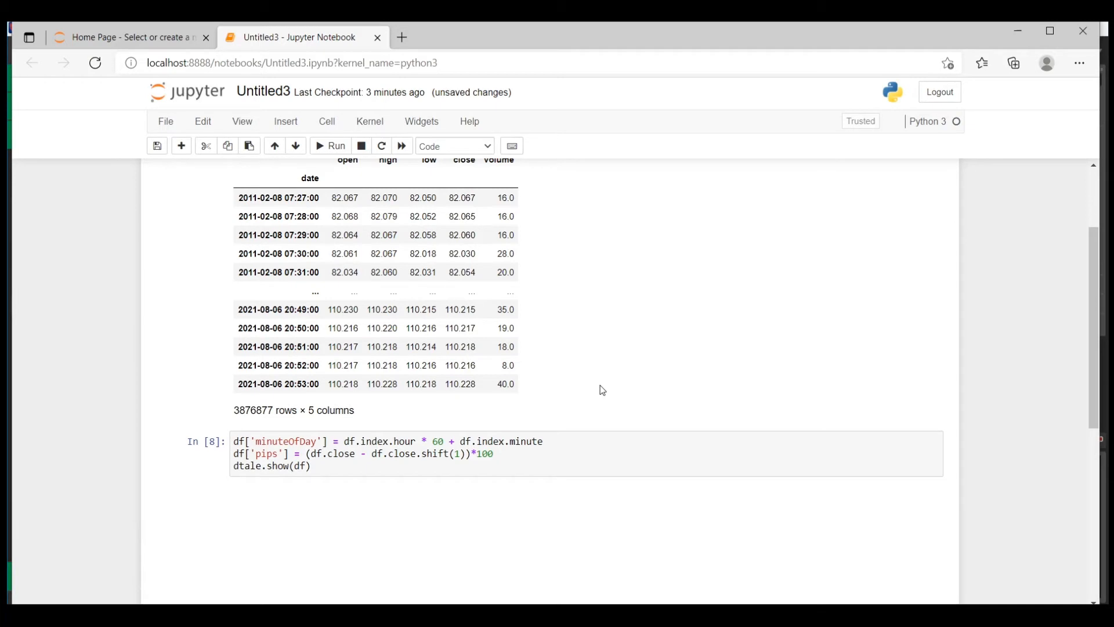
{"action": "left_click", "coordinate": [330, 146]}
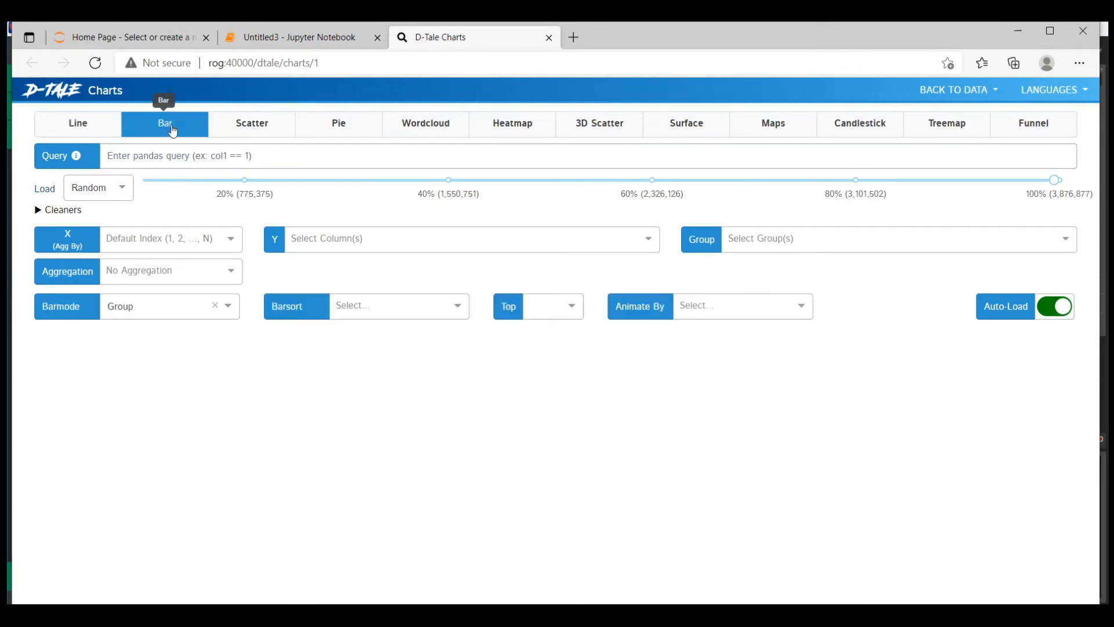
Bar-chart mean volume per minuteOfDay, inspect the 54–55 minute spike, then restore full range.
{"action": "left_click", "coordinate": [169, 238]}
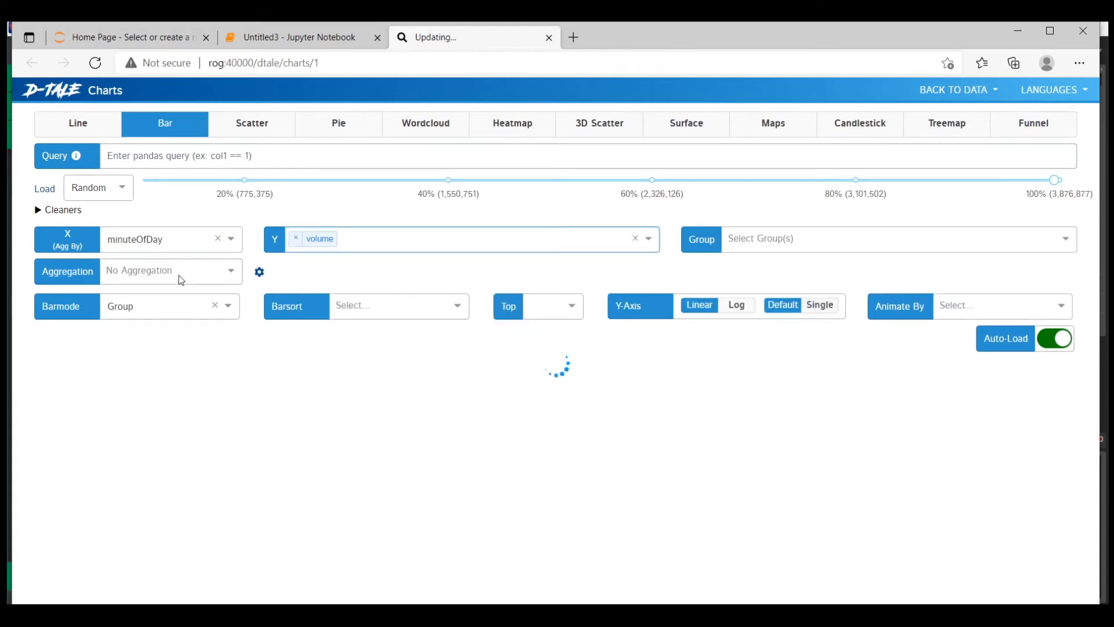
{"action": "left_click", "coordinate": [171, 271]}
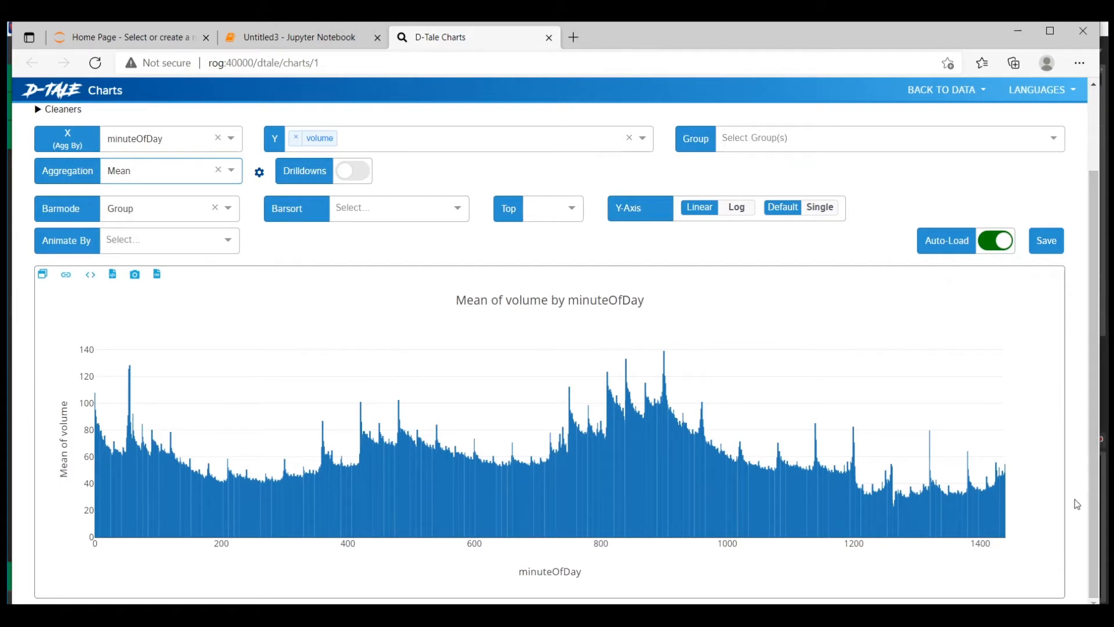
{"action": "mouse_move", "coordinate": [1072, 516]}
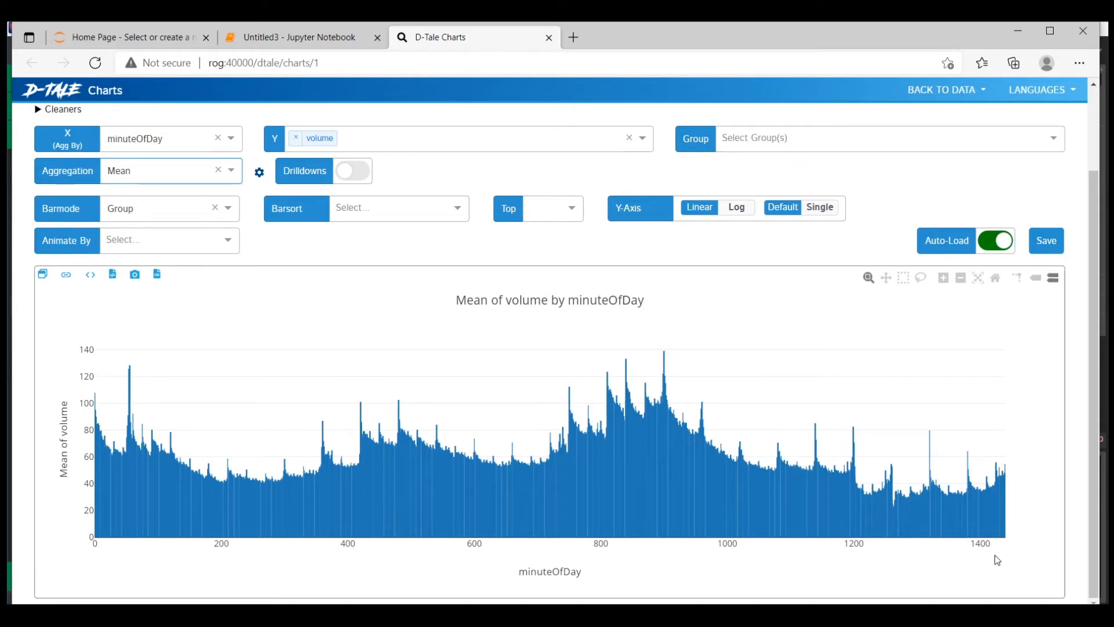
{"action": "mouse_move", "coordinate": [974, 564]}
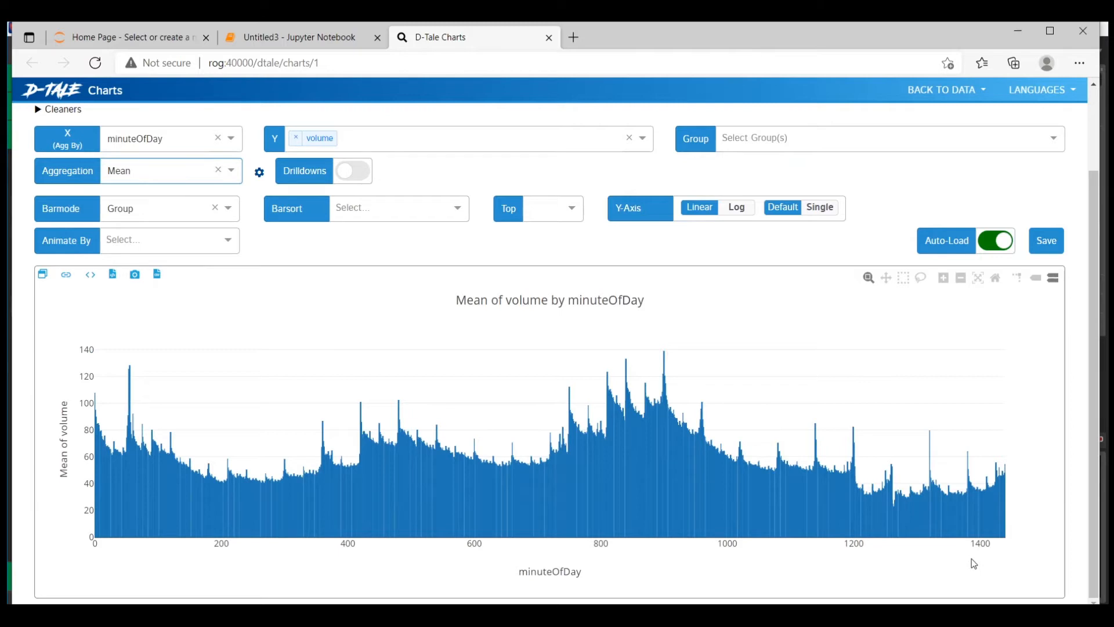
{"action": "mouse_move", "coordinate": [890, 580]}
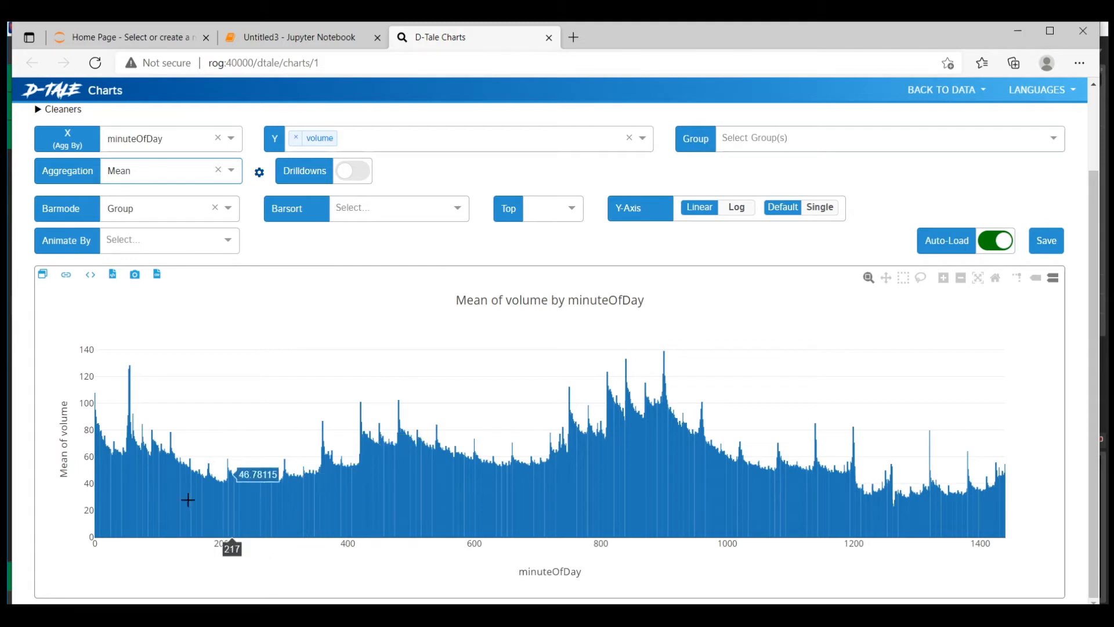
{"action": "mouse_move", "coordinate": [101, 414]}
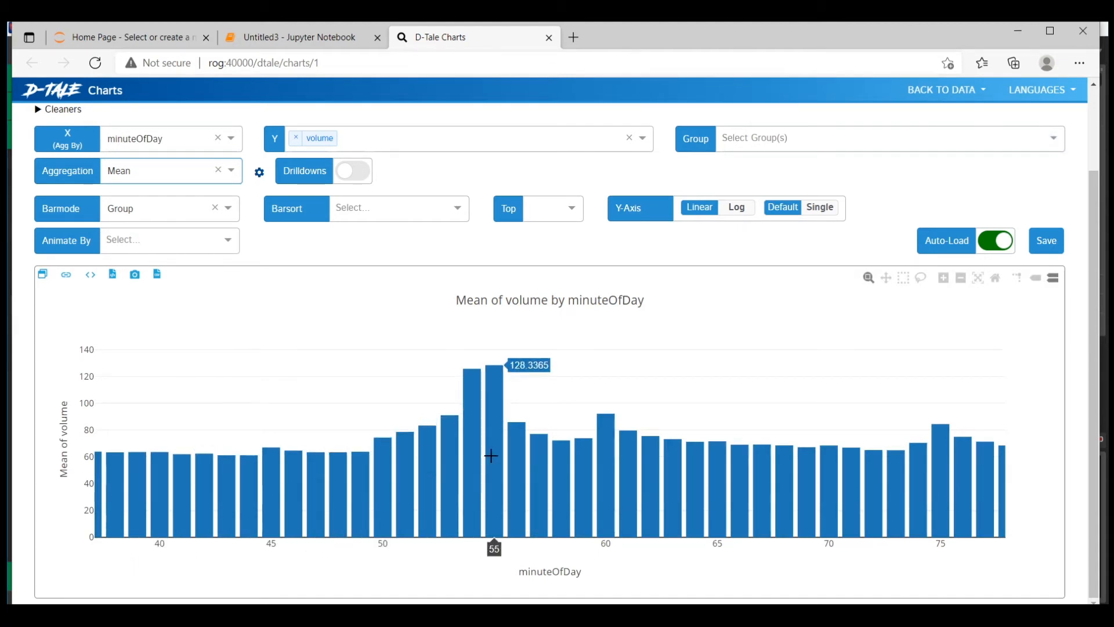
{"action": "mouse_move", "coordinate": [480, 452]}
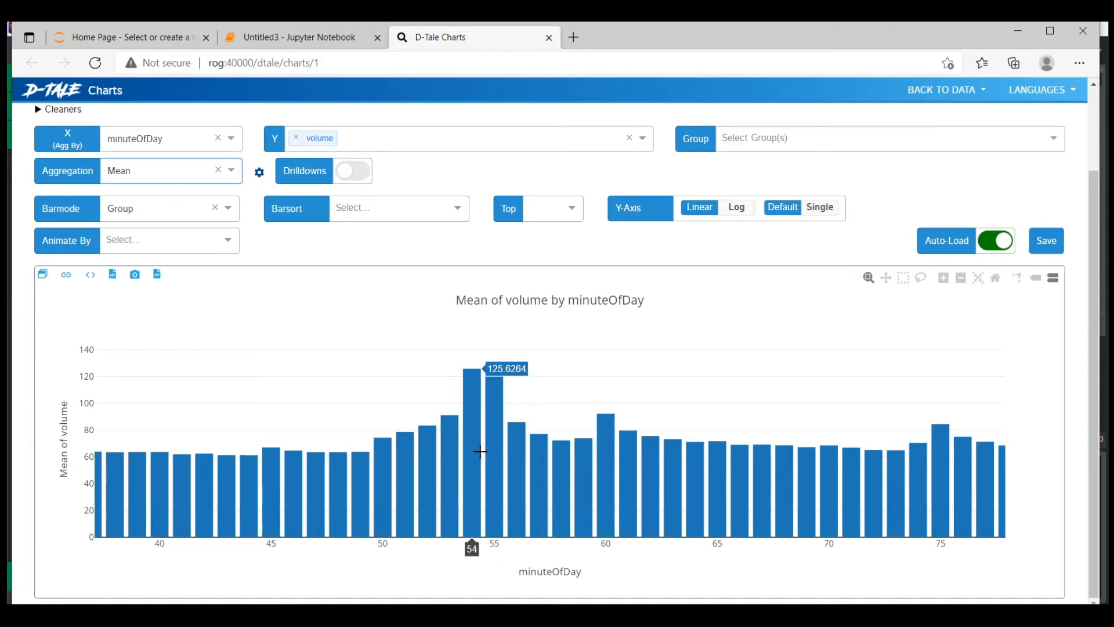
{"action": "mouse_move", "coordinate": [494, 449]}
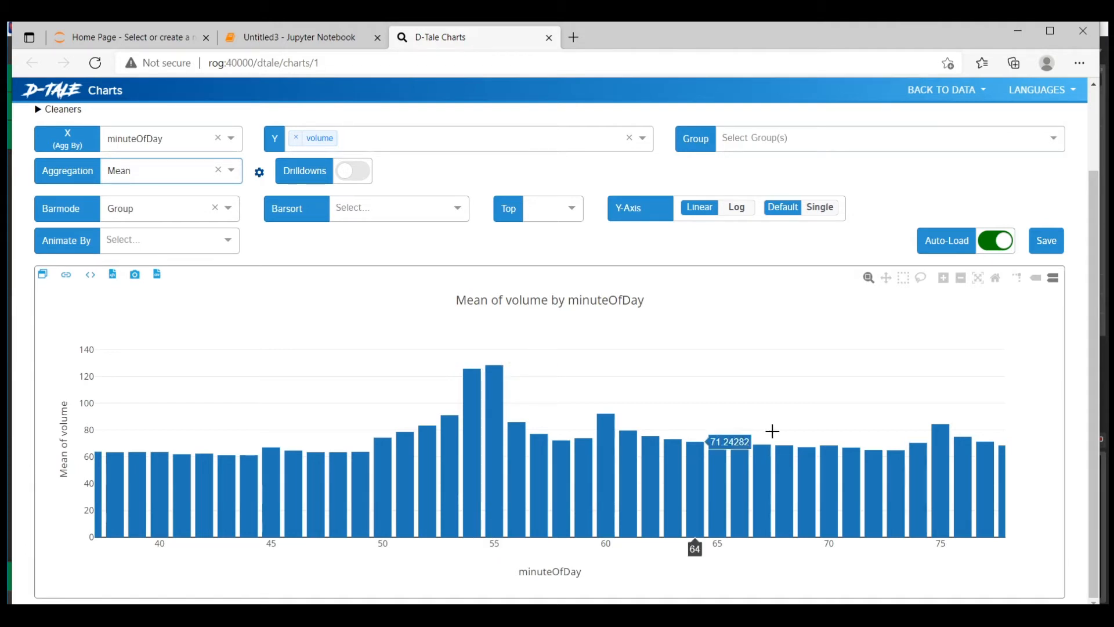
{"action": "mouse_move", "coordinate": [995, 278]}
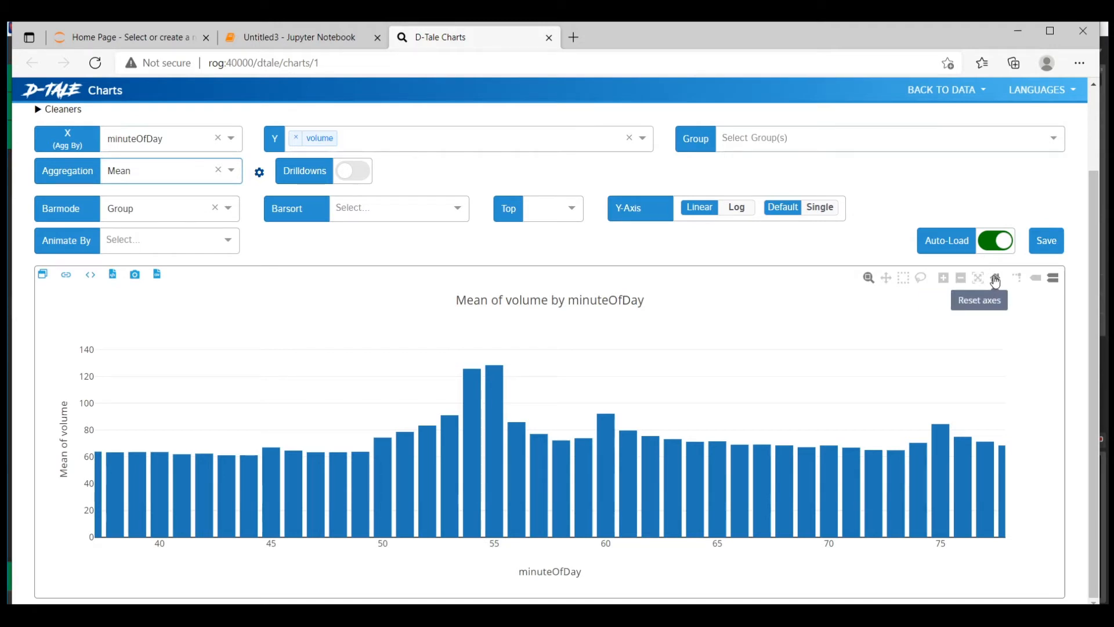
{"action": "left_click", "coordinate": [995, 278]}
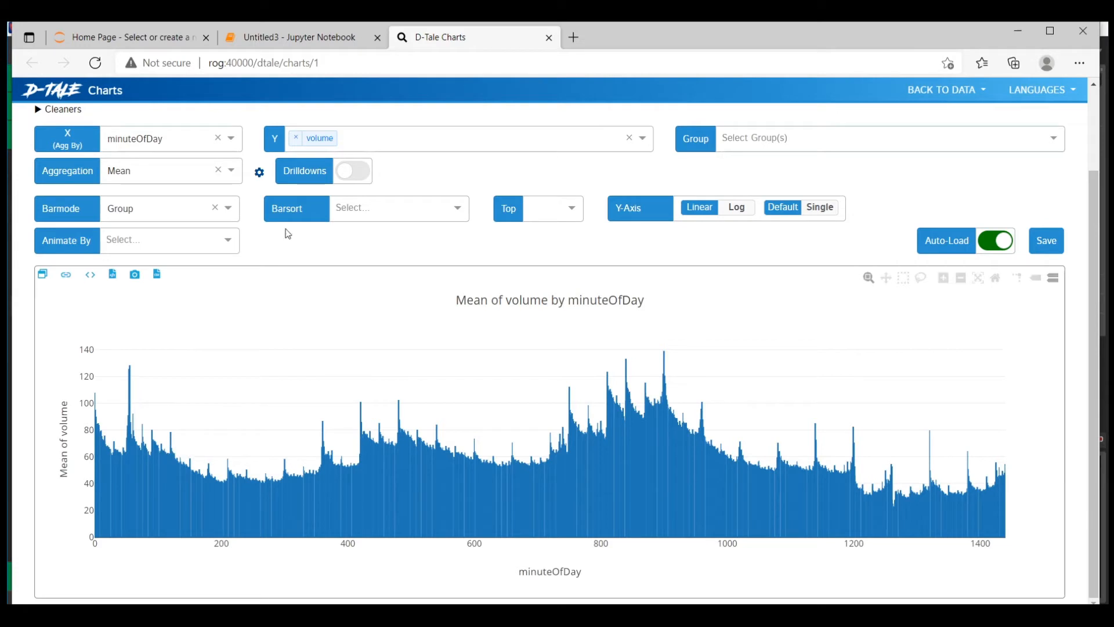
Animate the mean-volume bar chart year by year.
{"action": "left_click", "coordinate": [169, 240]}
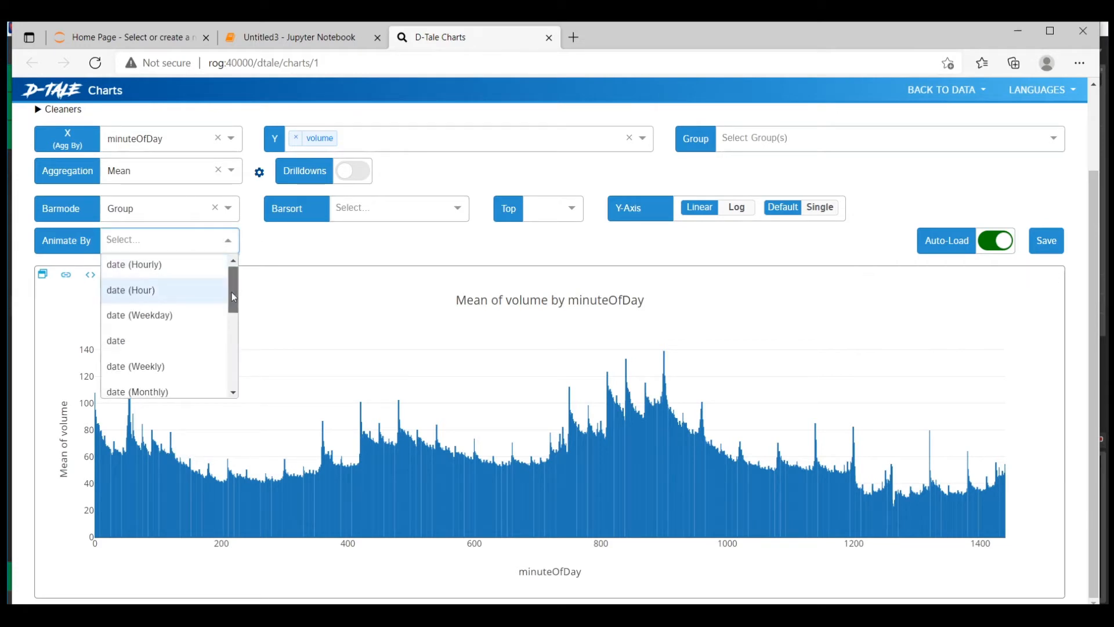
{"action": "scroll", "scroll_direction": "down", "scroll_amount": 3}
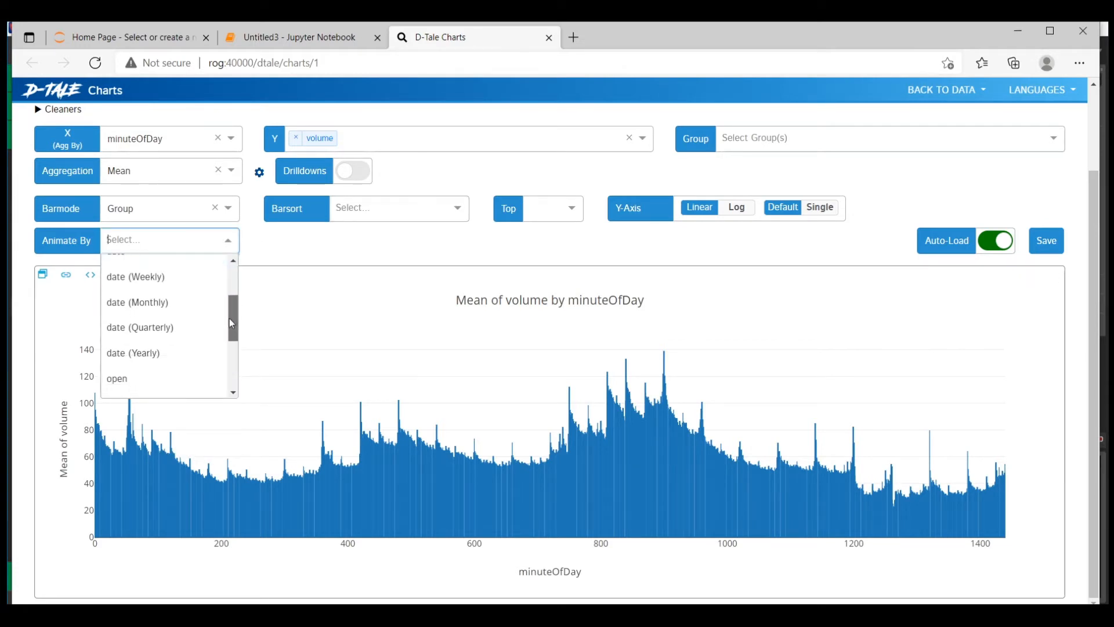
{"action": "left_click", "coordinate": [133, 352]}
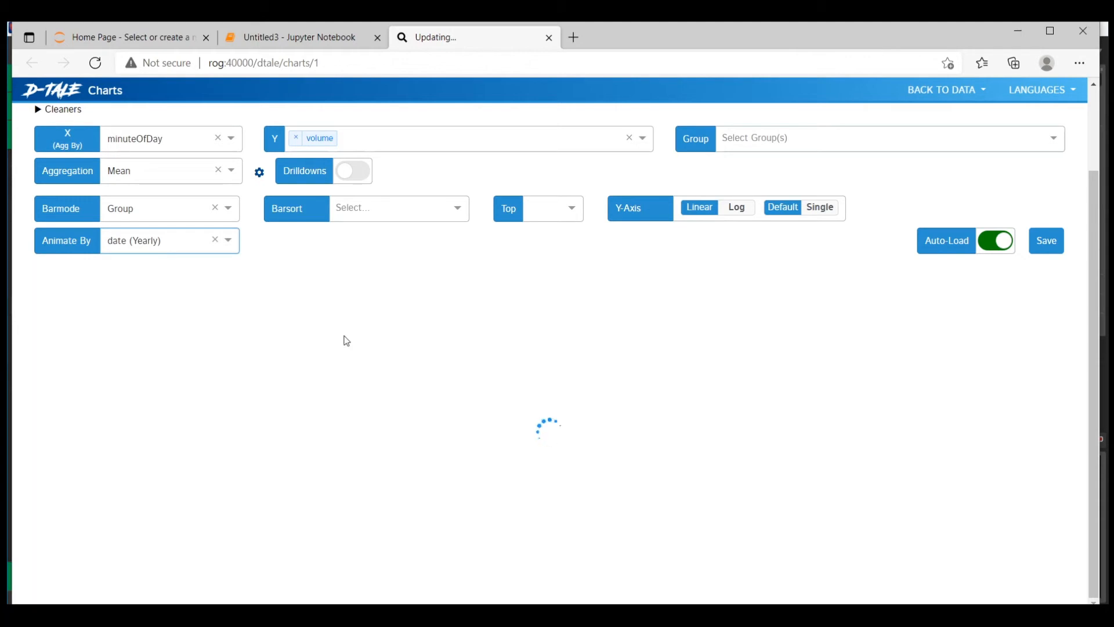
{"action": "mouse_move", "coordinate": [772, 343]}
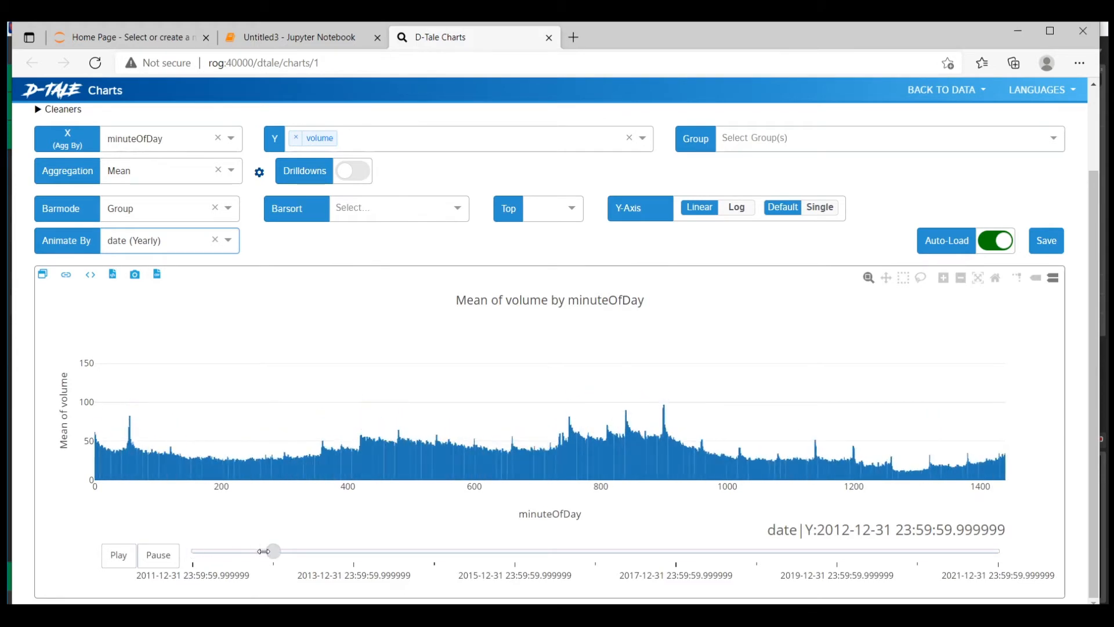
Step the yearly animation from 2016 through 2017 and 2019 to 2021.
{"action": "left_click_drag", "start_coordinate": [268, 550], "coordinate": [354, 551]}
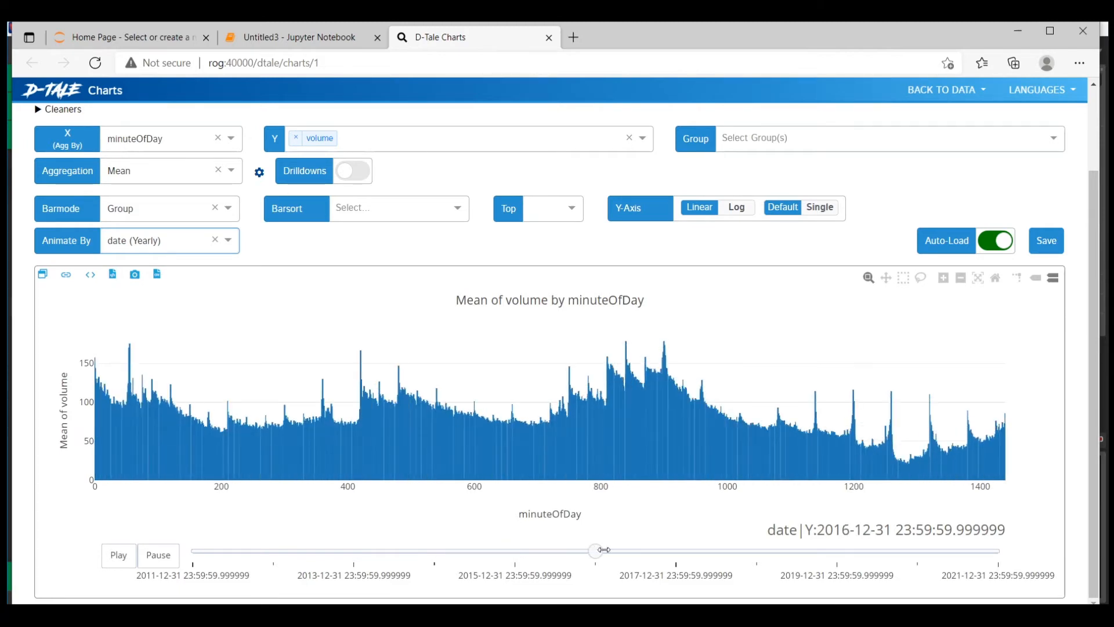
{"action": "left_click_drag", "start_coordinate": [595, 550], "coordinate": [675, 550]}
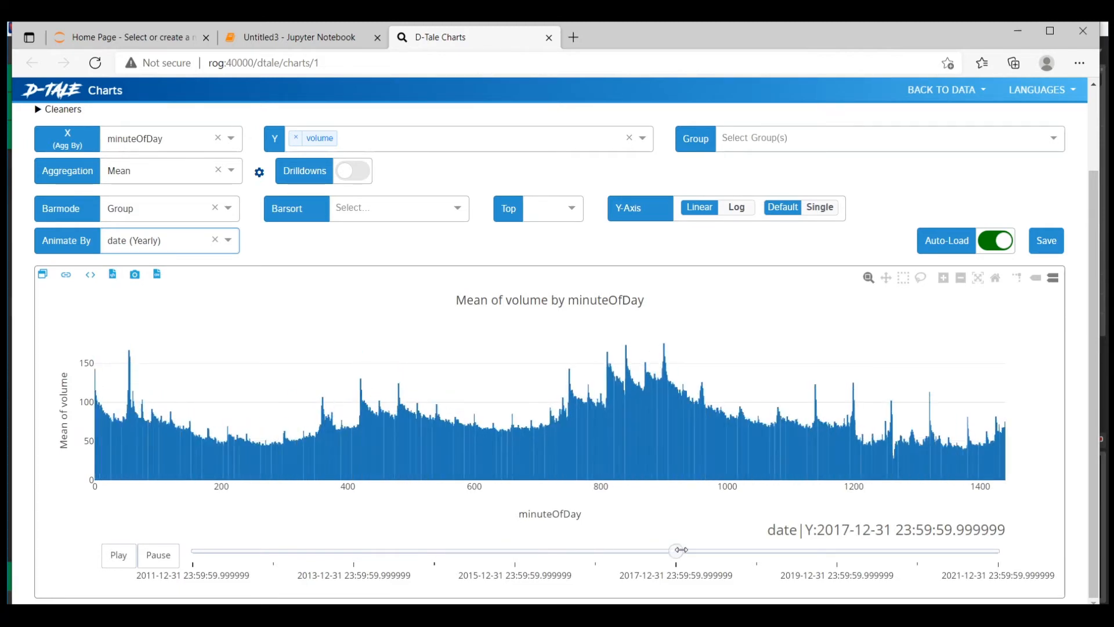
{"action": "left_click_drag", "start_coordinate": [679, 550], "coordinate": [839, 551]}
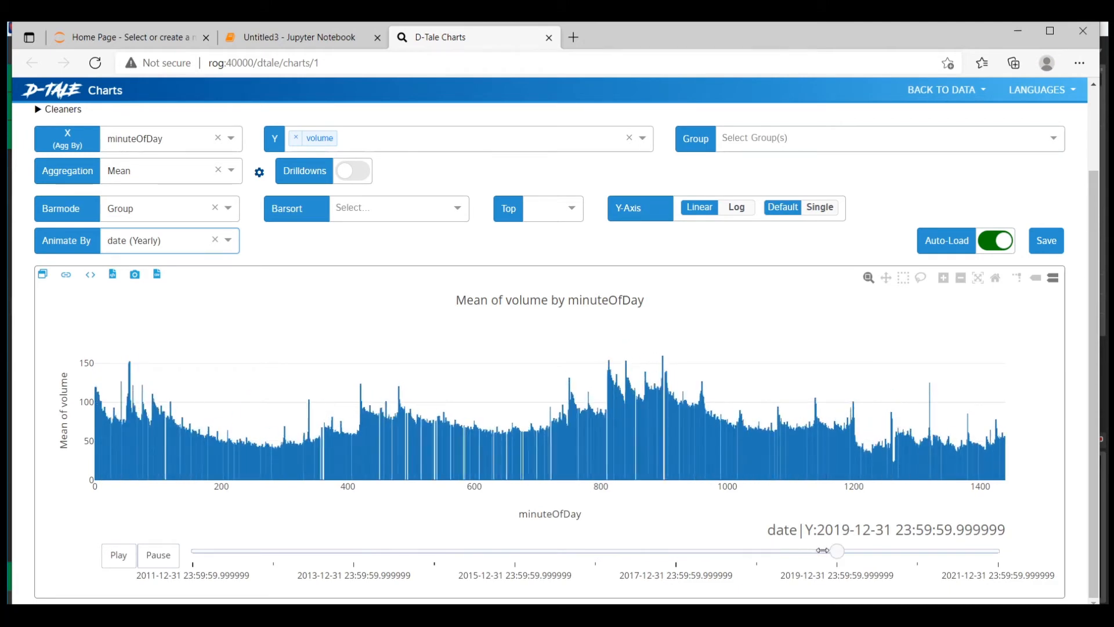
{"action": "left_click_drag", "start_coordinate": [837, 551], "coordinate": [922, 551]}
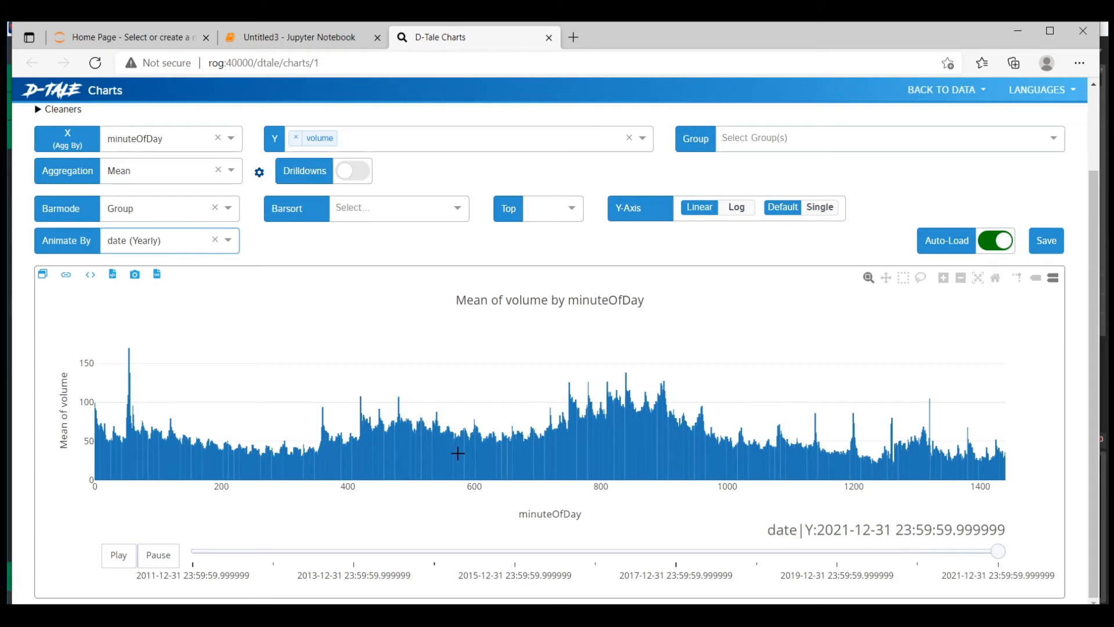
{"action": "left_click", "coordinate": [215, 240]}
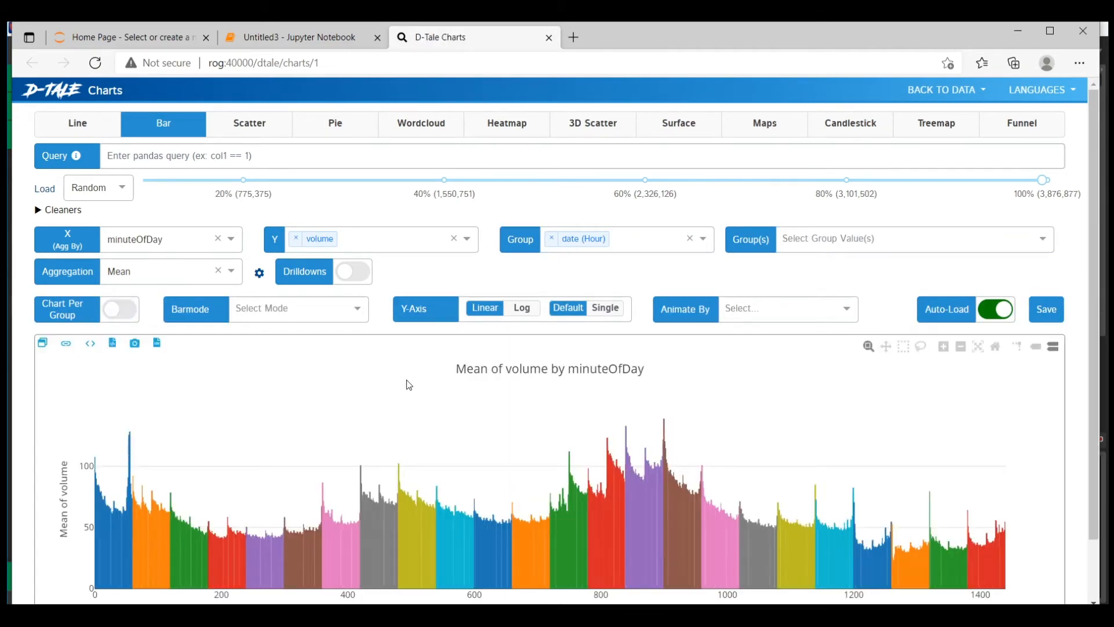
Scroll to the hour-coloured volume bars and 0–23 legend, then start a new pips chart.
{"action": "scroll", "scroll_direction": "down", "scroll_amount": 3}
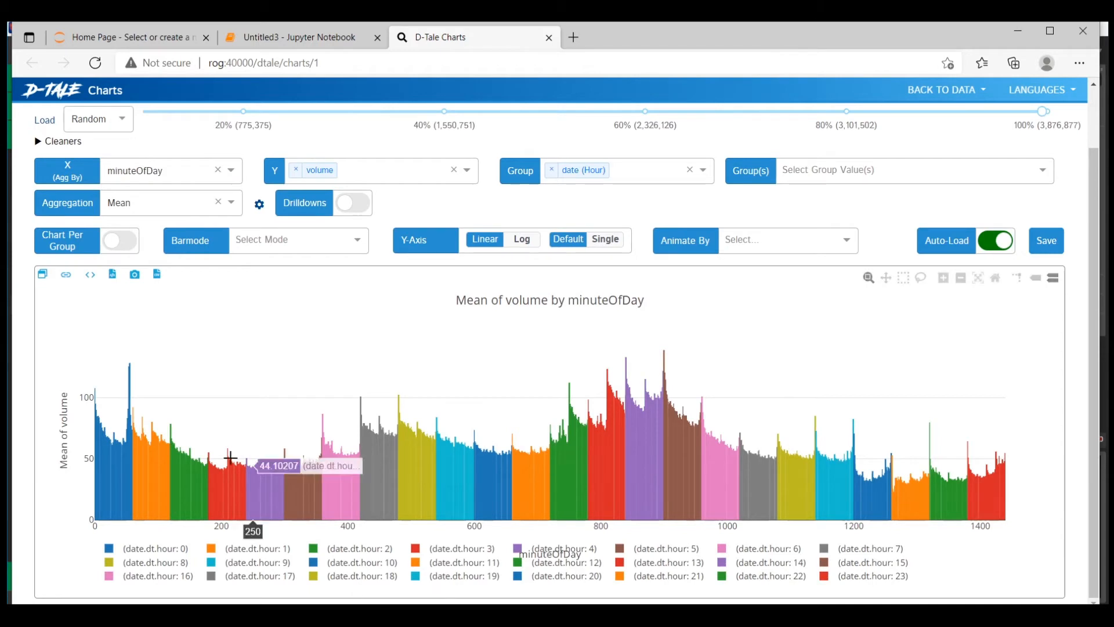
{"action": "mouse_move", "coordinate": [364, 391]}
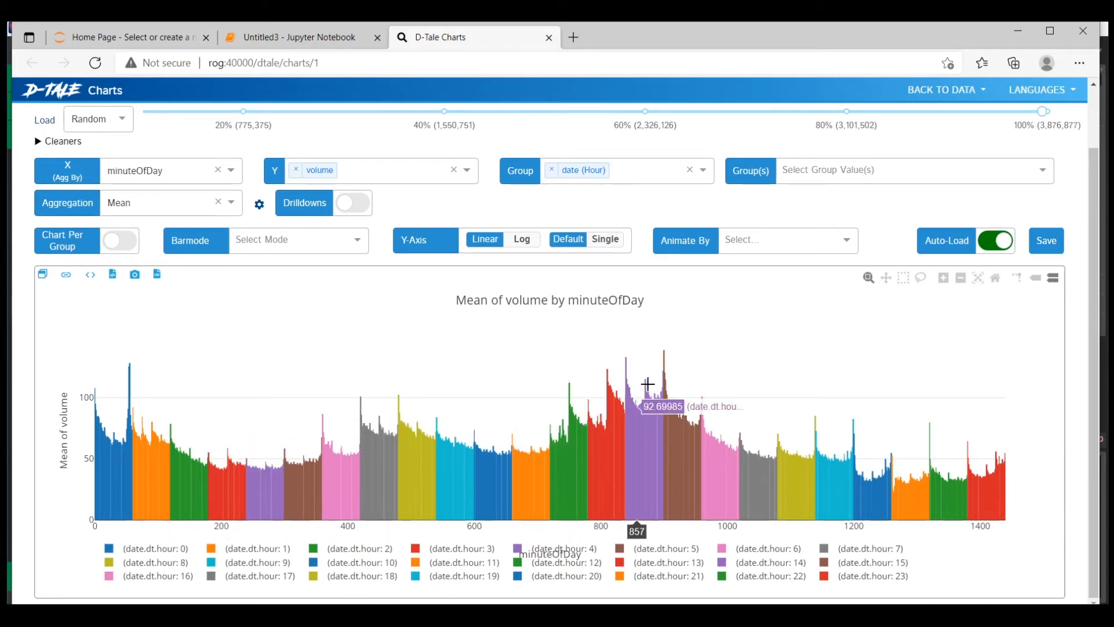
{"action": "left_click", "coordinate": [298, 37]}
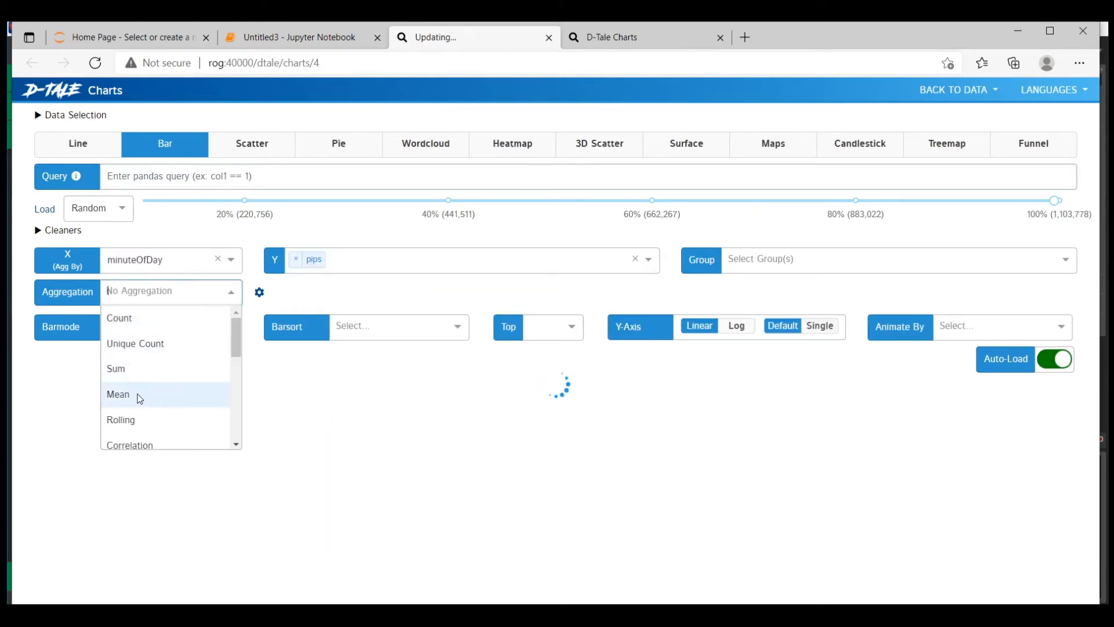
Aggregate pips by mean and zoom into minutes 35–150, noting the dip at minute 55.
{"action": "left_click", "coordinate": [117, 394]}
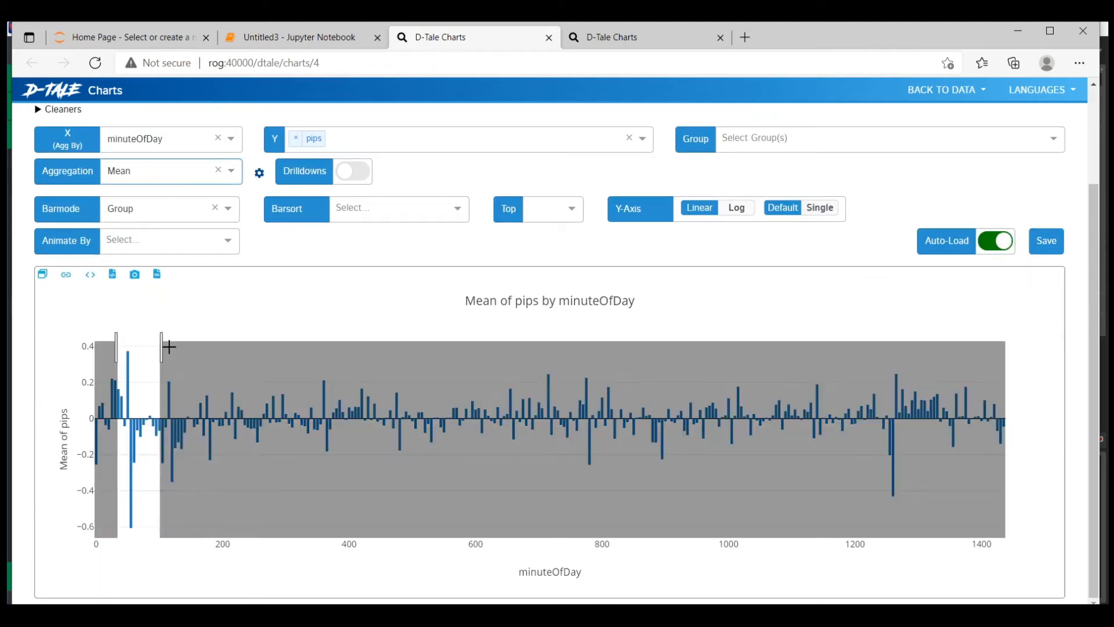
{"action": "left_click_drag", "start_coordinate": [117, 348], "coordinate": [169, 348]}
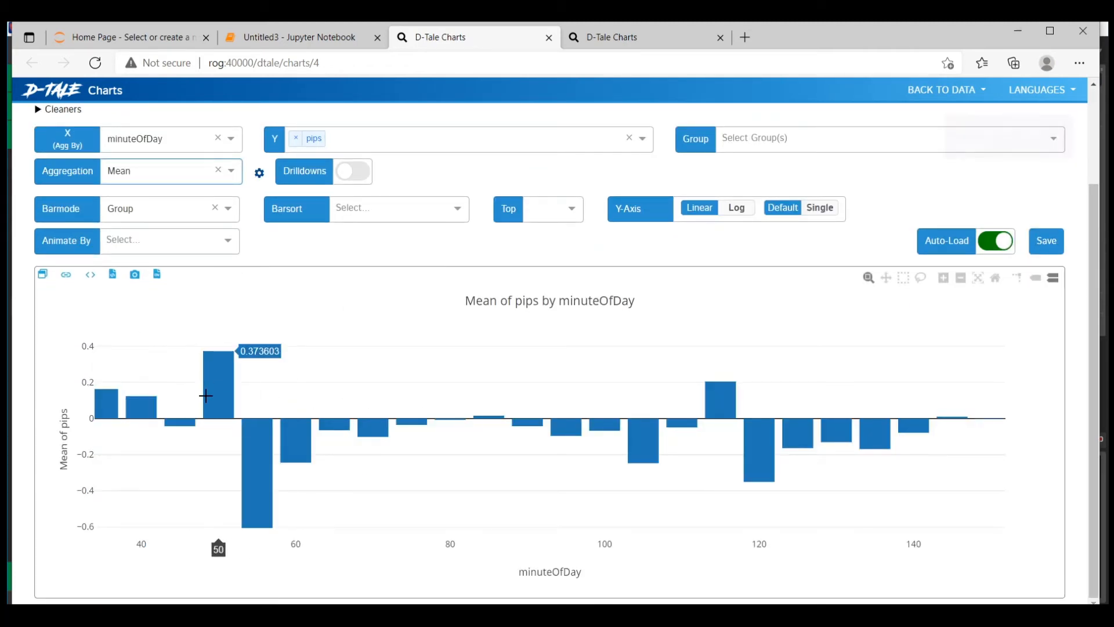
{"action": "mouse_move", "coordinate": [260, 439]}
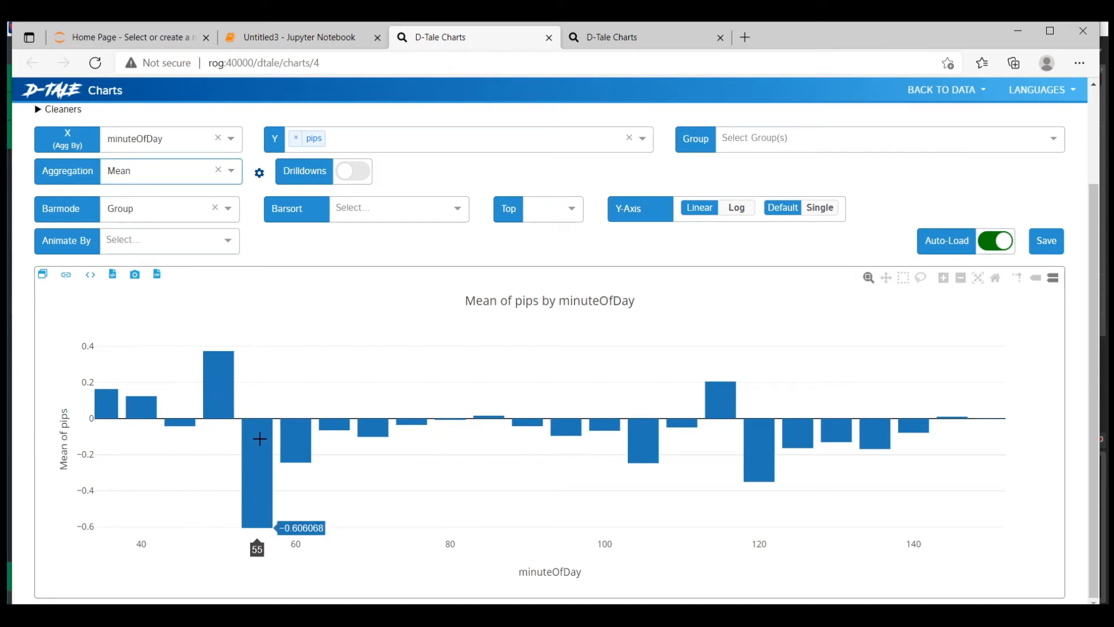
{"action": "mouse_move", "coordinate": [516, 432]}
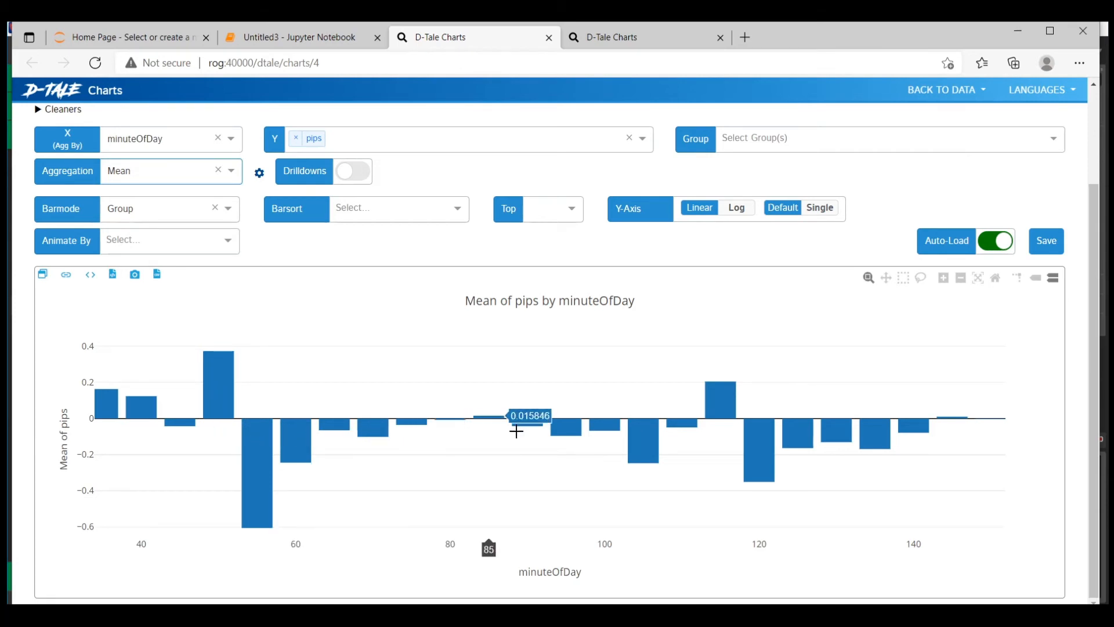
{"action": "left_click", "coordinate": [169, 240]}
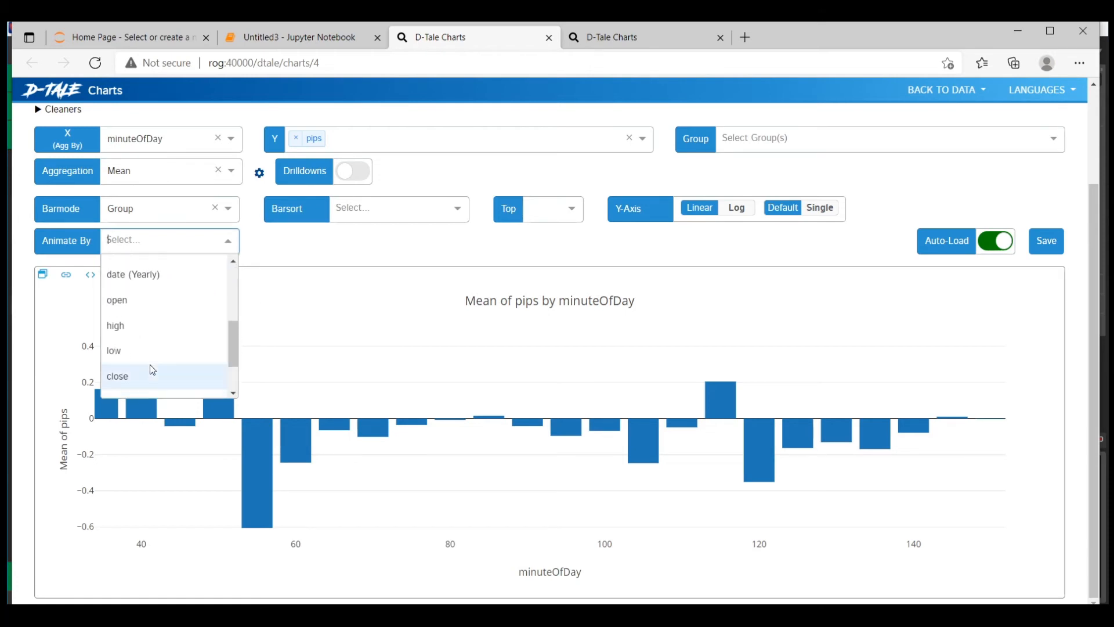
Animate mean pips by date (Yearly), stepping from 2011 through 2012 and 2014 to 2019.
{"action": "left_click", "coordinate": [133, 275]}
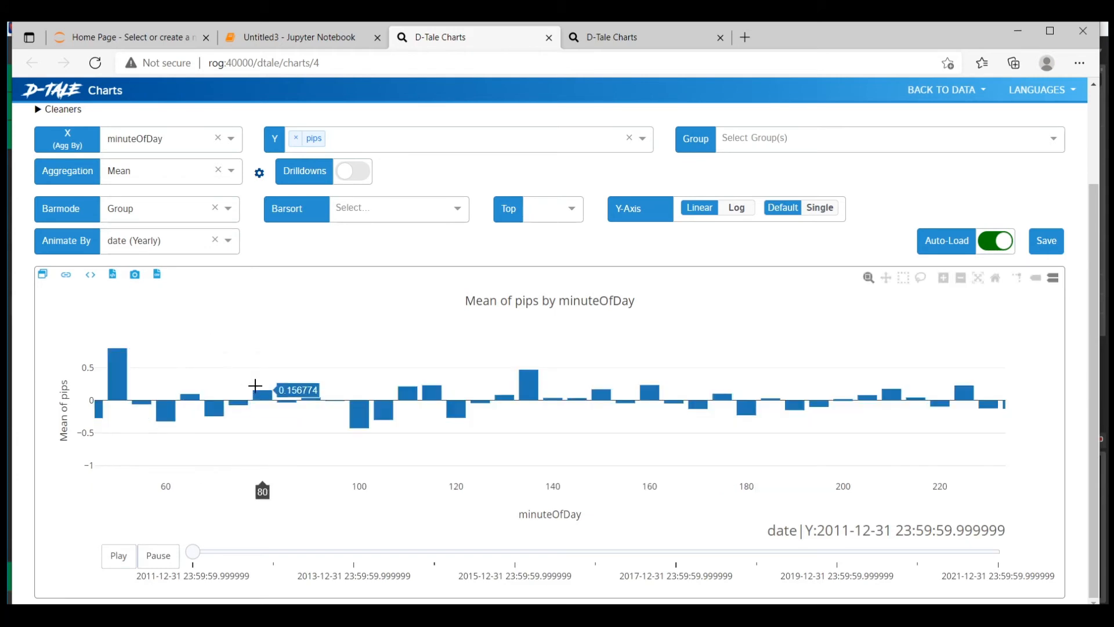
{"action": "left_click", "coordinate": [994, 278]}
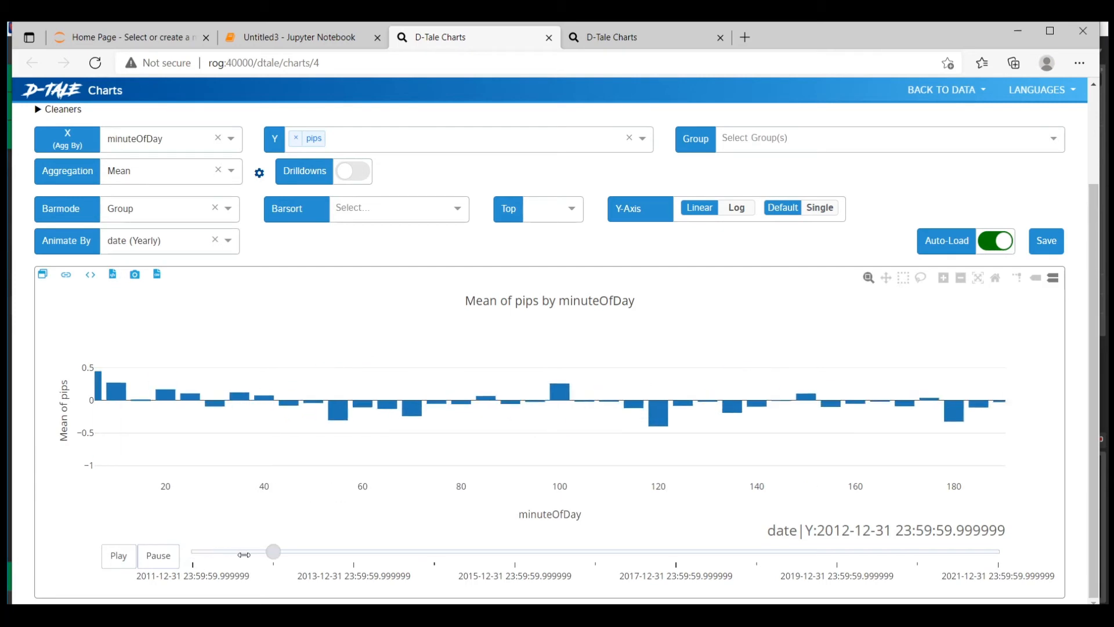
{"action": "mouse_move", "coordinate": [564, 419]}
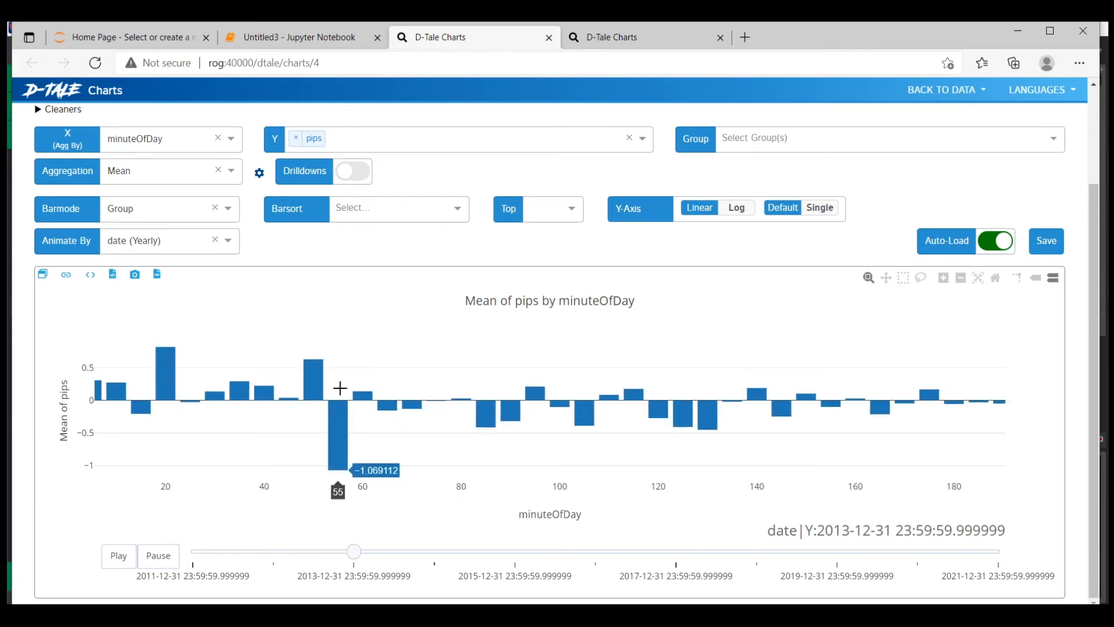
{"action": "left_click_drag", "start_coordinate": [354, 551], "coordinate": [434, 551]}
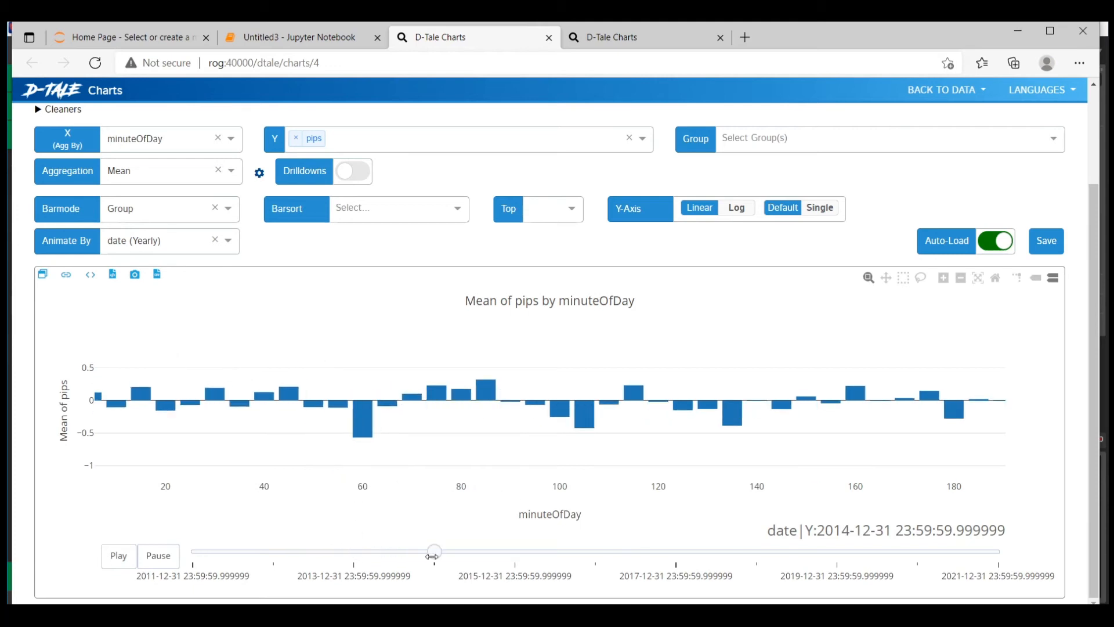
{"action": "left_click_drag", "start_coordinate": [433, 551], "coordinate": [675, 550]}
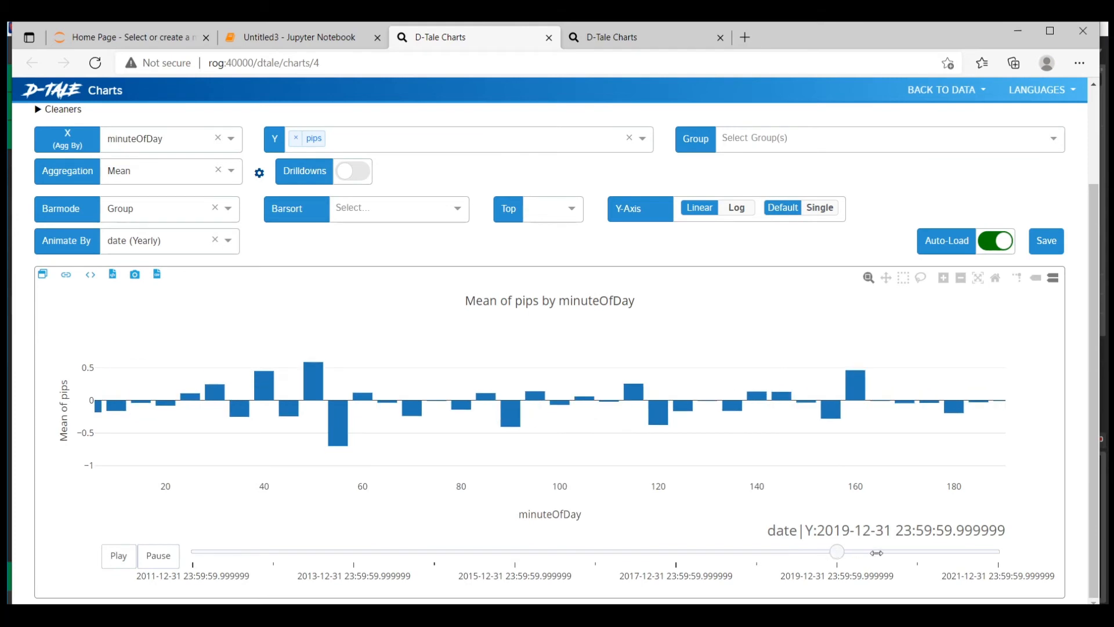
{"action": "left_click_drag", "start_coordinate": [836, 551], "coordinate": [997, 551]}
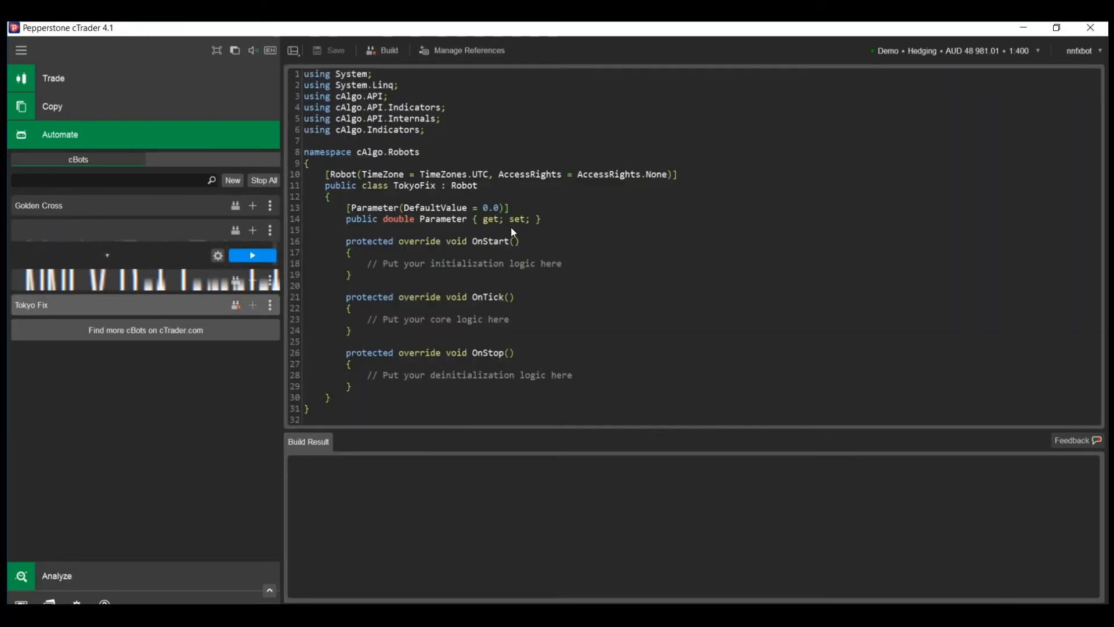
Add an OnBar if condition checking whether the server time of day reaches minute 55.
{"action": "left_click", "coordinate": [482, 264]}
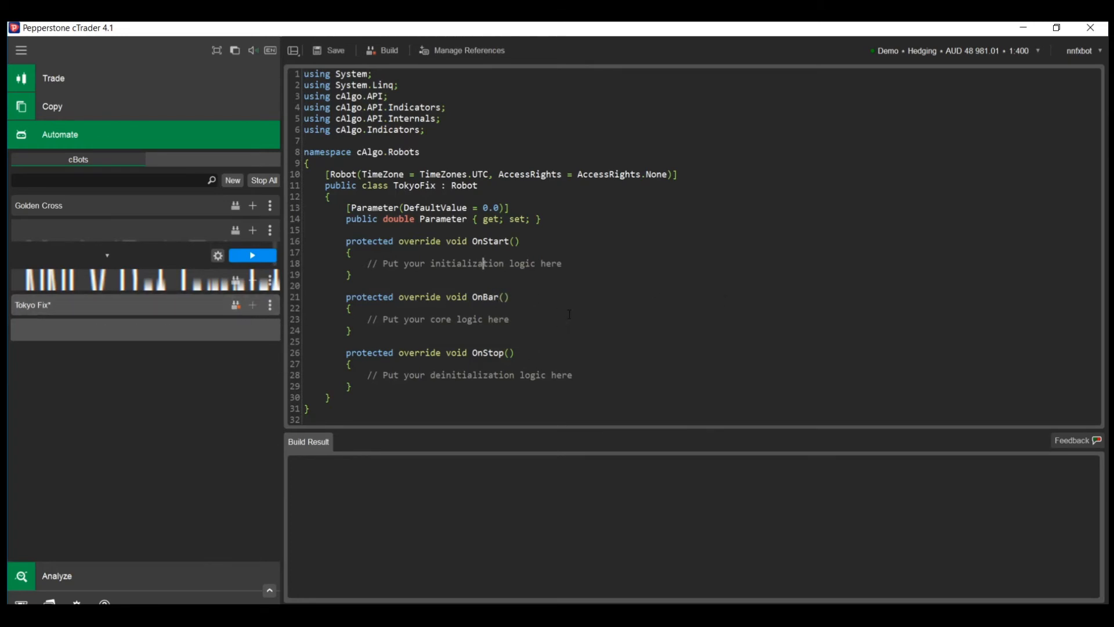
{"action": "type", "text": "if ("}
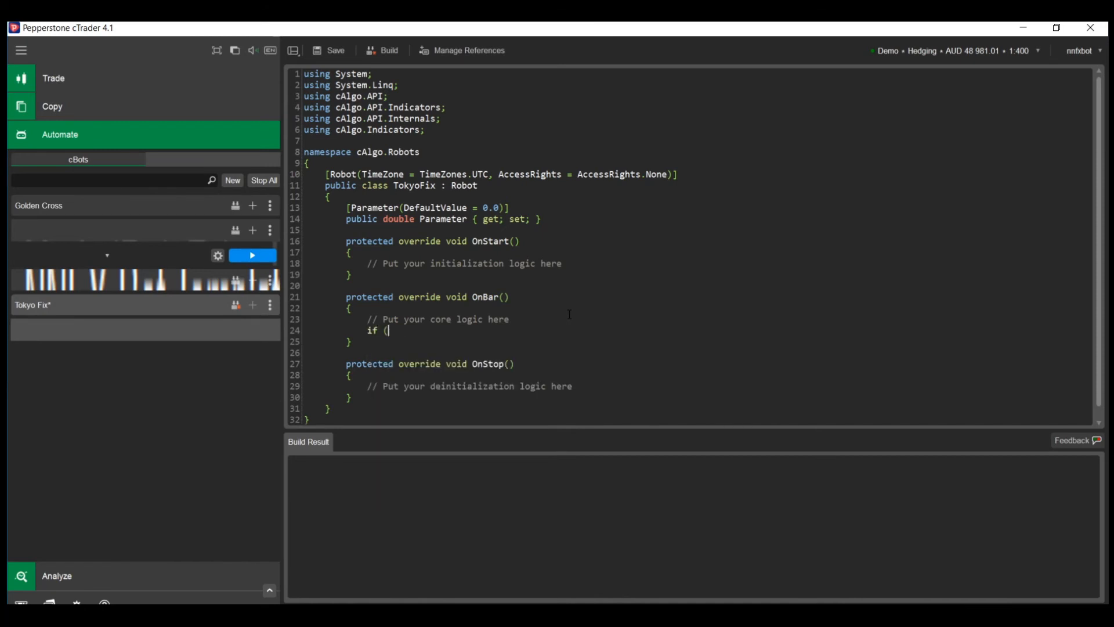
{"action": "type", "text": "Server.Time."}
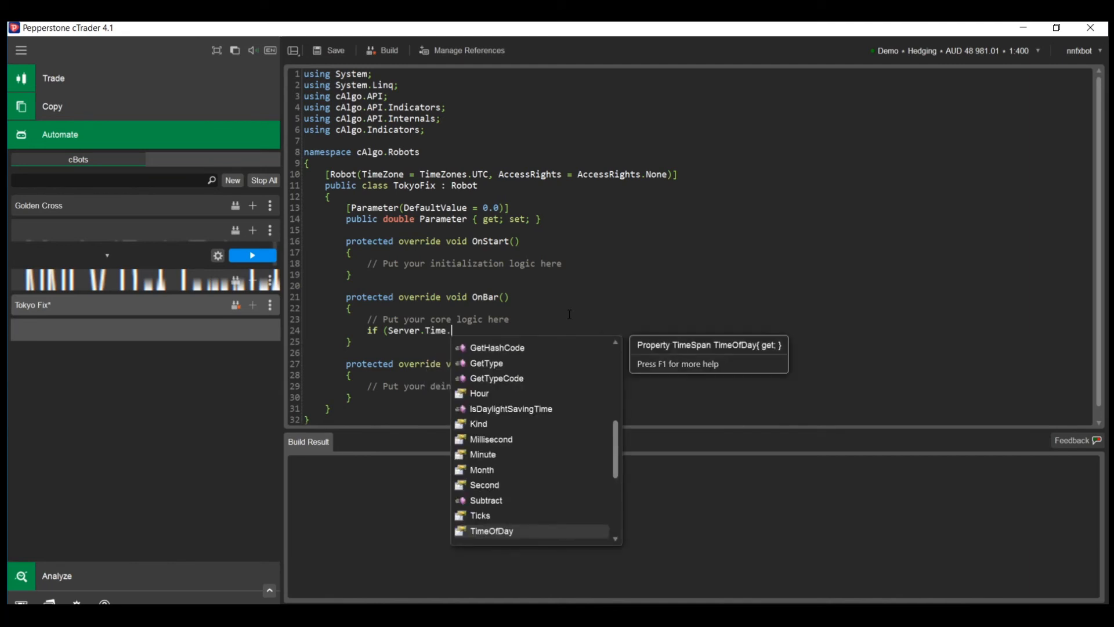
{"action": "type", "text": "To"}
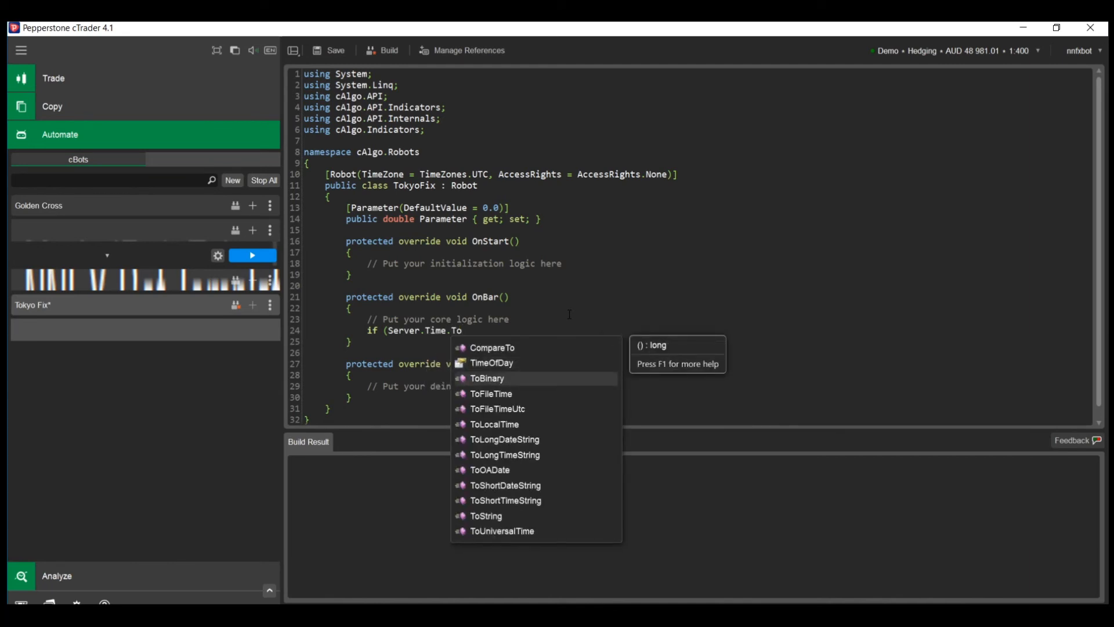
{"action": "type", "text": "imeOfDay.t"}
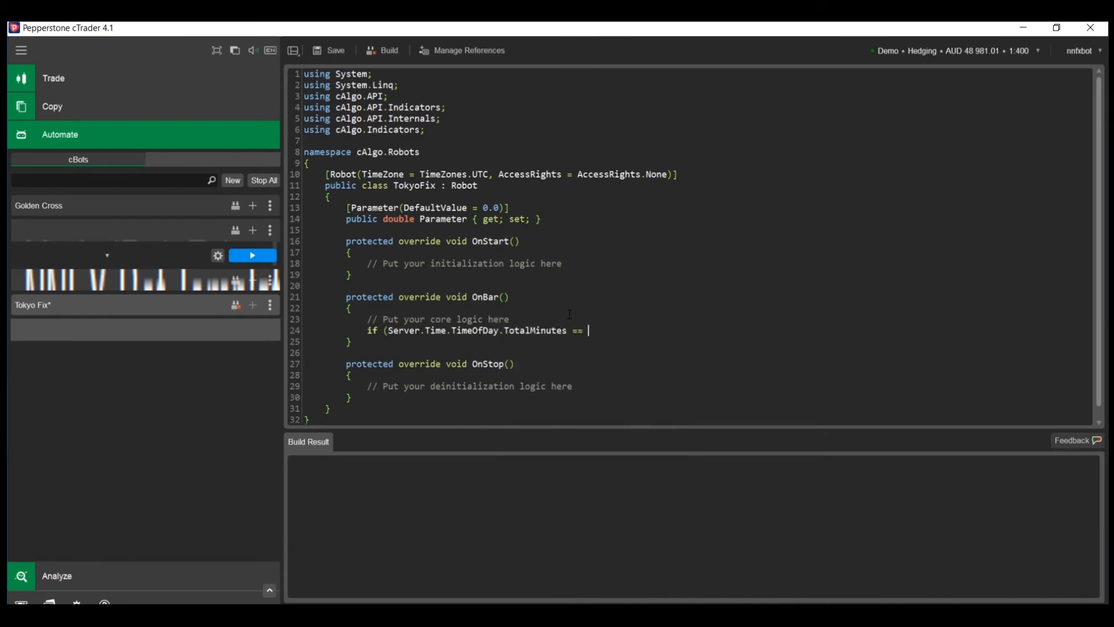
{"action": "type", "text": "55)"}
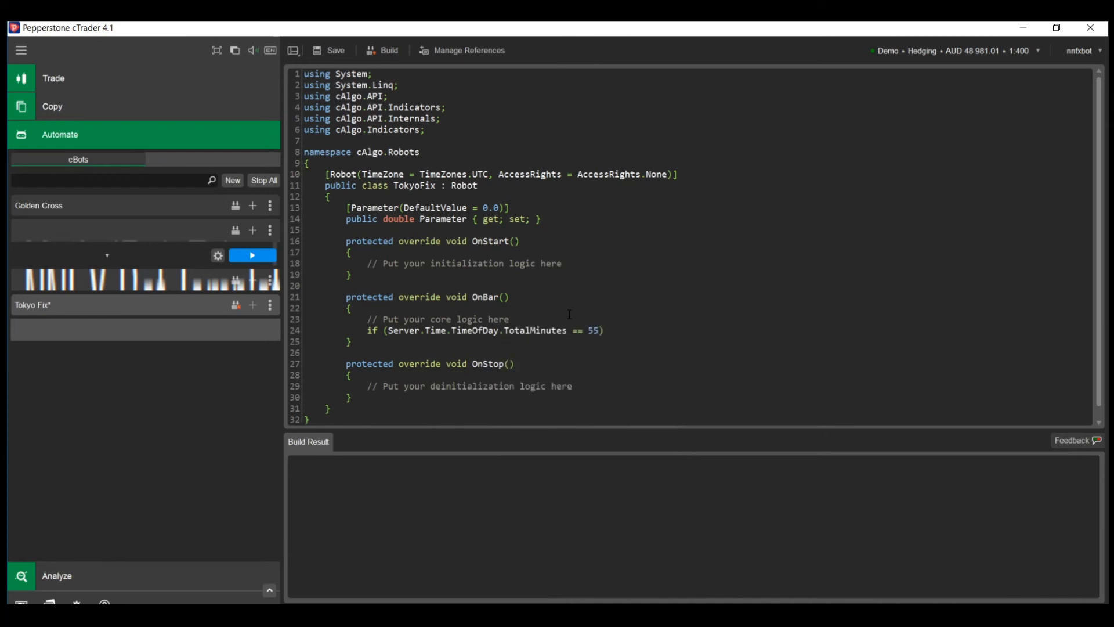
{"action": "key", "text": "enter"}
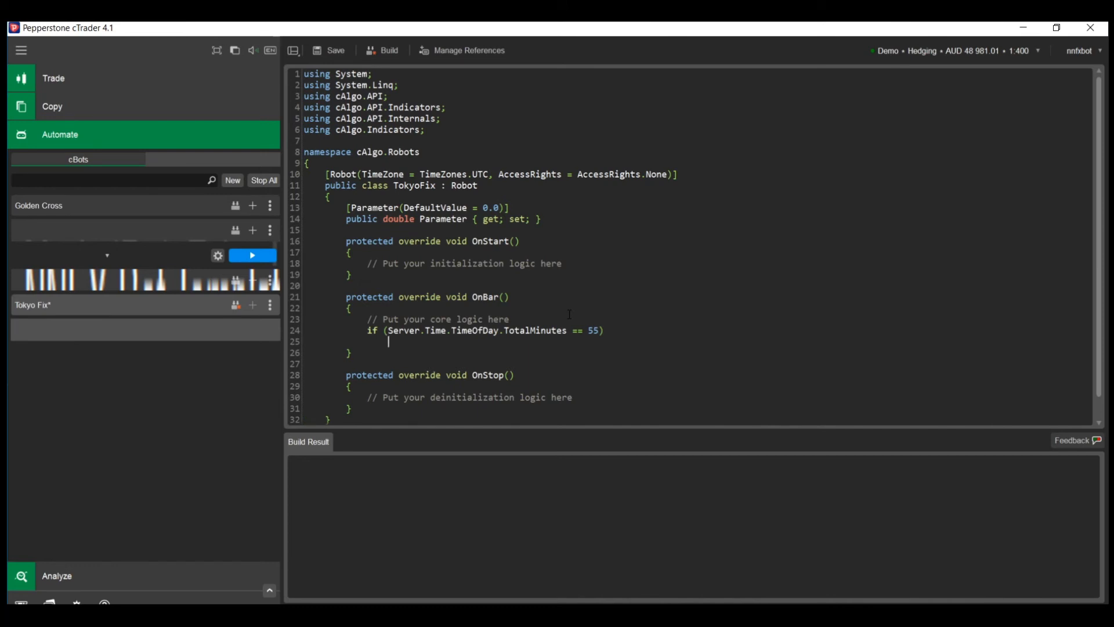
Under that condition, sell 100000 units at market labelled "TokyoFix" with null stops.
{"action": "type", "text": "ExecuteMarketOrder(TradeType.Sell,"}
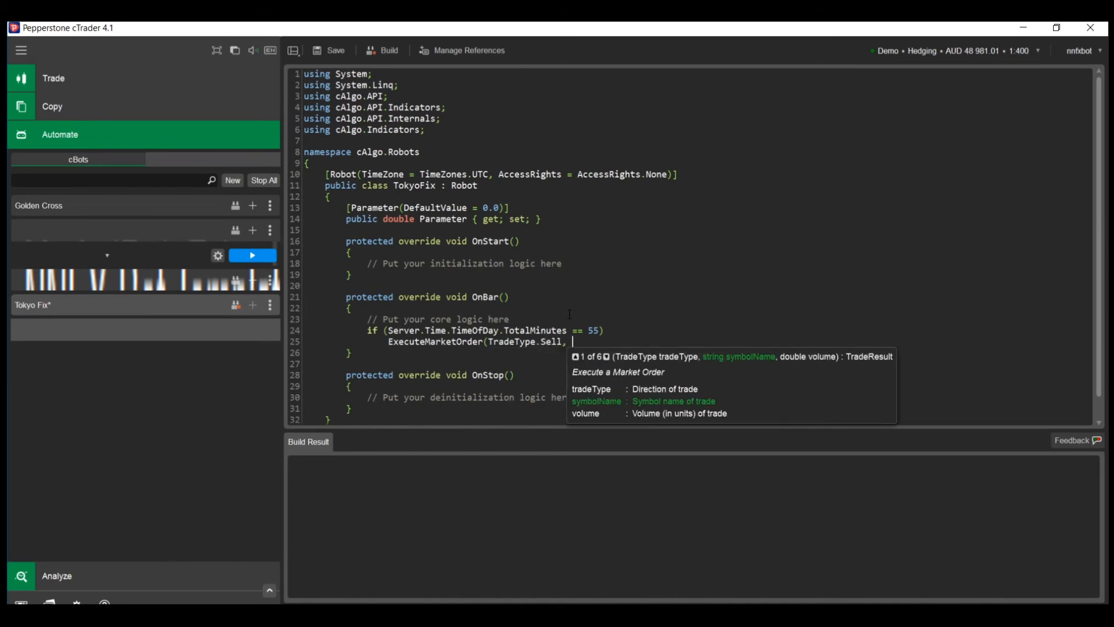
{"action": "type", "text": "SymbolName,"}
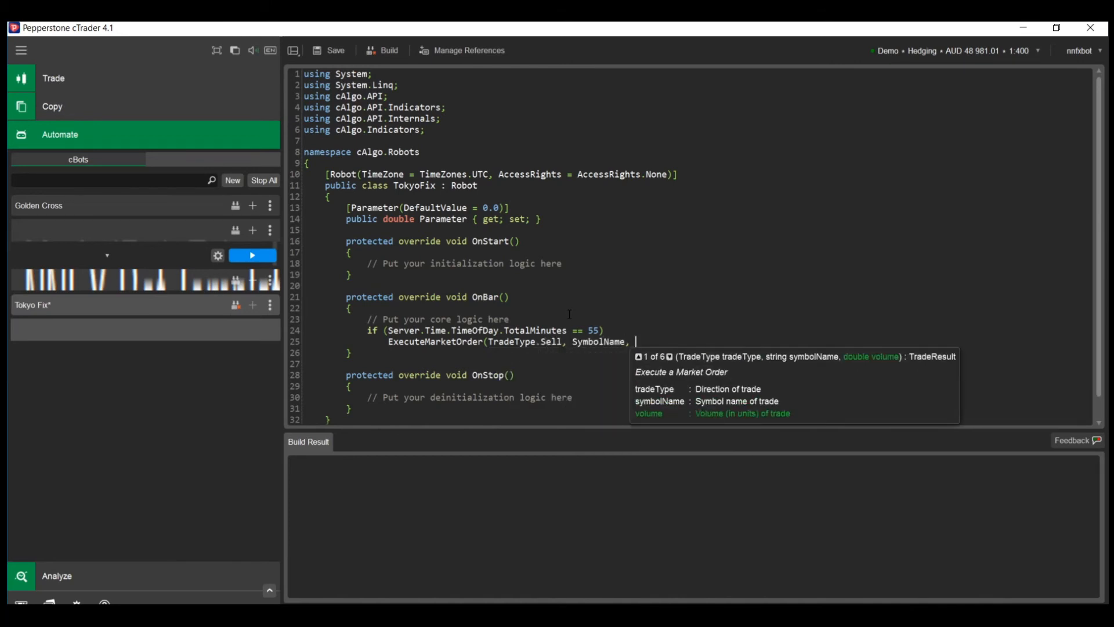
{"action": "type", "text": "100000, \"TokyoFix\","}
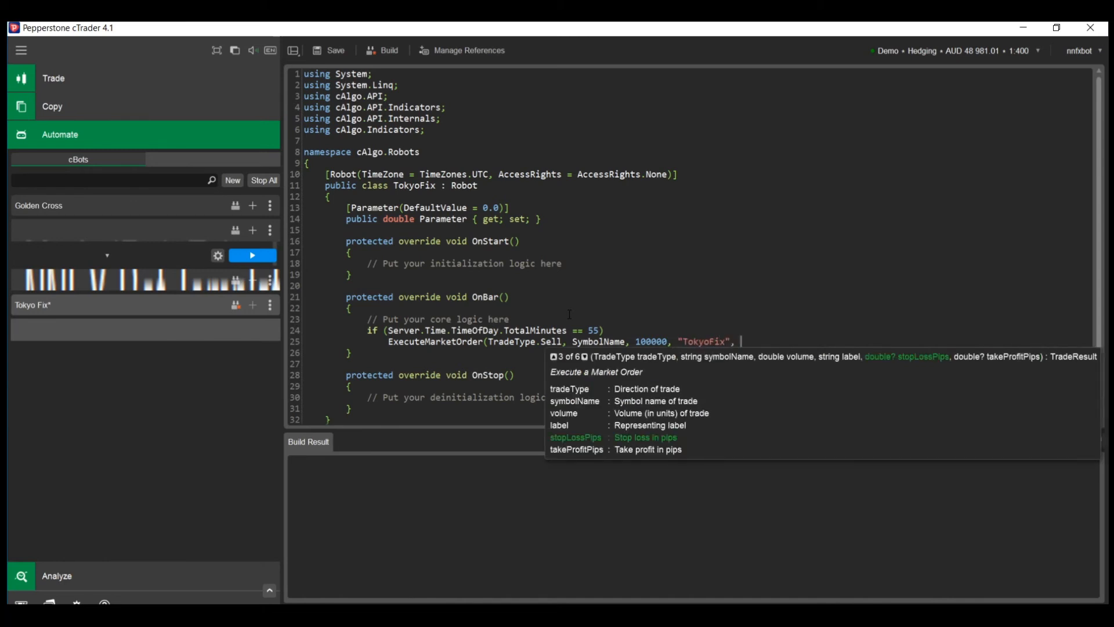
{"action": "type", "text": "null, null);"}
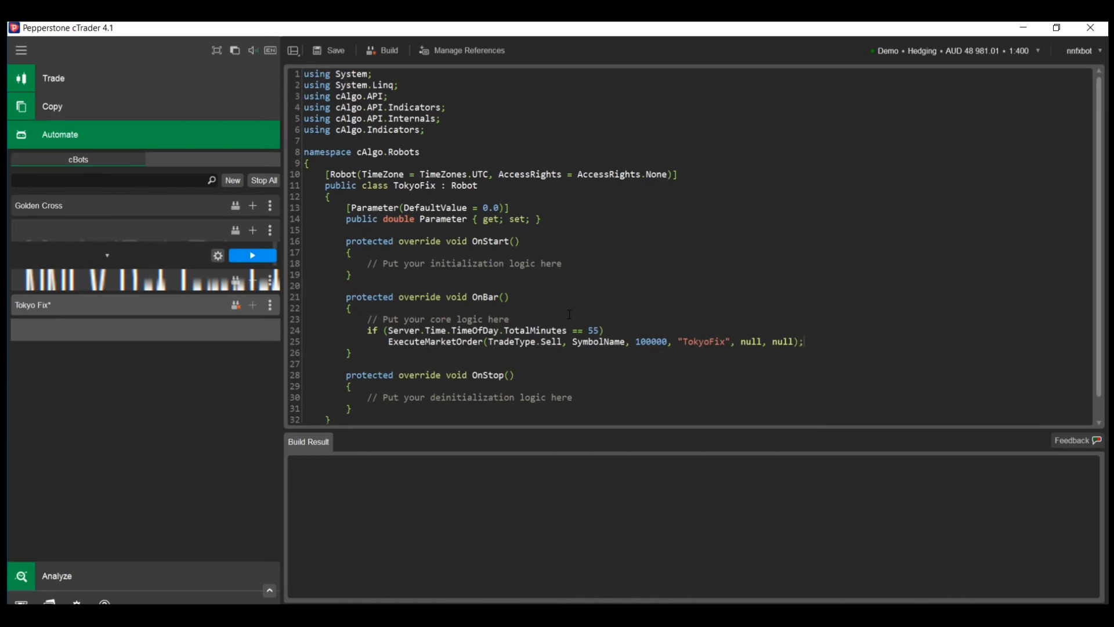
{"action": "key", "text": "Enter"}
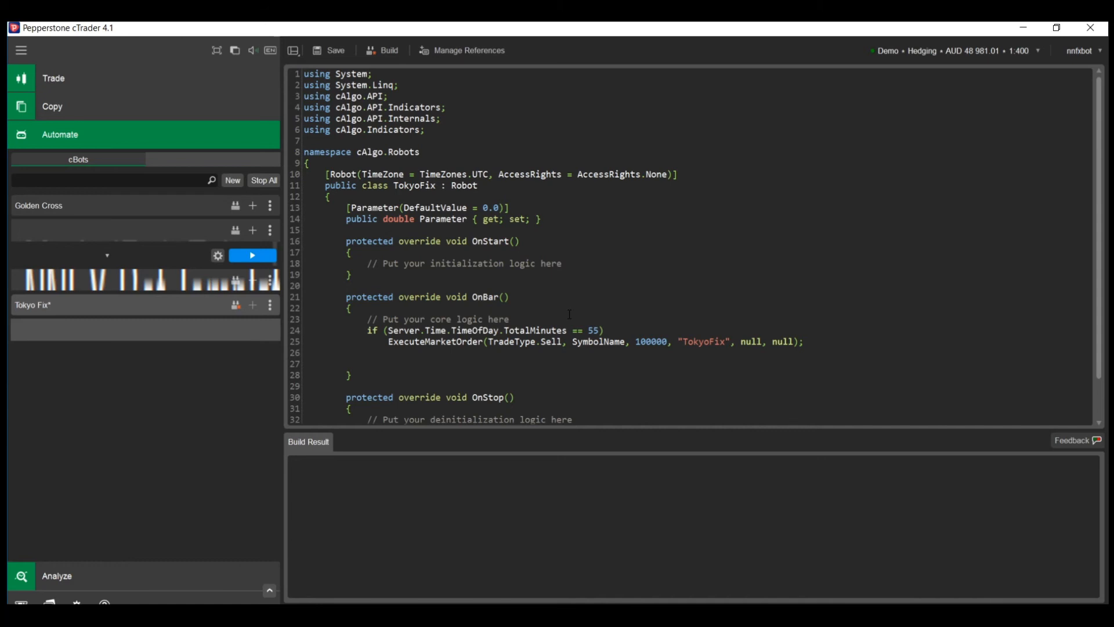
{"action": "type", "text": "if"}
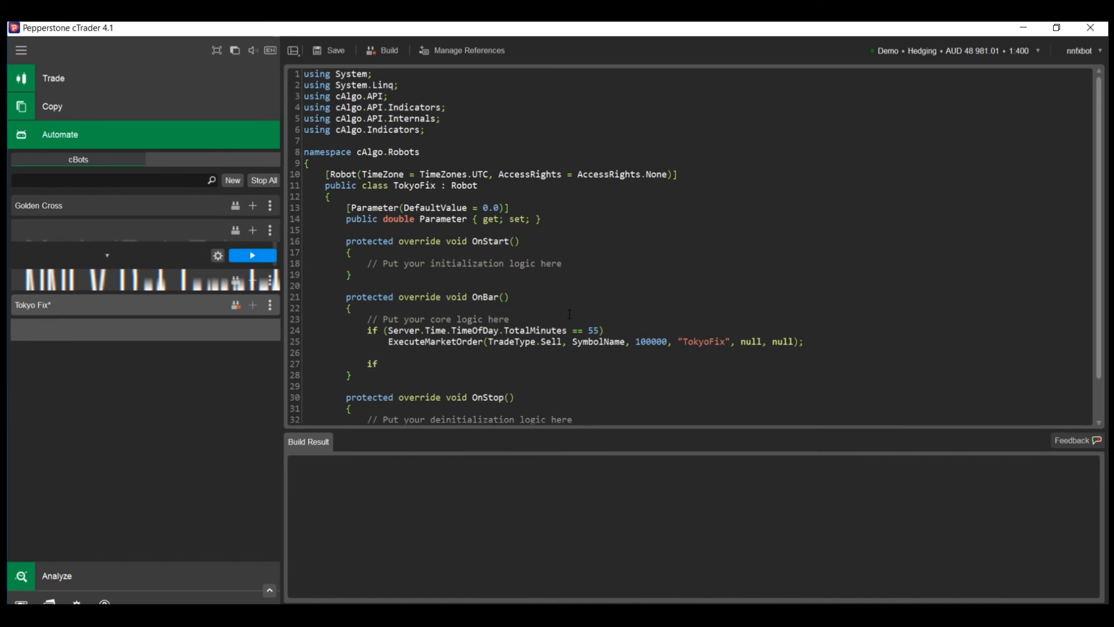
At minute 360 with Positions.Count > 0, loop through positions and close each one.
{"action": "type", "text": "Server.Time"}
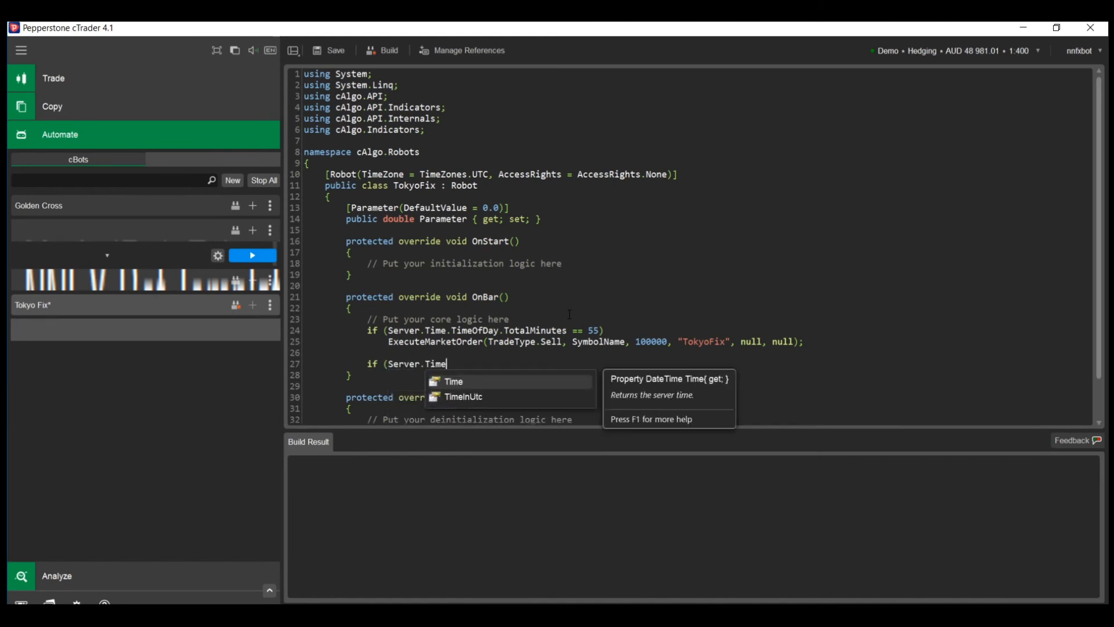
{"action": "type", "text": ".TimeOfDay.totalMinutes =="}
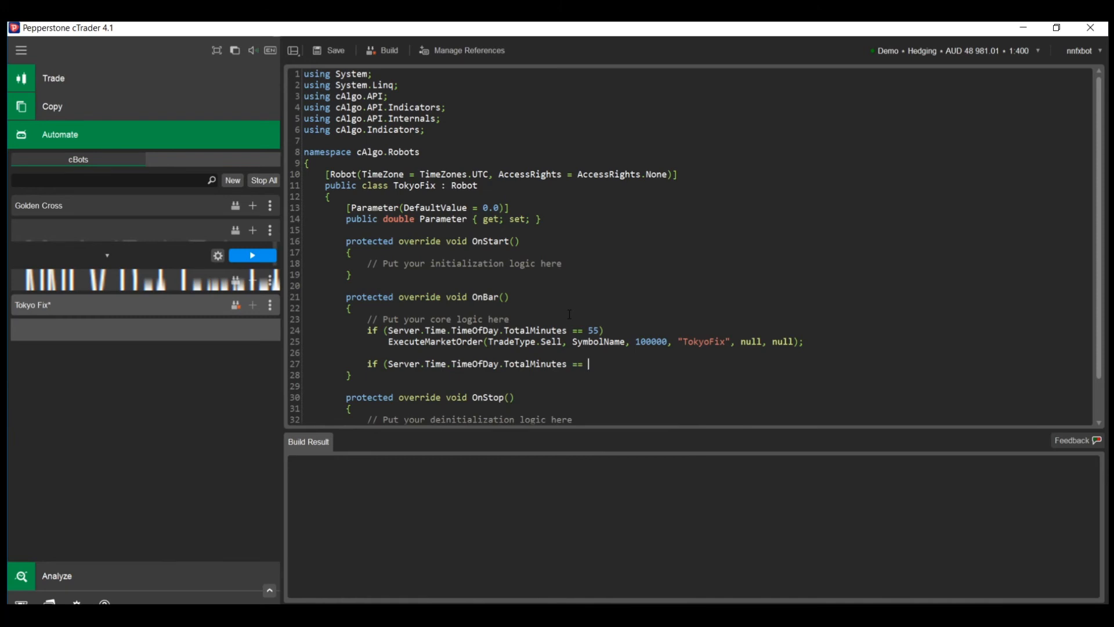
{"action": "type", "text": "360)"}
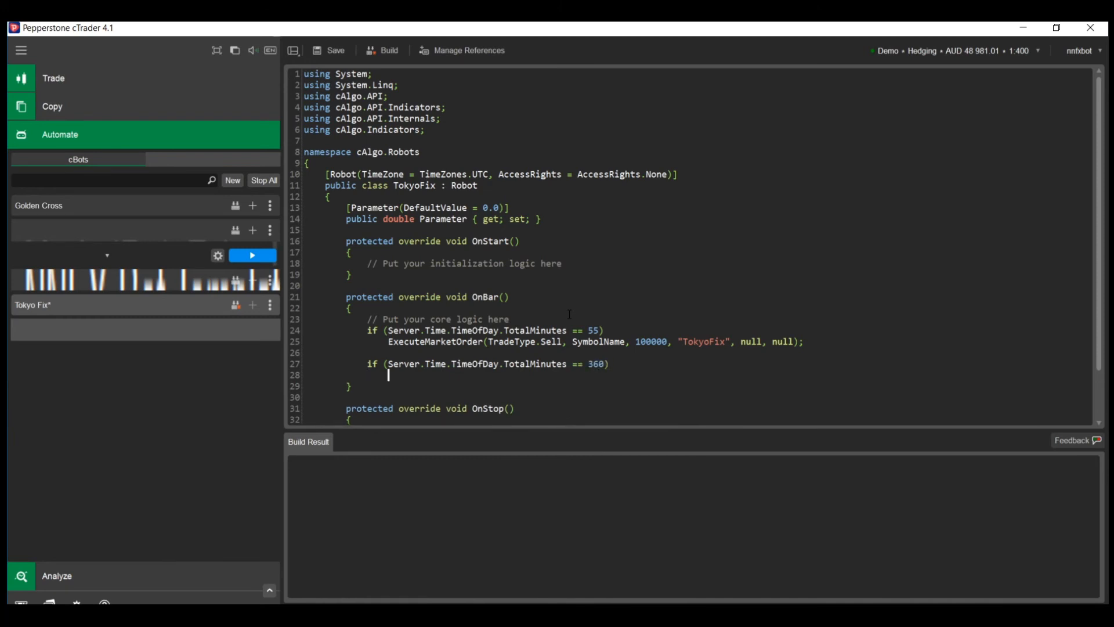
{"action": "type", "text": "foreach (Position p i"}
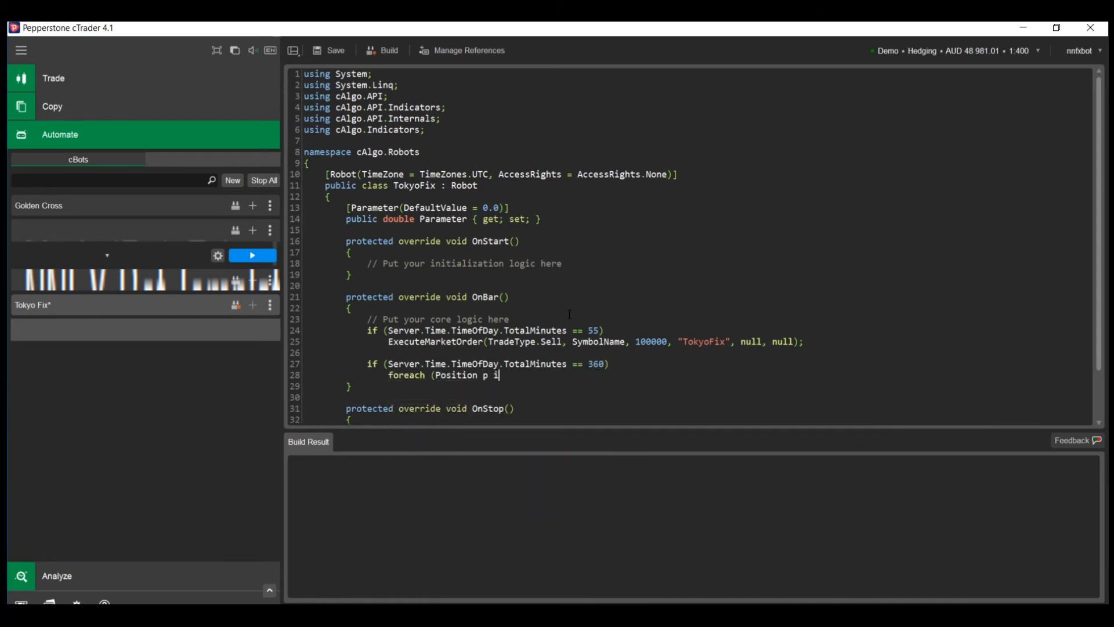
{"action": "type", "text": "n Positions)"}
{"action": "type", "text": "ClosePosition(p);"}
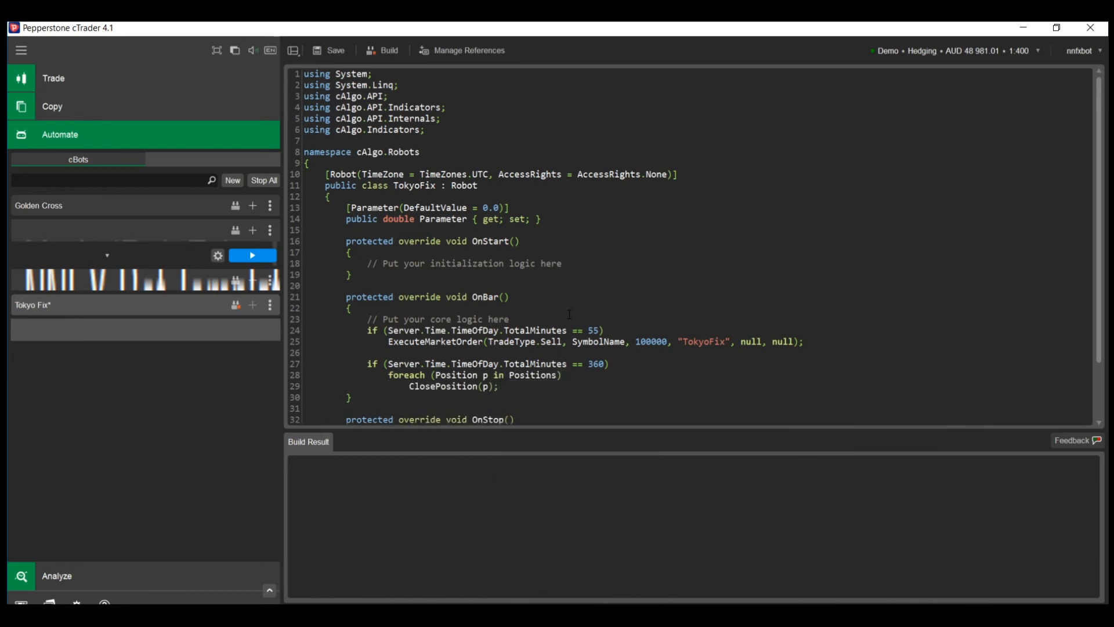
{"action": "type", "text": "&&"}
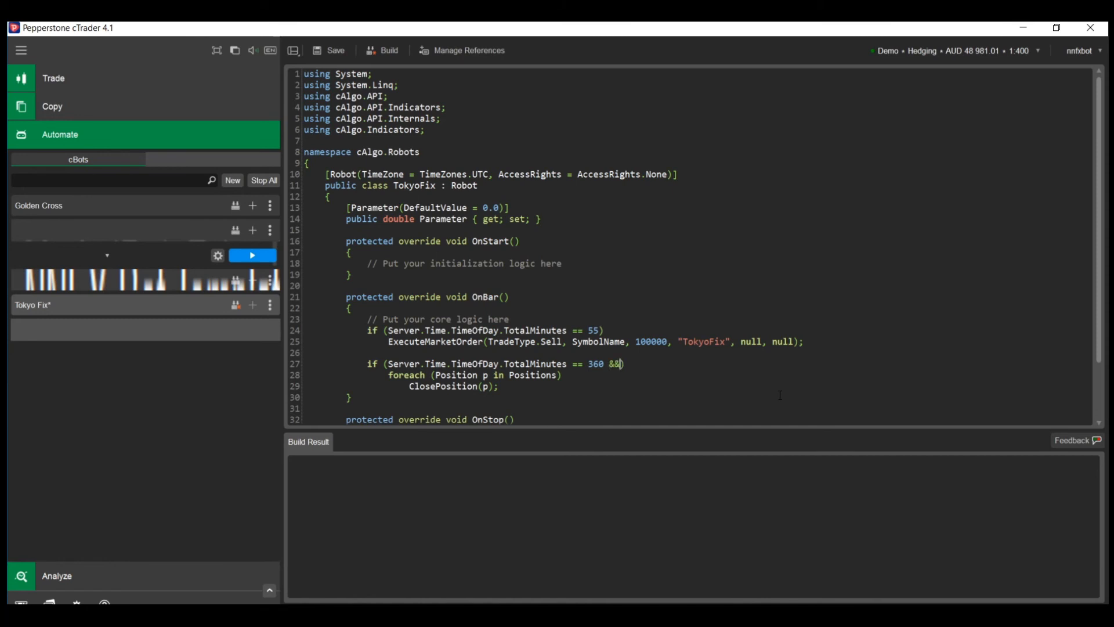
{"action": "type", "text": "Positions.Count"}
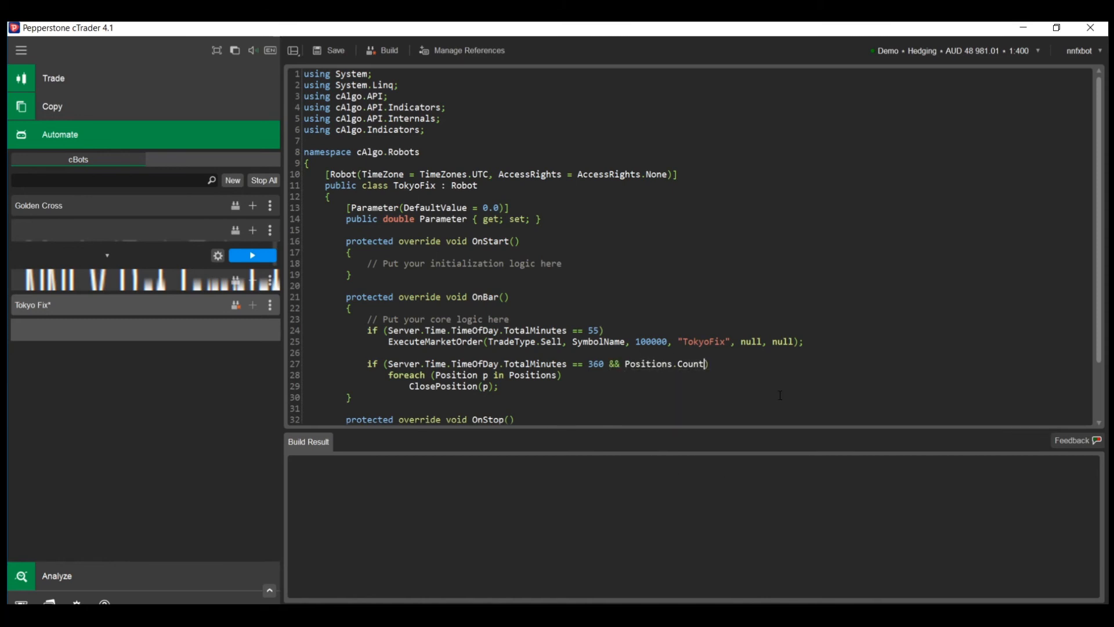
{"action": "type", "text": "> 0"}
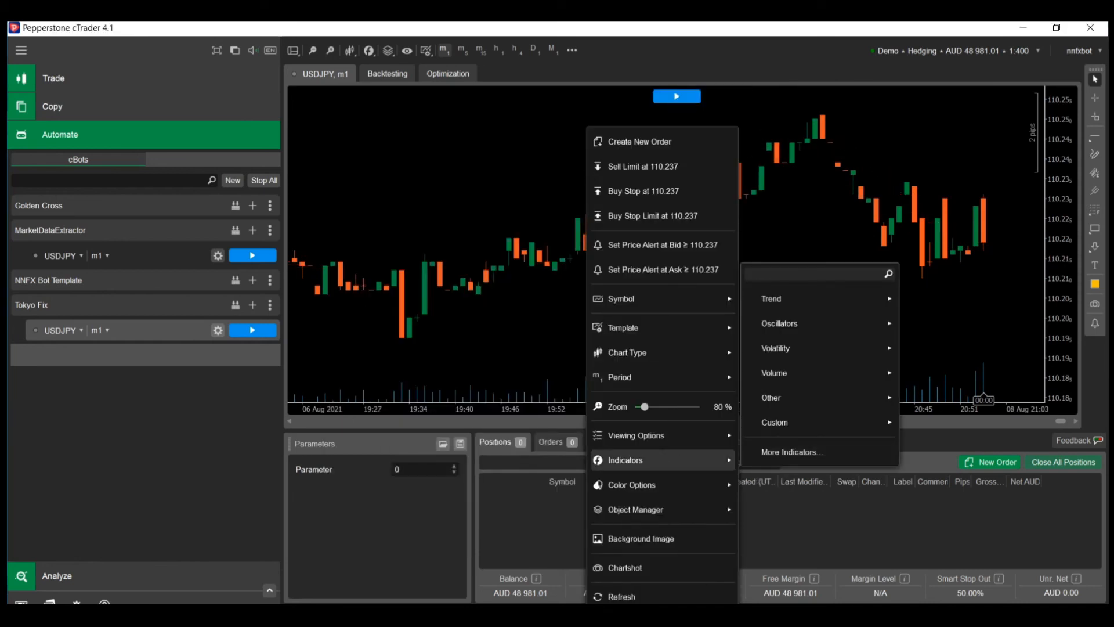
Start a visual USDJPY backtest from March 2021 and raise speed to 2000x.
{"action": "left_click", "coordinate": [313, 50]}
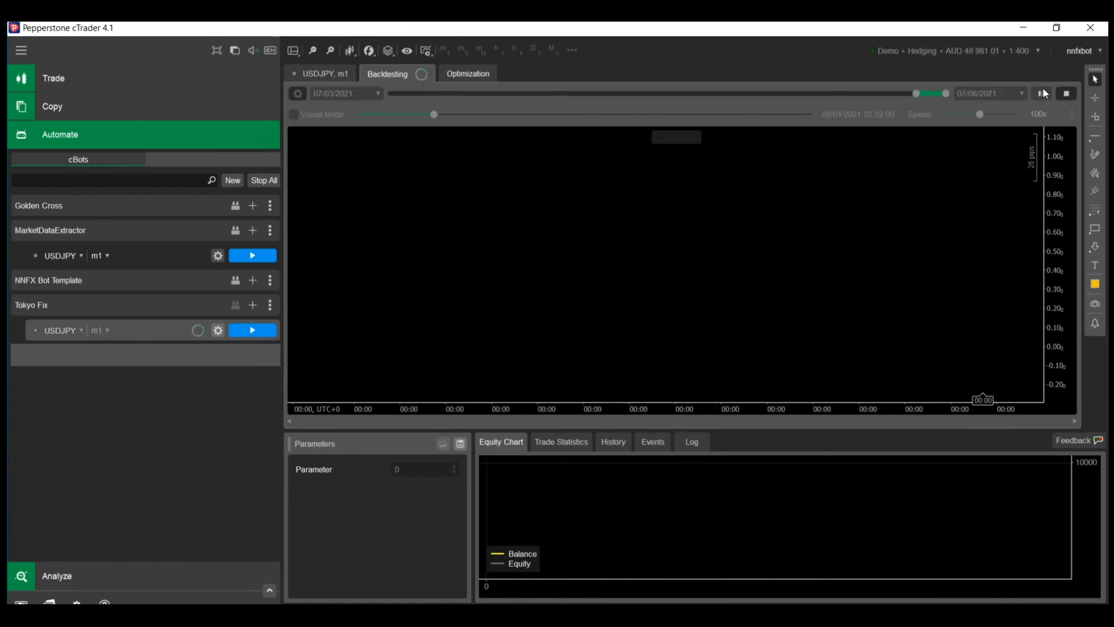
{"action": "left_click", "coordinate": [1043, 92]}
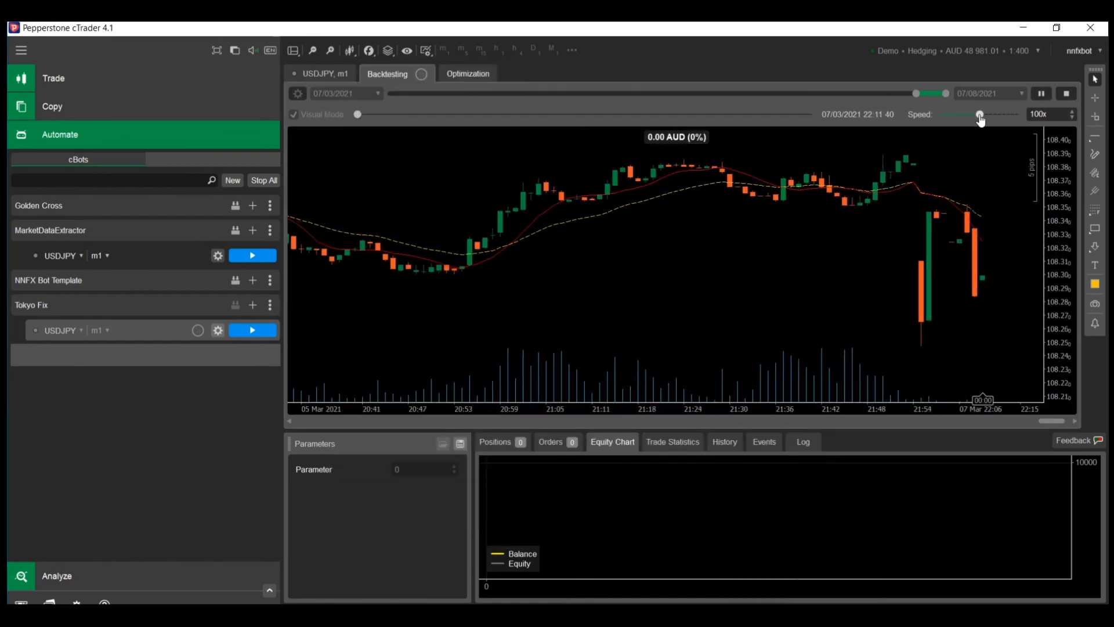
{"action": "left_click_drag", "start_coordinate": [979, 114], "coordinate": [993, 114]}
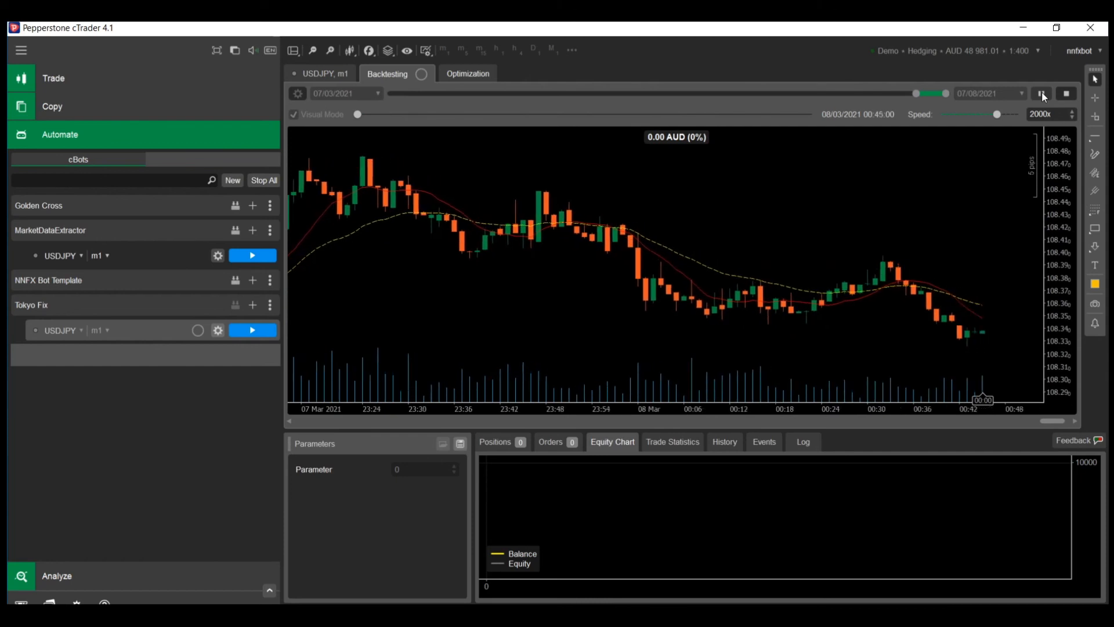
Pause and resume playback until the first 1-lot short closes at a small loss.
{"action": "left_click", "coordinate": [1043, 93]}
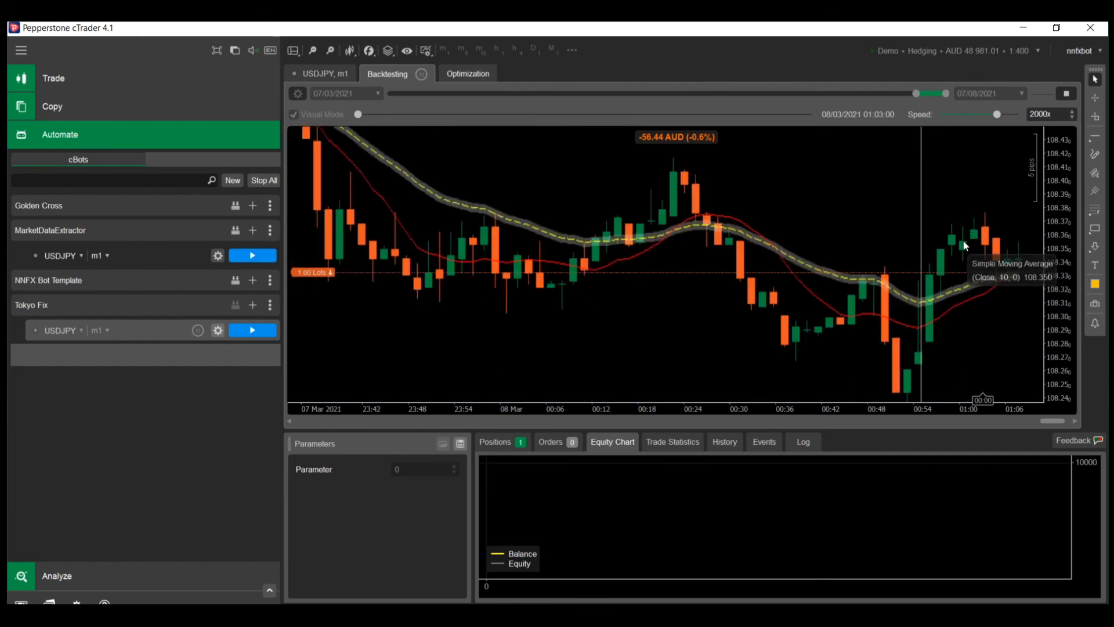
{"action": "left_click", "coordinate": [1042, 93]}
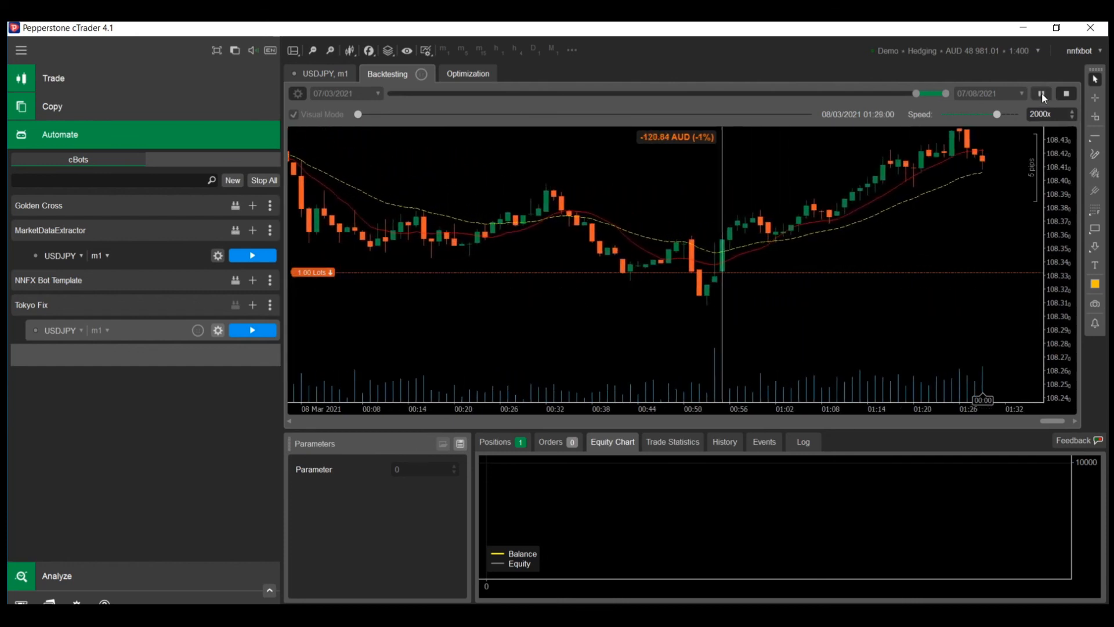
{"action": "left_click", "coordinate": [1041, 93]}
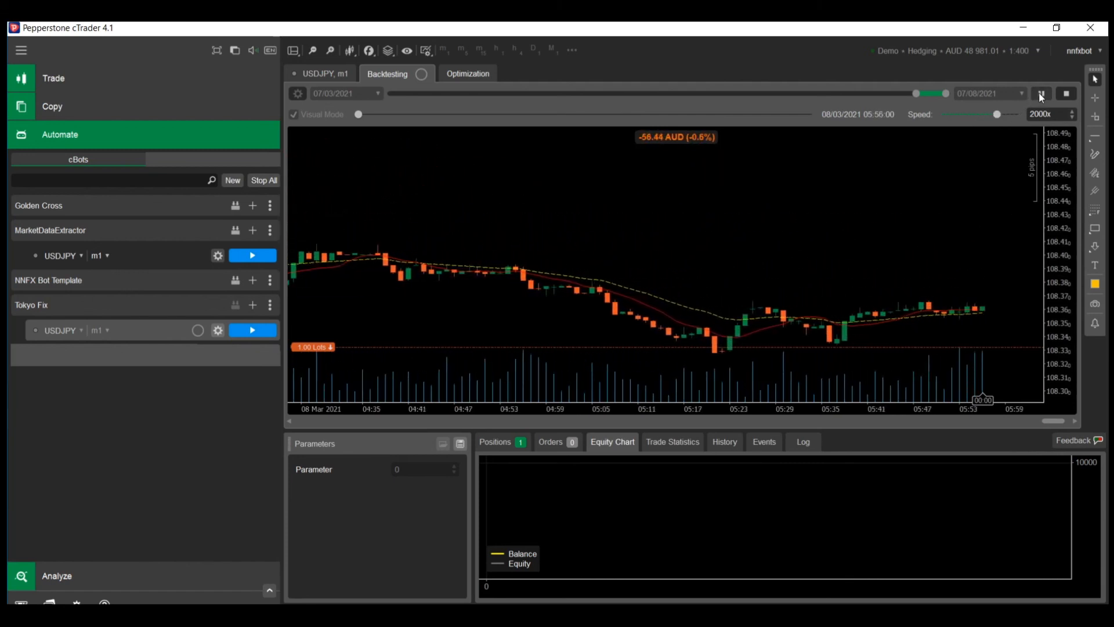
{"action": "left_click", "coordinate": [1041, 93]}
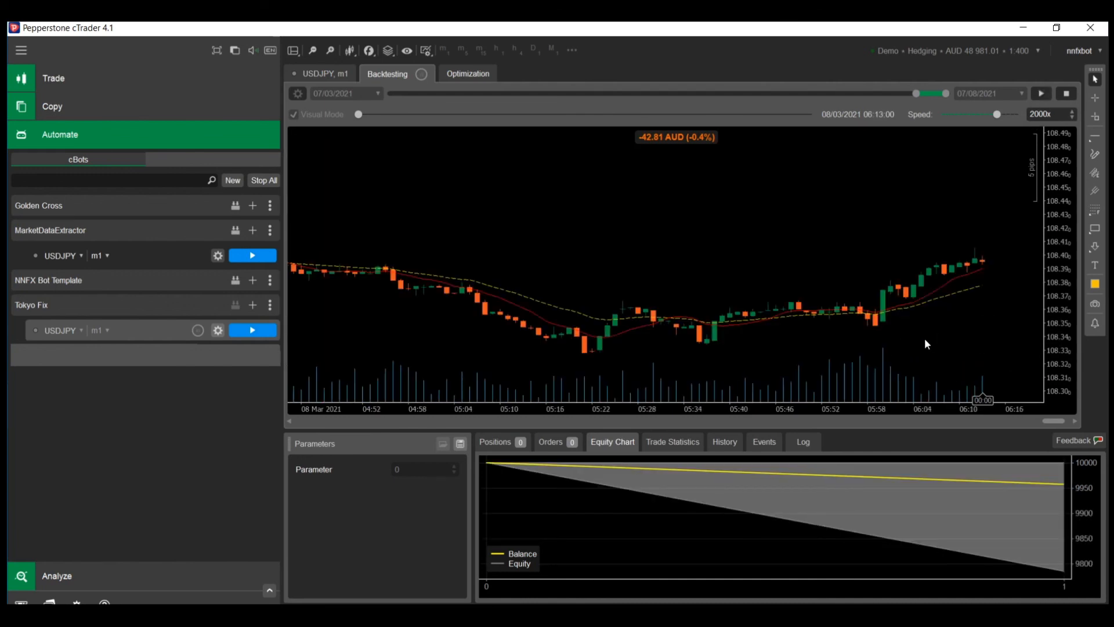
{"action": "mouse_move", "coordinate": [915, 360]}
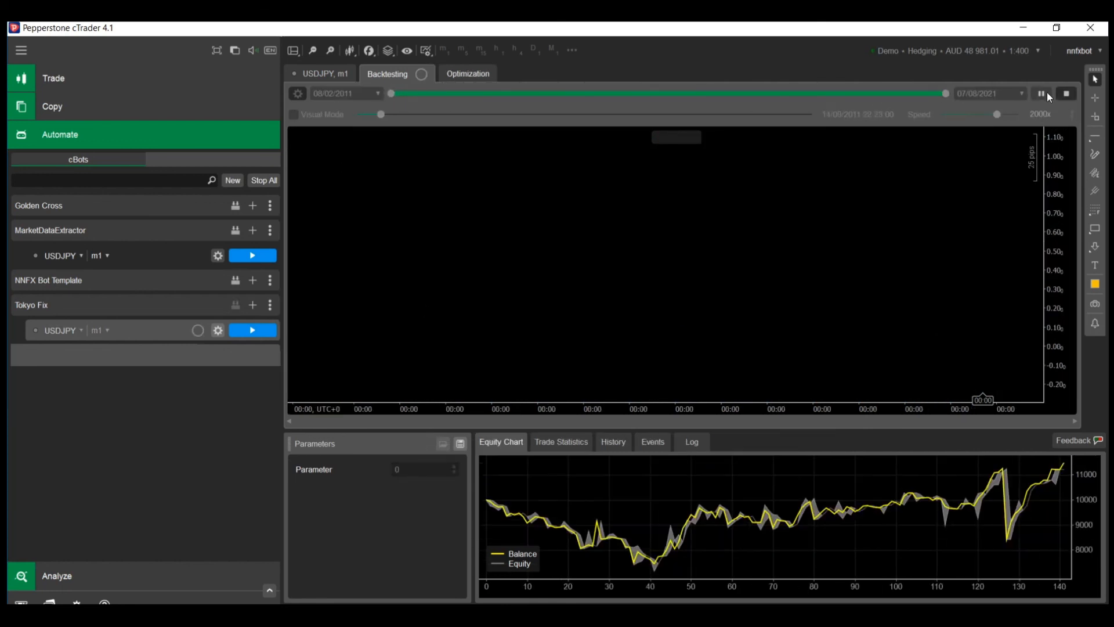
Backtest from 08/02/2011 without Visual Mode and pause once equity reaches about +376%.
{"action": "left_click_drag", "start_coordinate": [380, 114], "coordinate": [442, 114]}
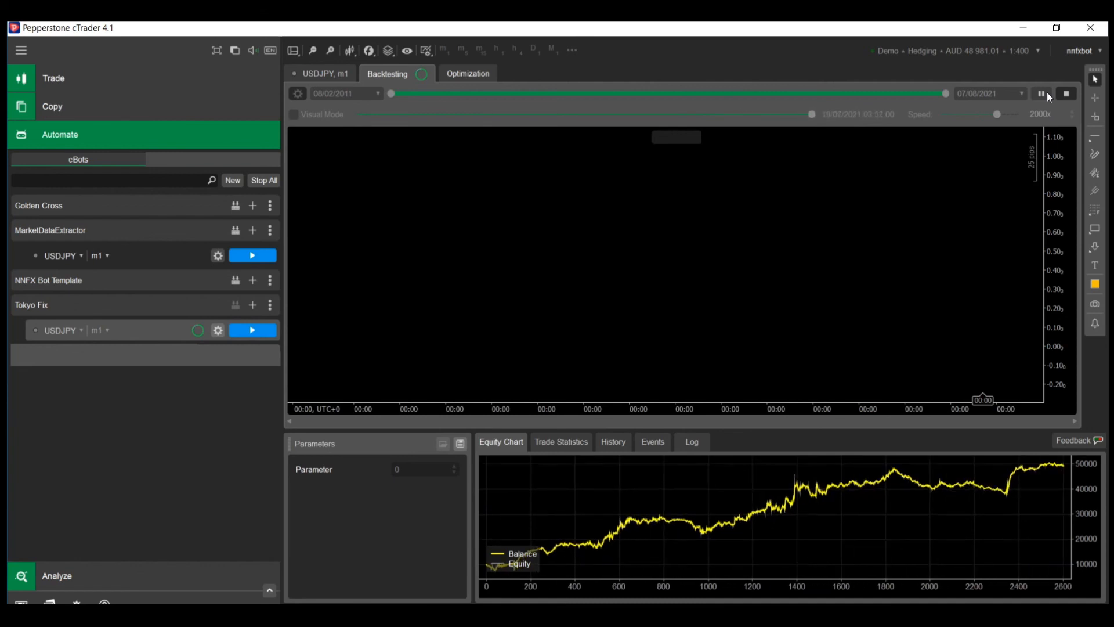
{"action": "left_click", "coordinate": [1048, 92]}
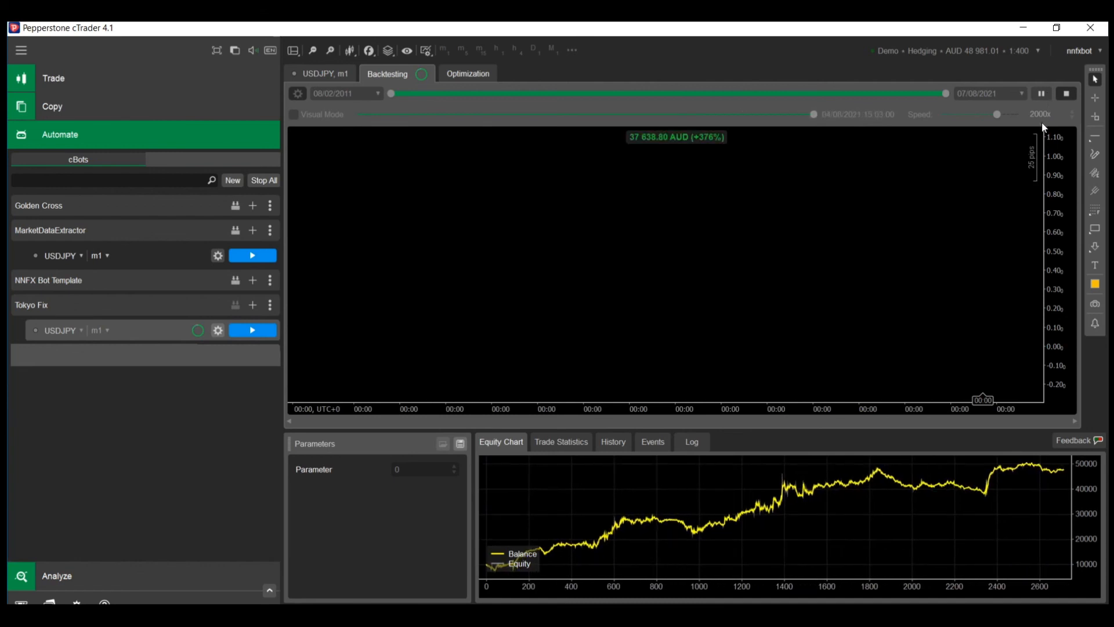
{"action": "mouse_move", "coordinate": [852, 497]}
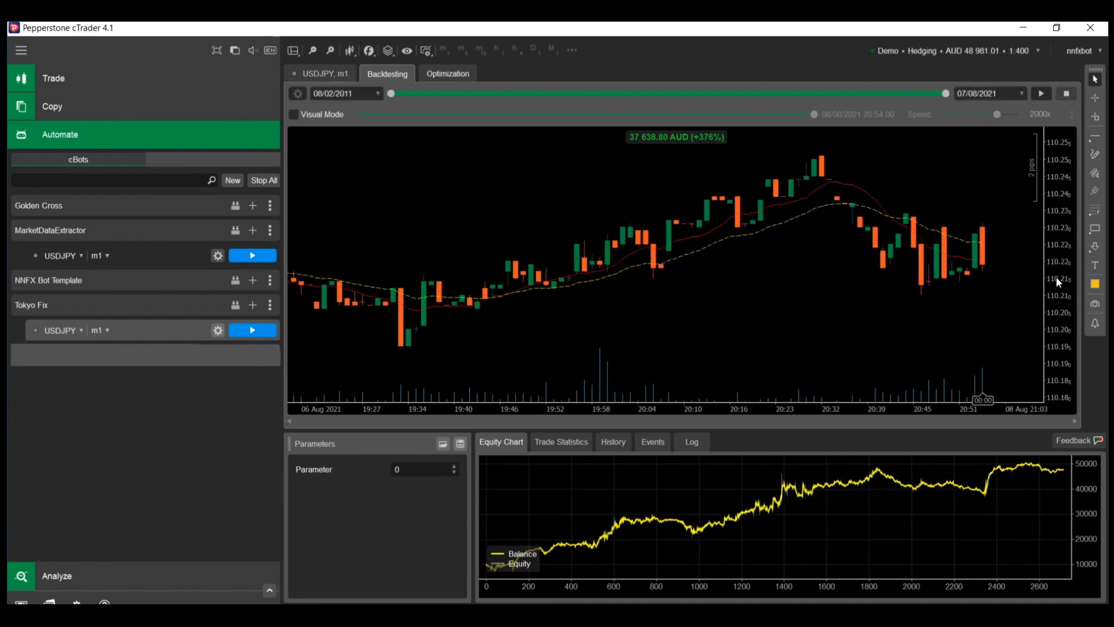
{"action": "mouse_move", "coordinate": [1037, 201]}
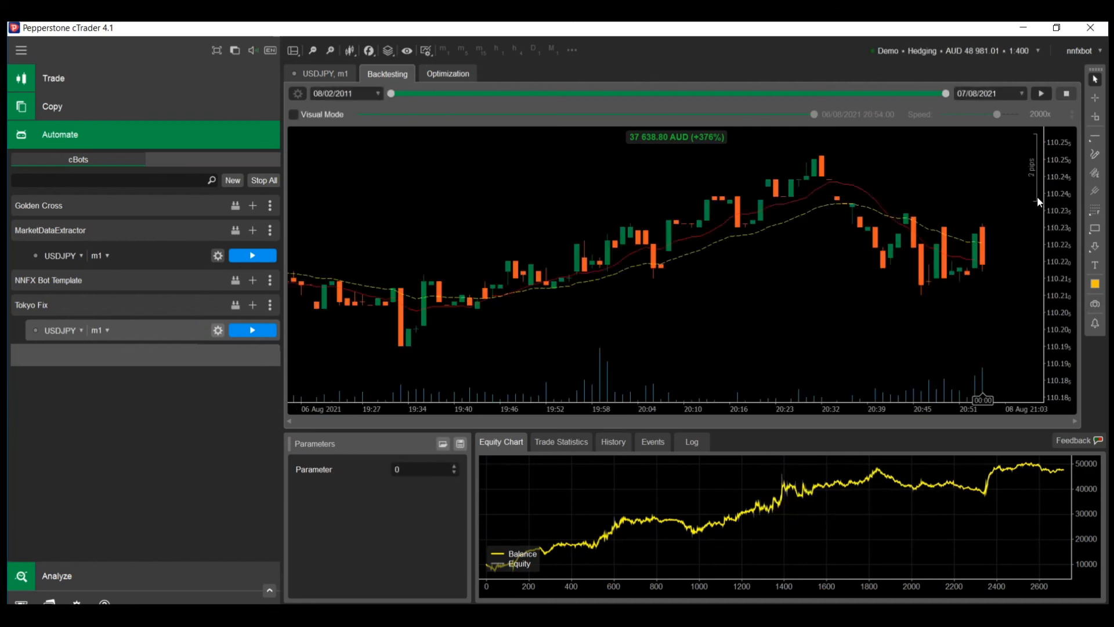